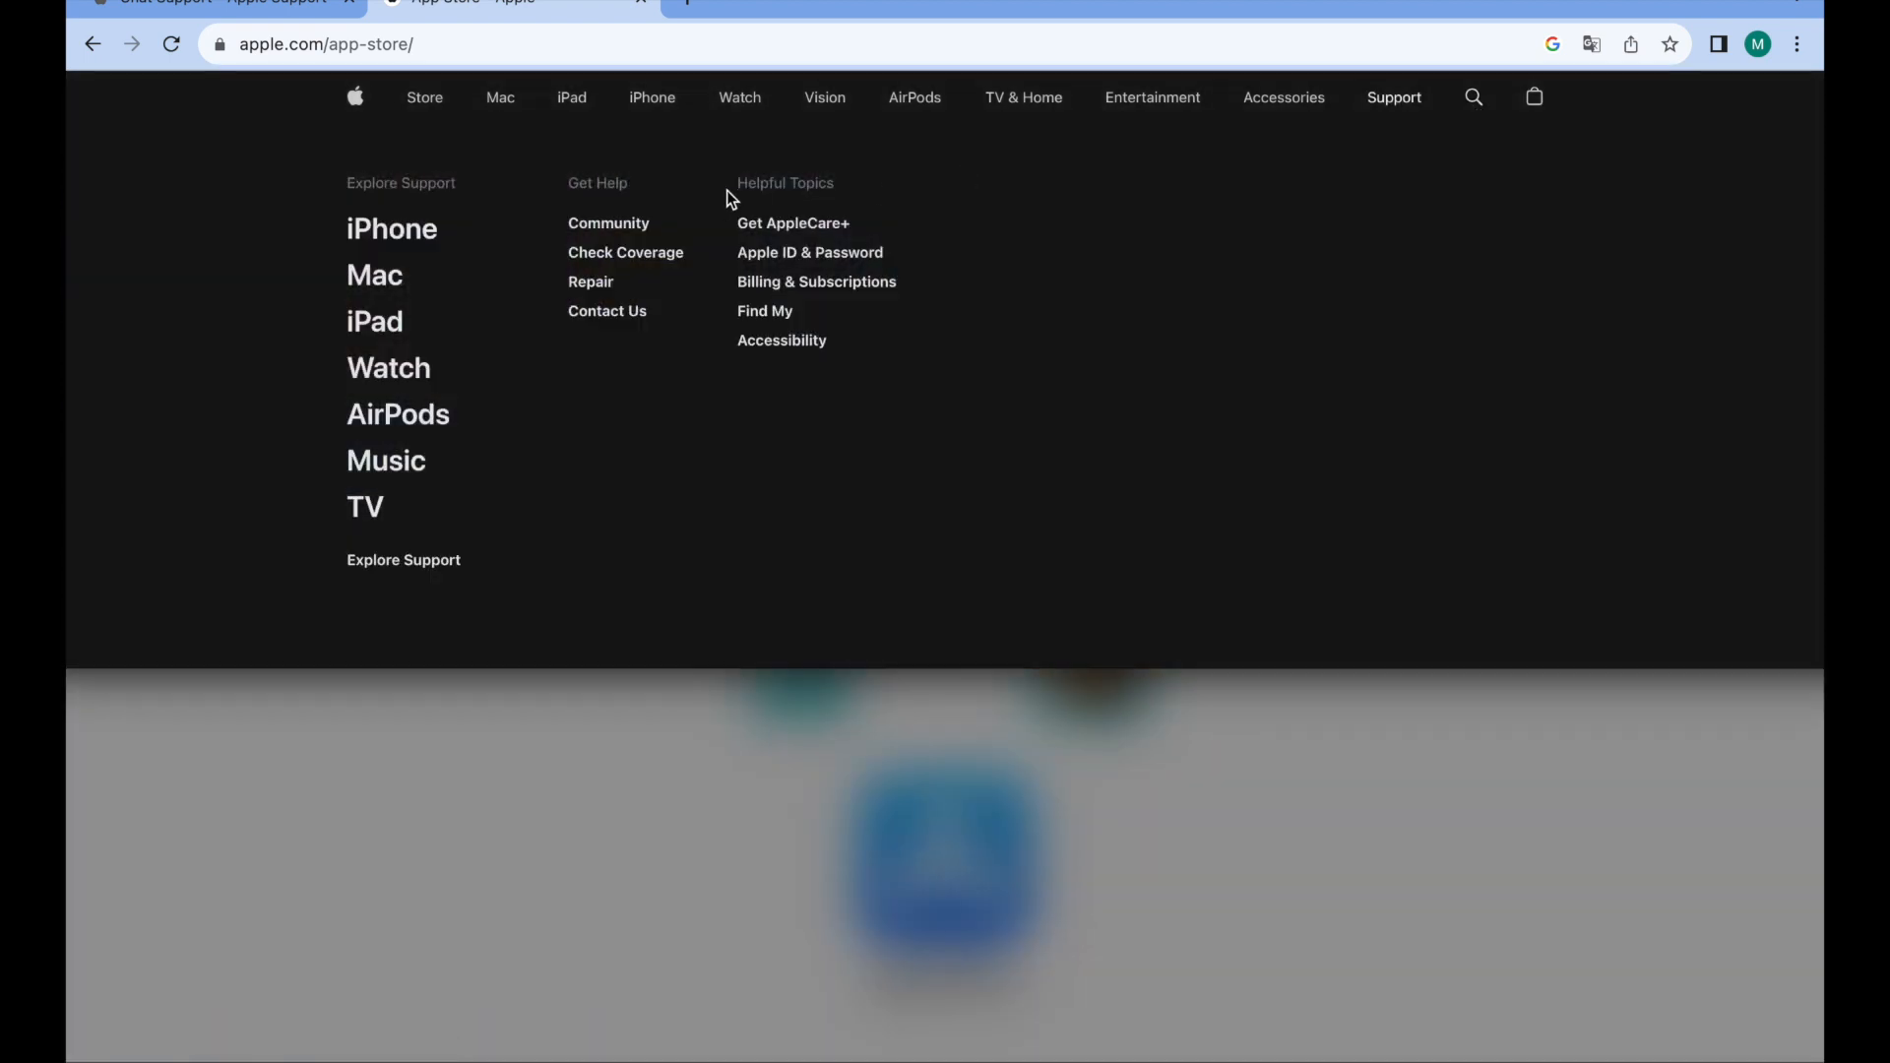
pyautogui.moveTo(470, 154)
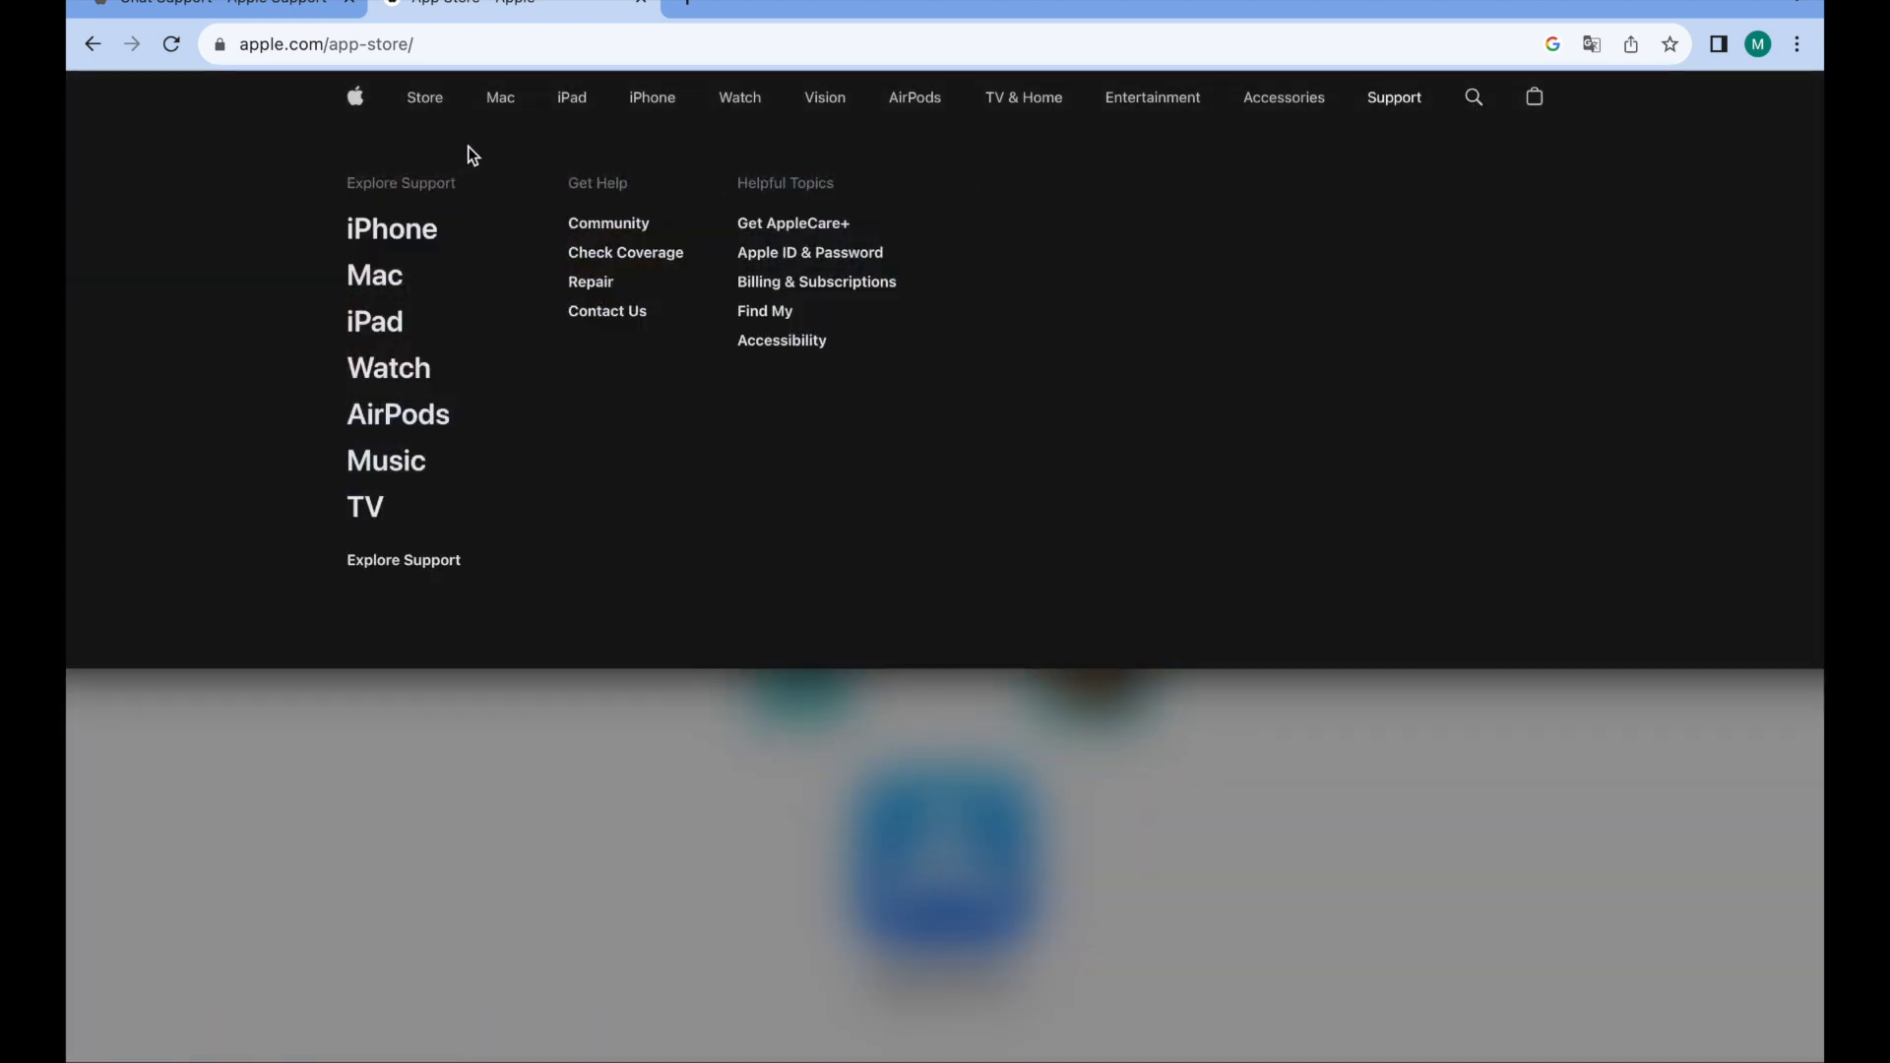
# - Search apple.com for ViaBus
pyautogui.click(1473, 98)
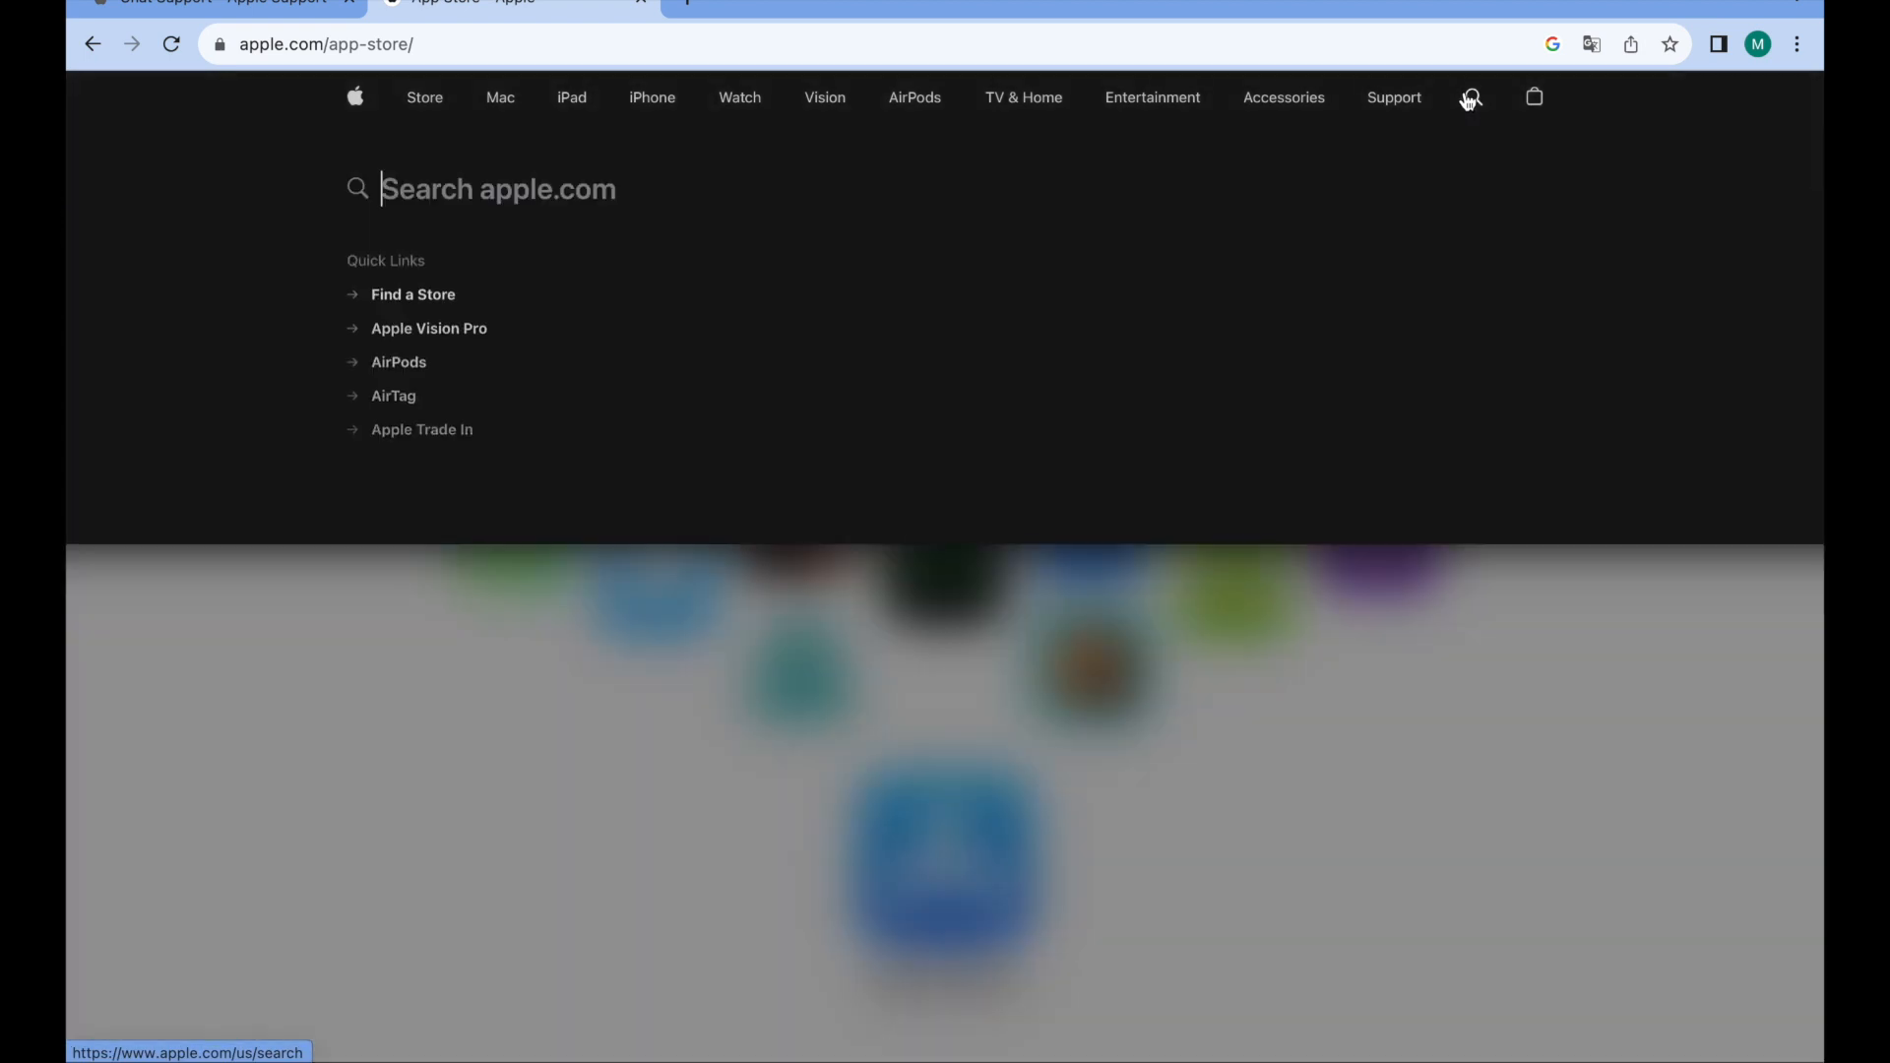
pyautogui.moveTo(845, 157)
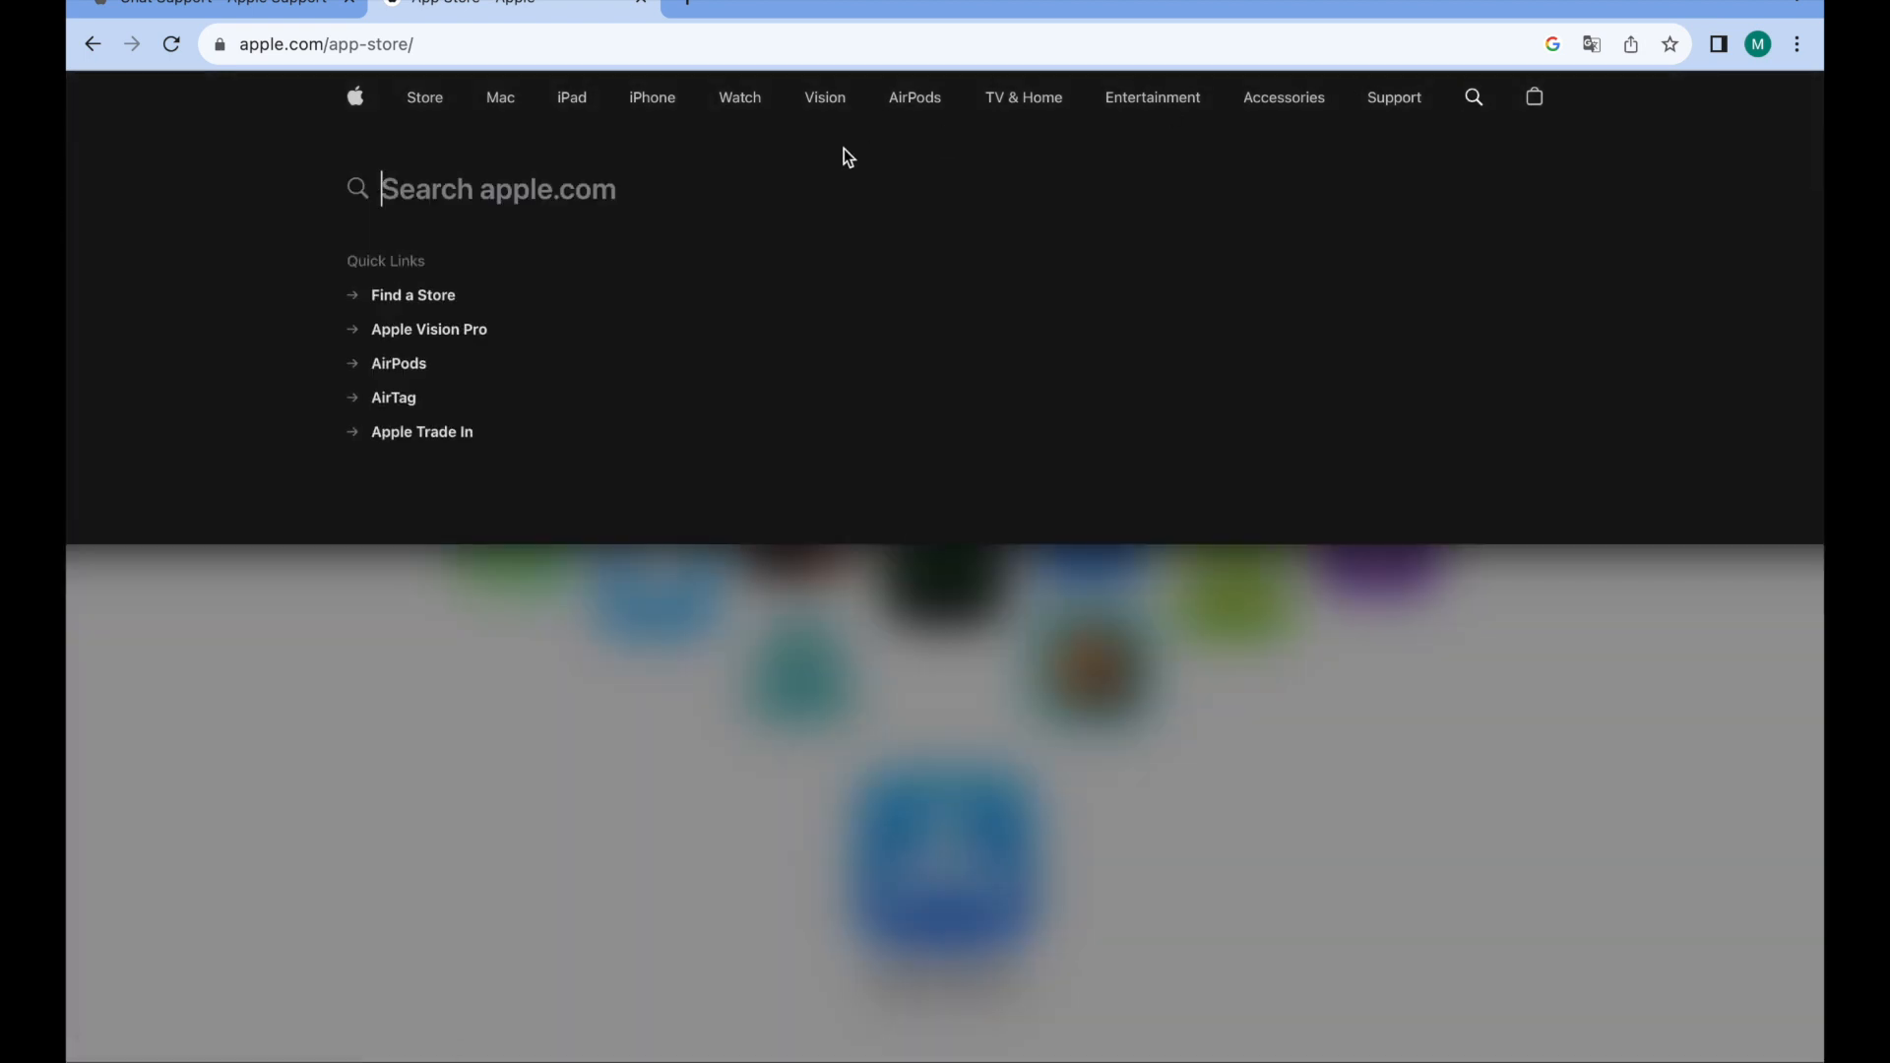
pyautogui.write('viabus')
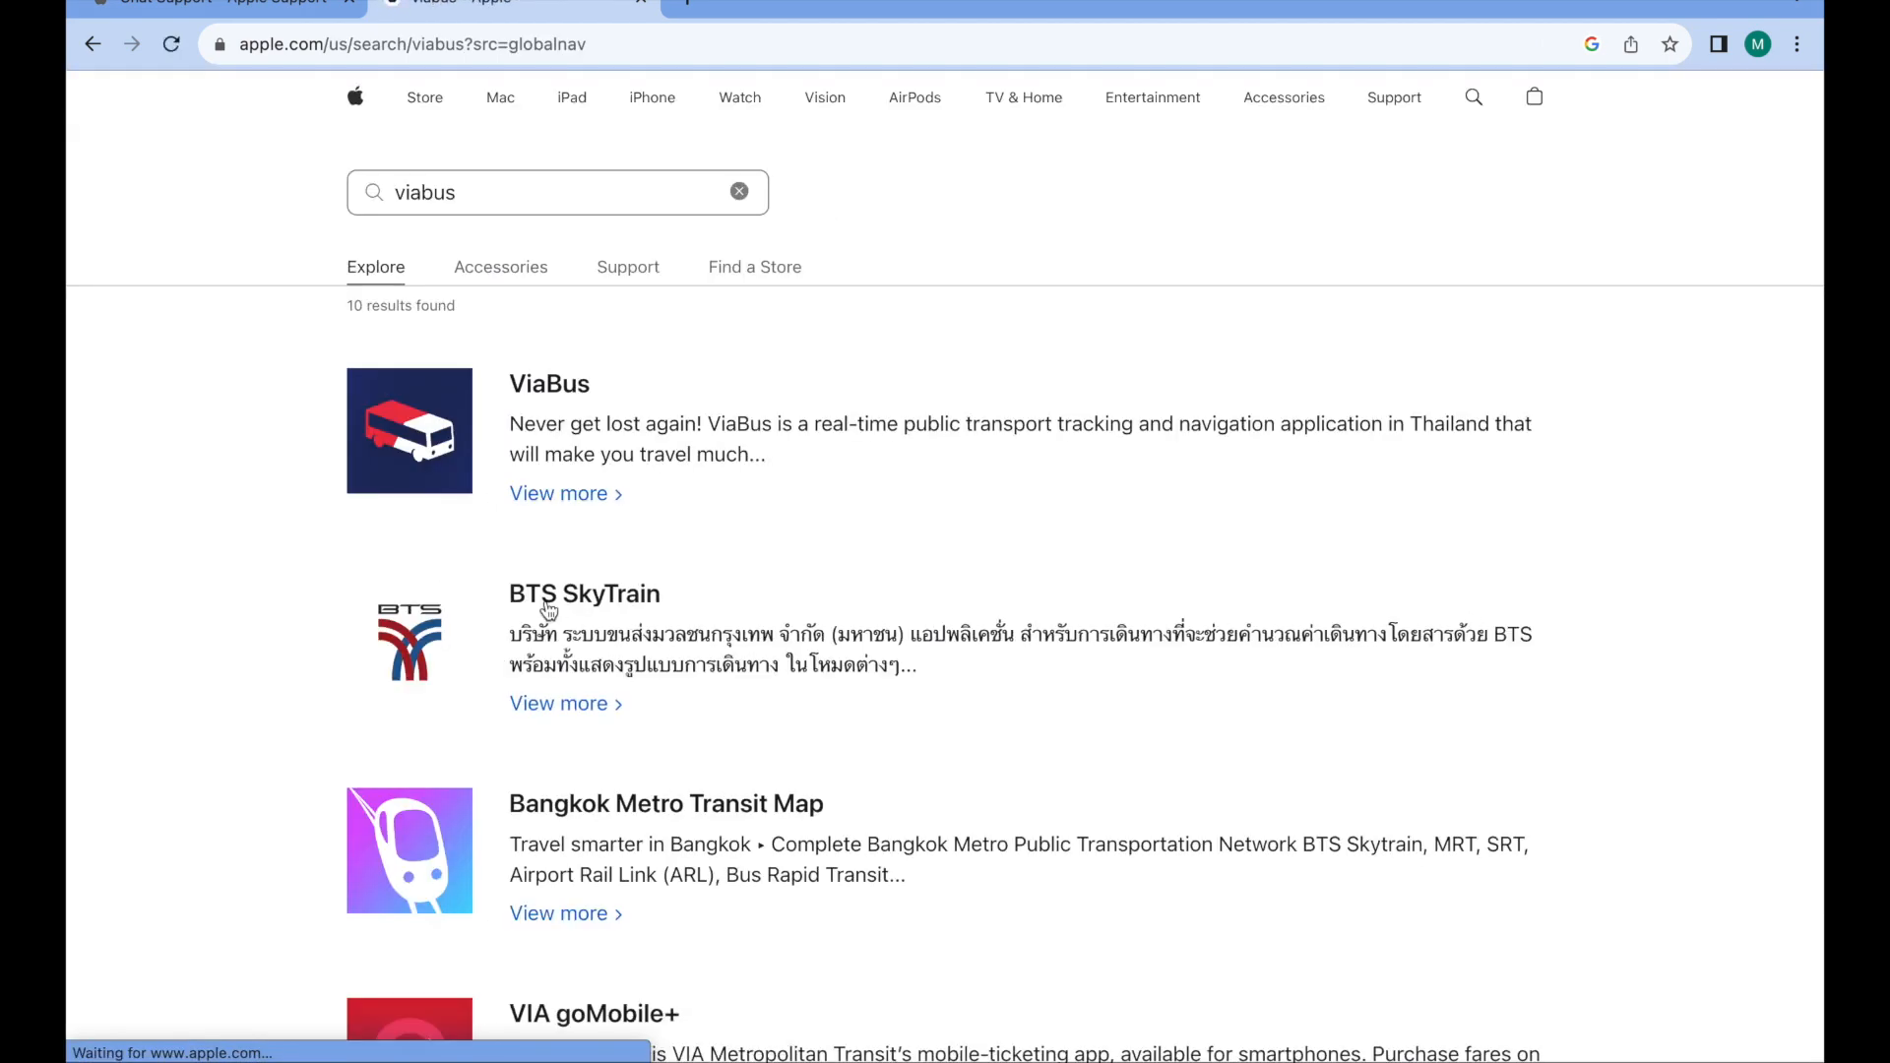
# - View the ViaBus App Store preview and highlight its iPhone-only availability notice
pyautogui.click(557, 492)
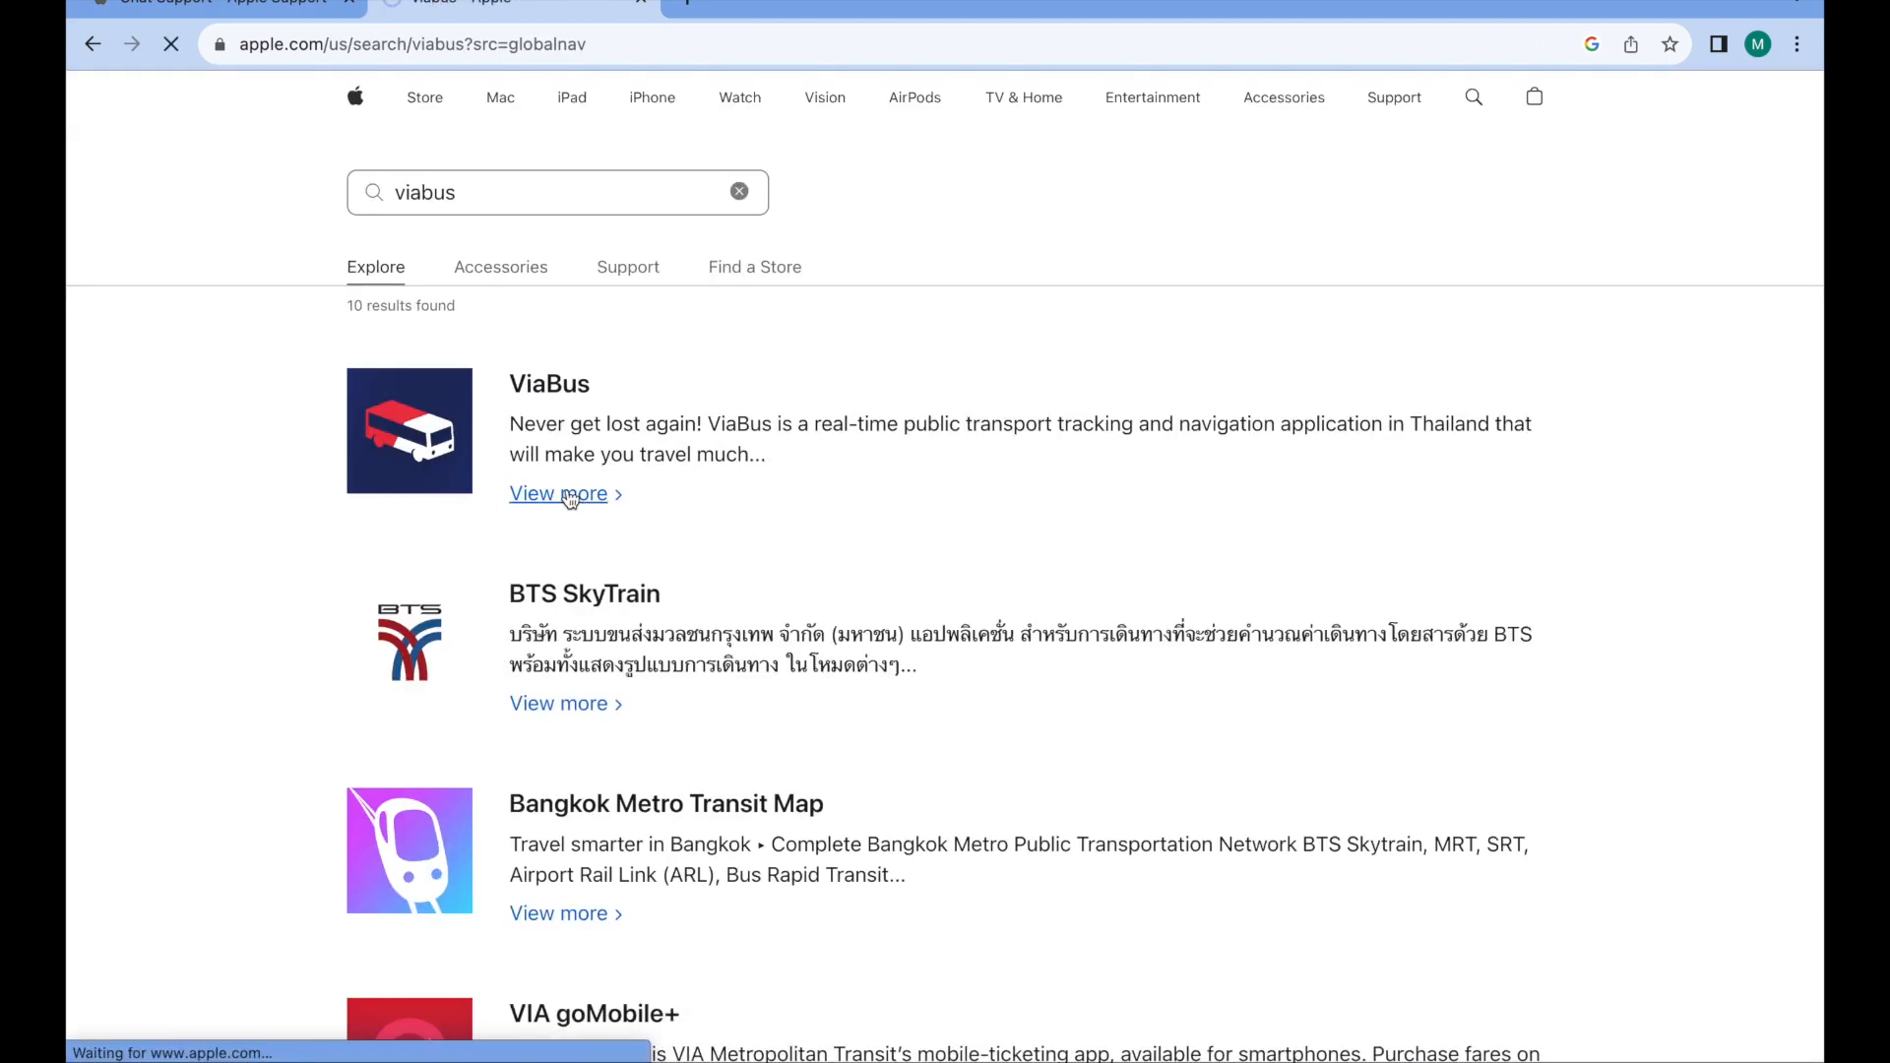
pyautogui.click(557, 492)
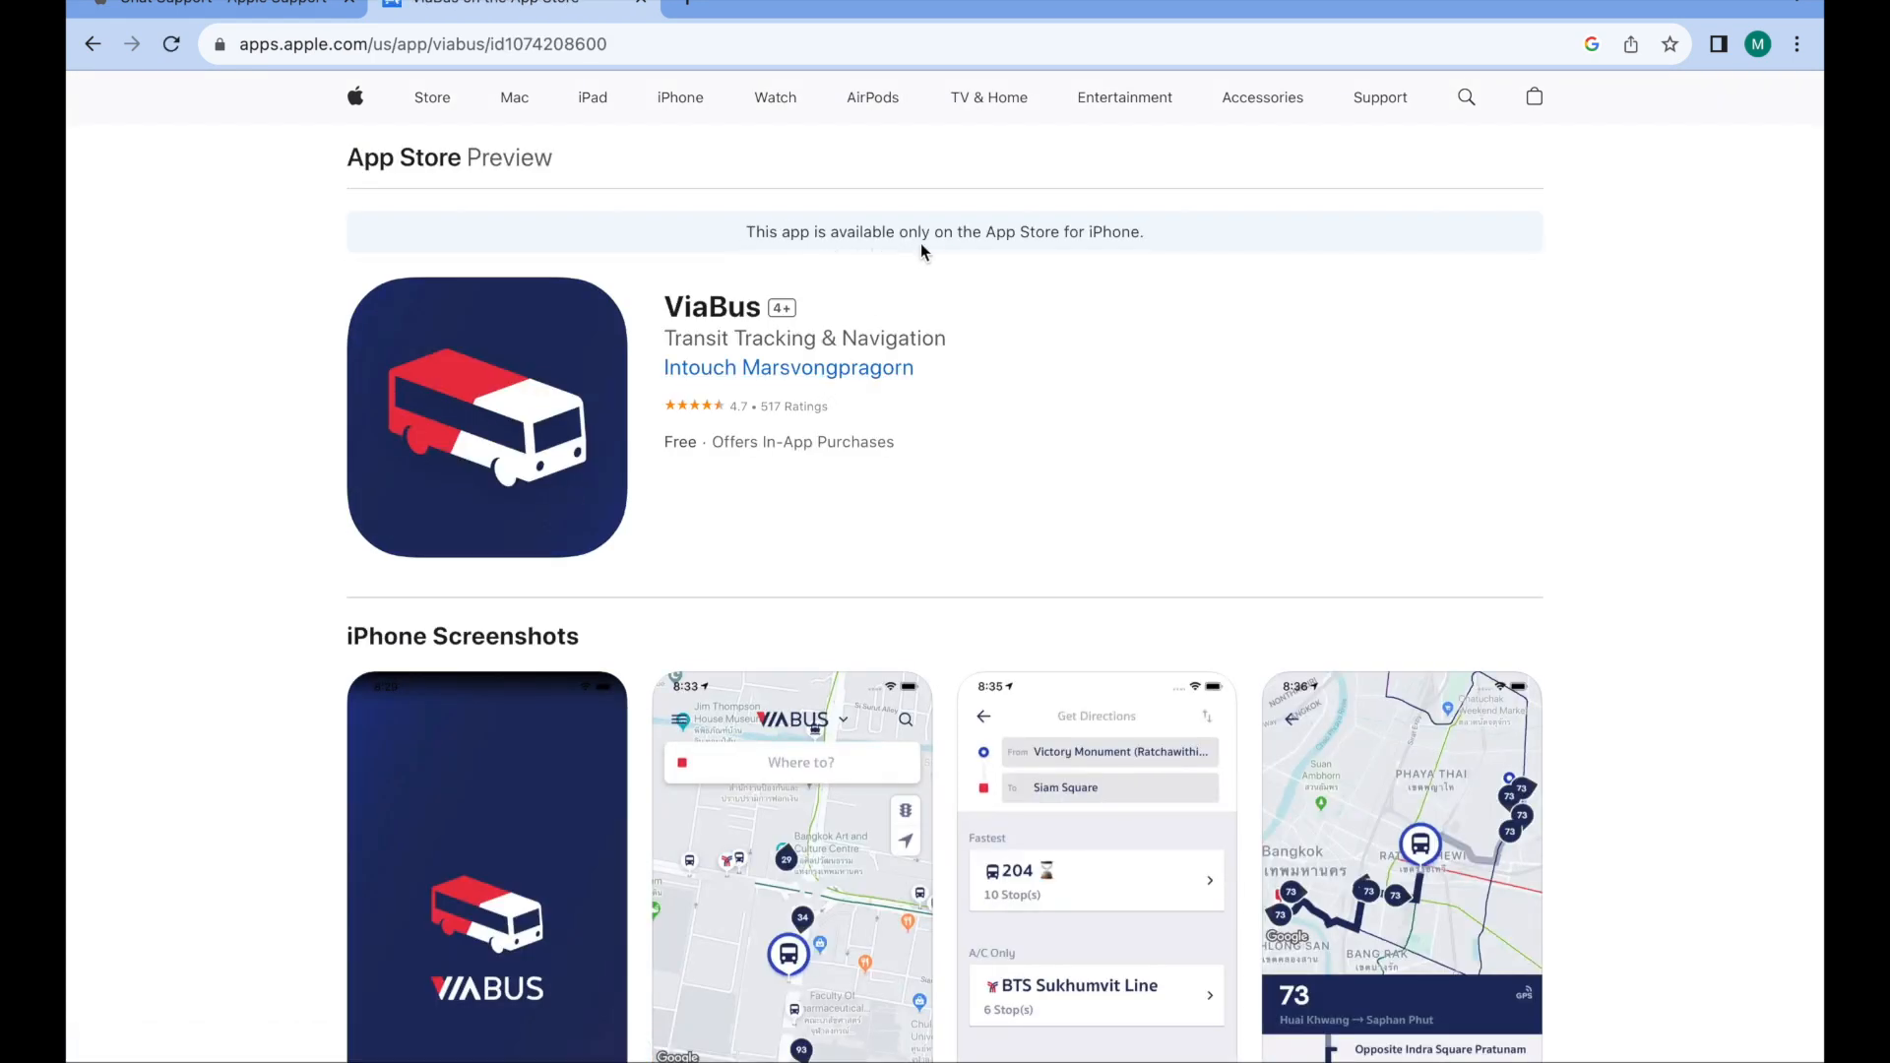
pyautogui.moveTo(919, 232); pyautogui.dragTo(1144, 233)
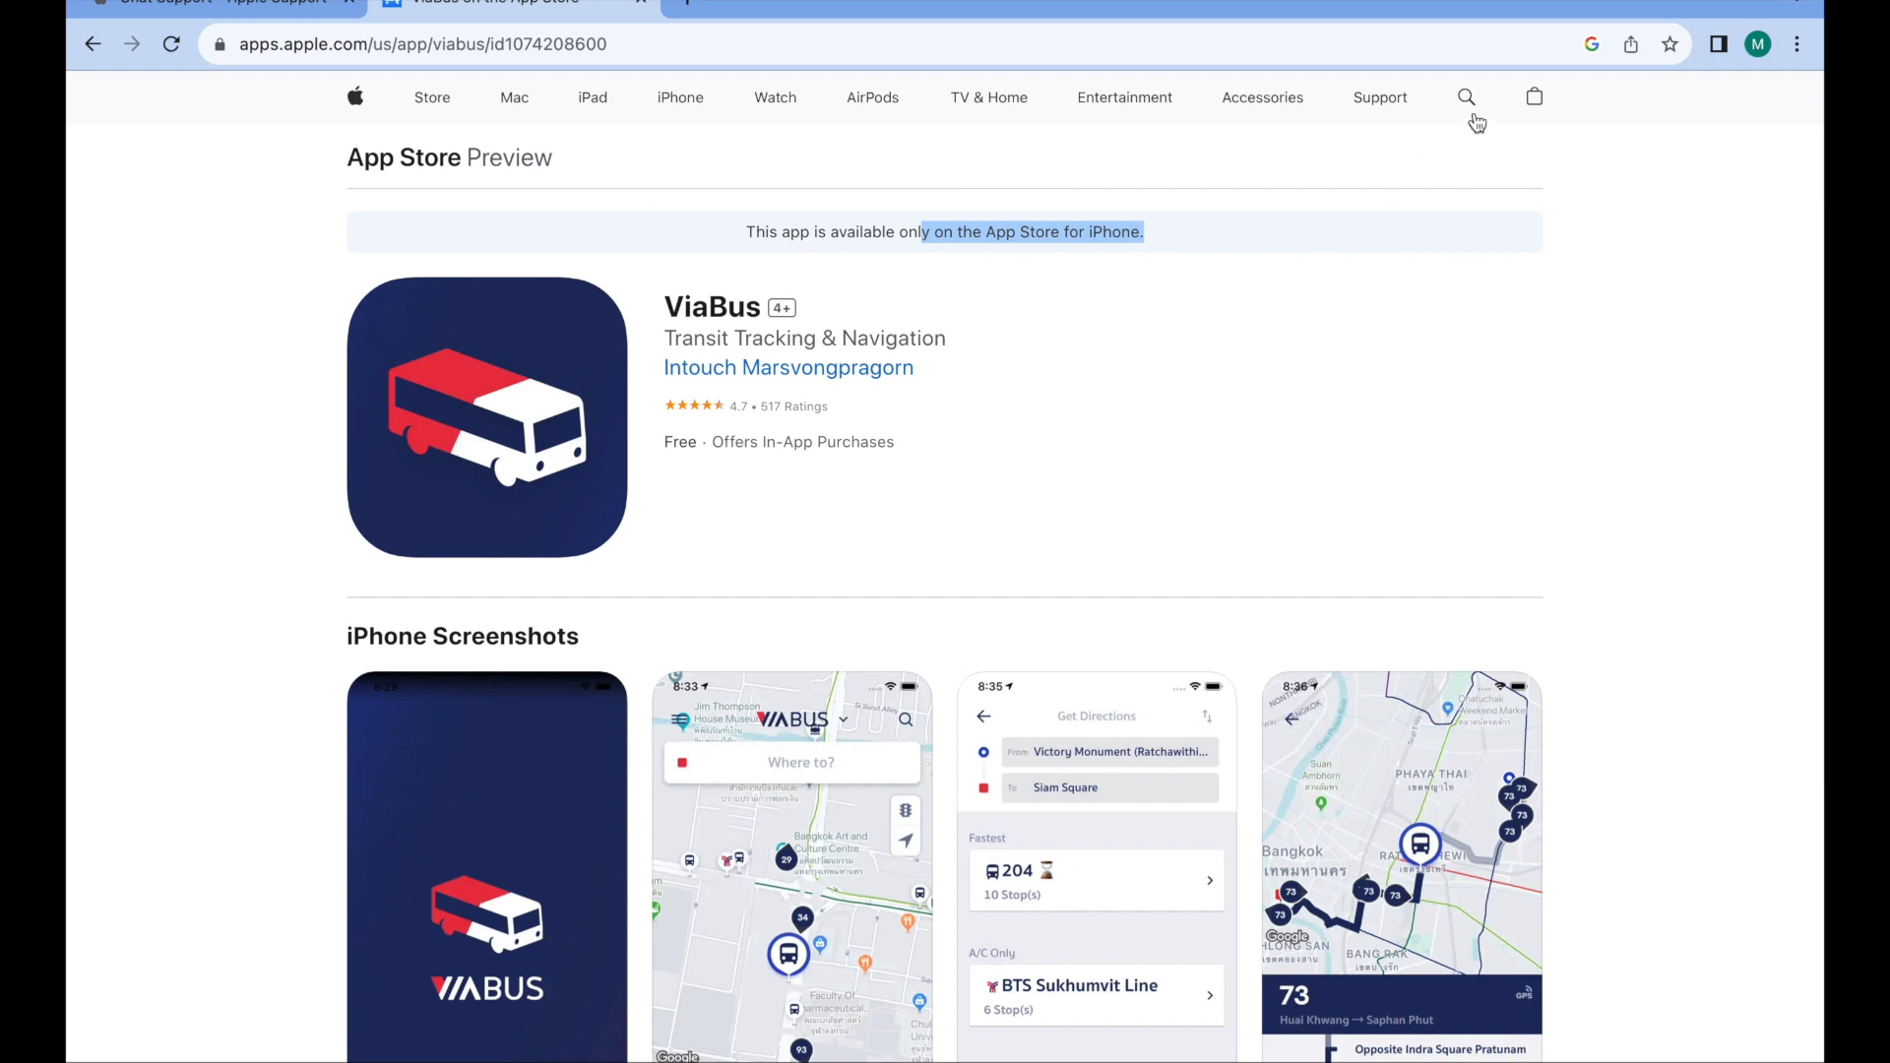
pyautogui.click(1027, 1026)
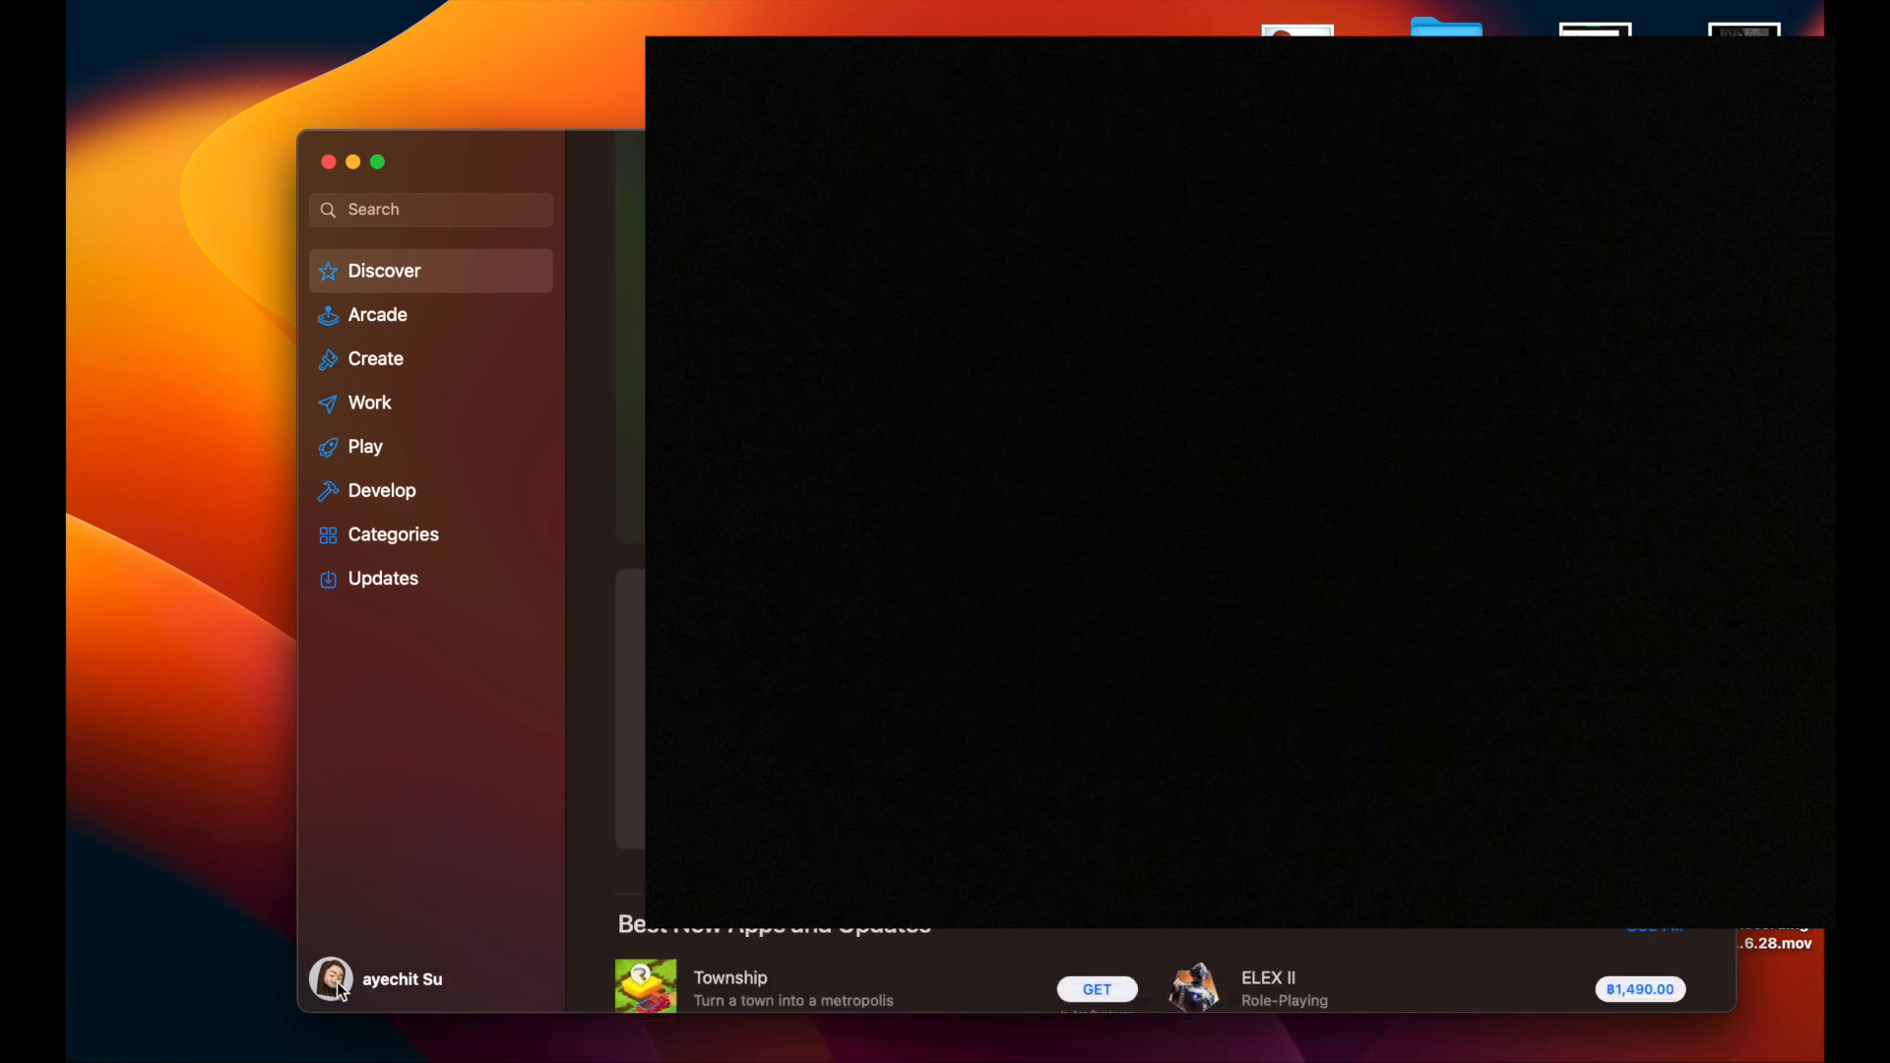
pyautogui.moveTo(335, 953)
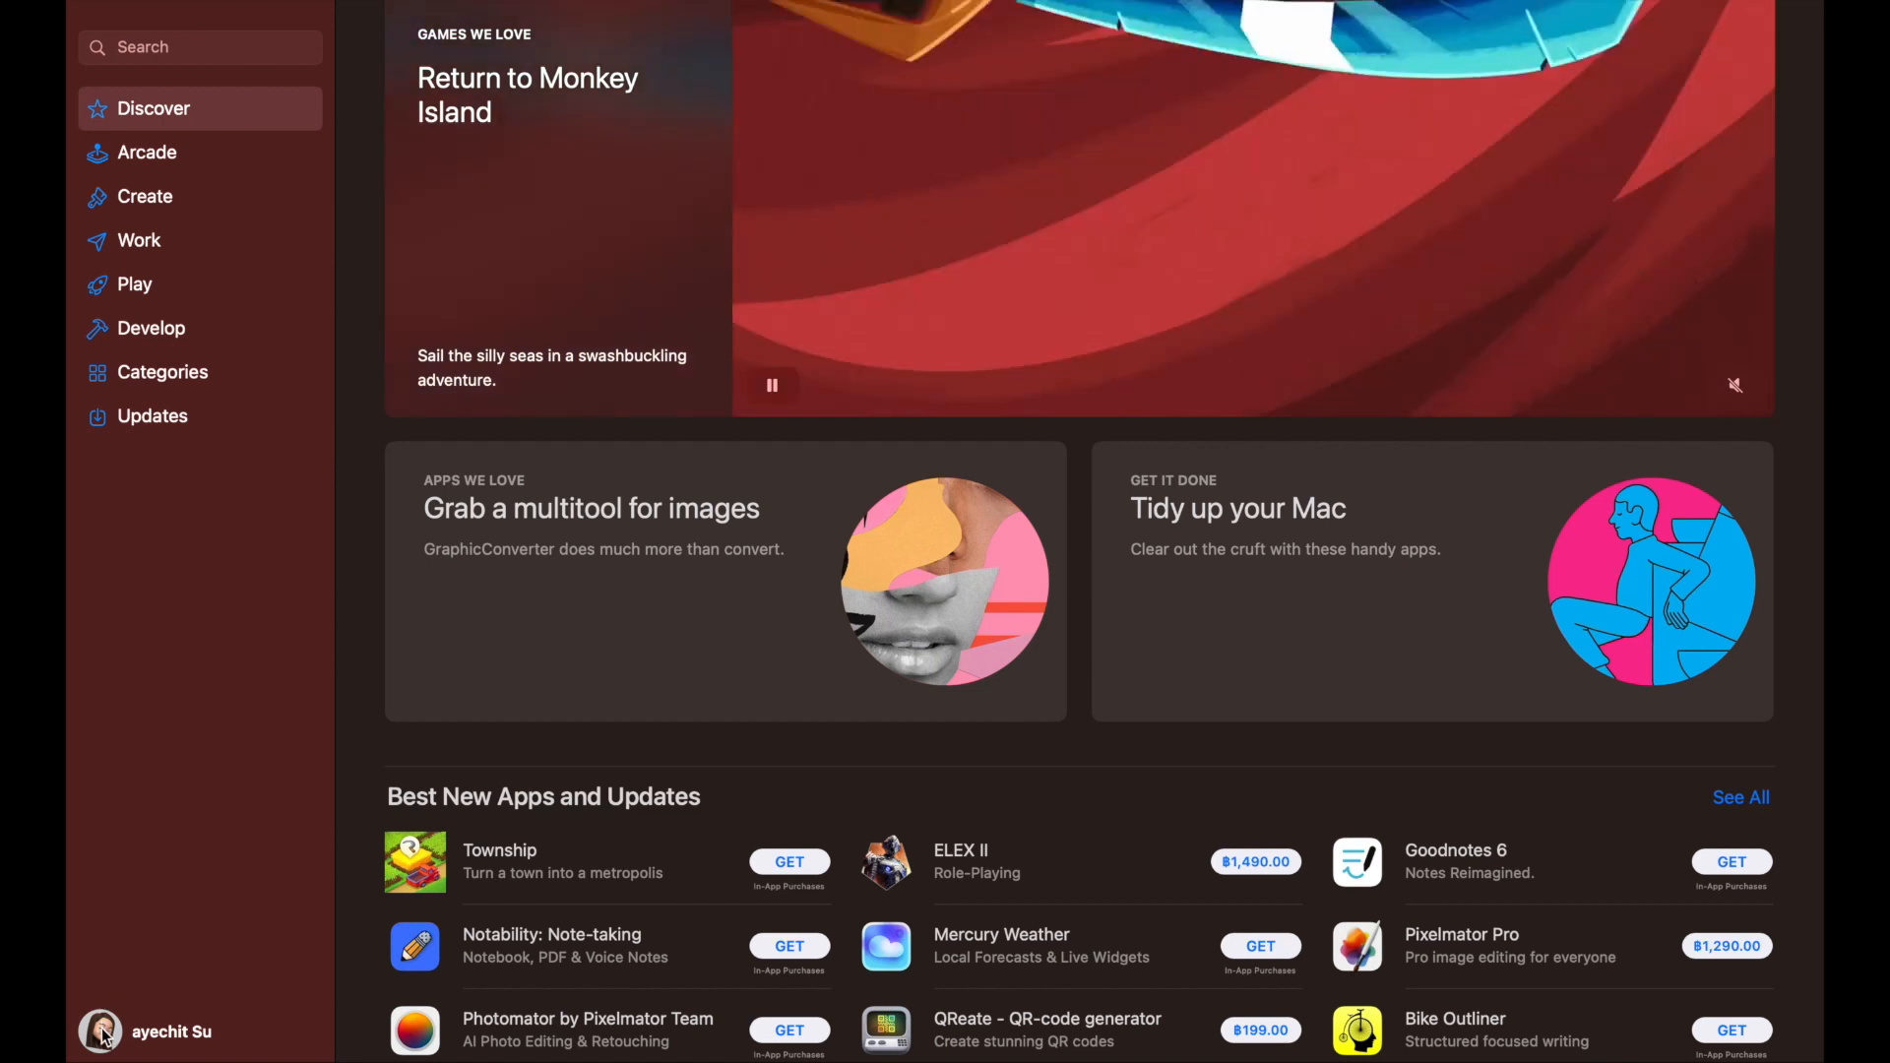
# - Reach the Apple ID Account Information page from the App Store profile's account settings
pyautogui.click(100, 1032)
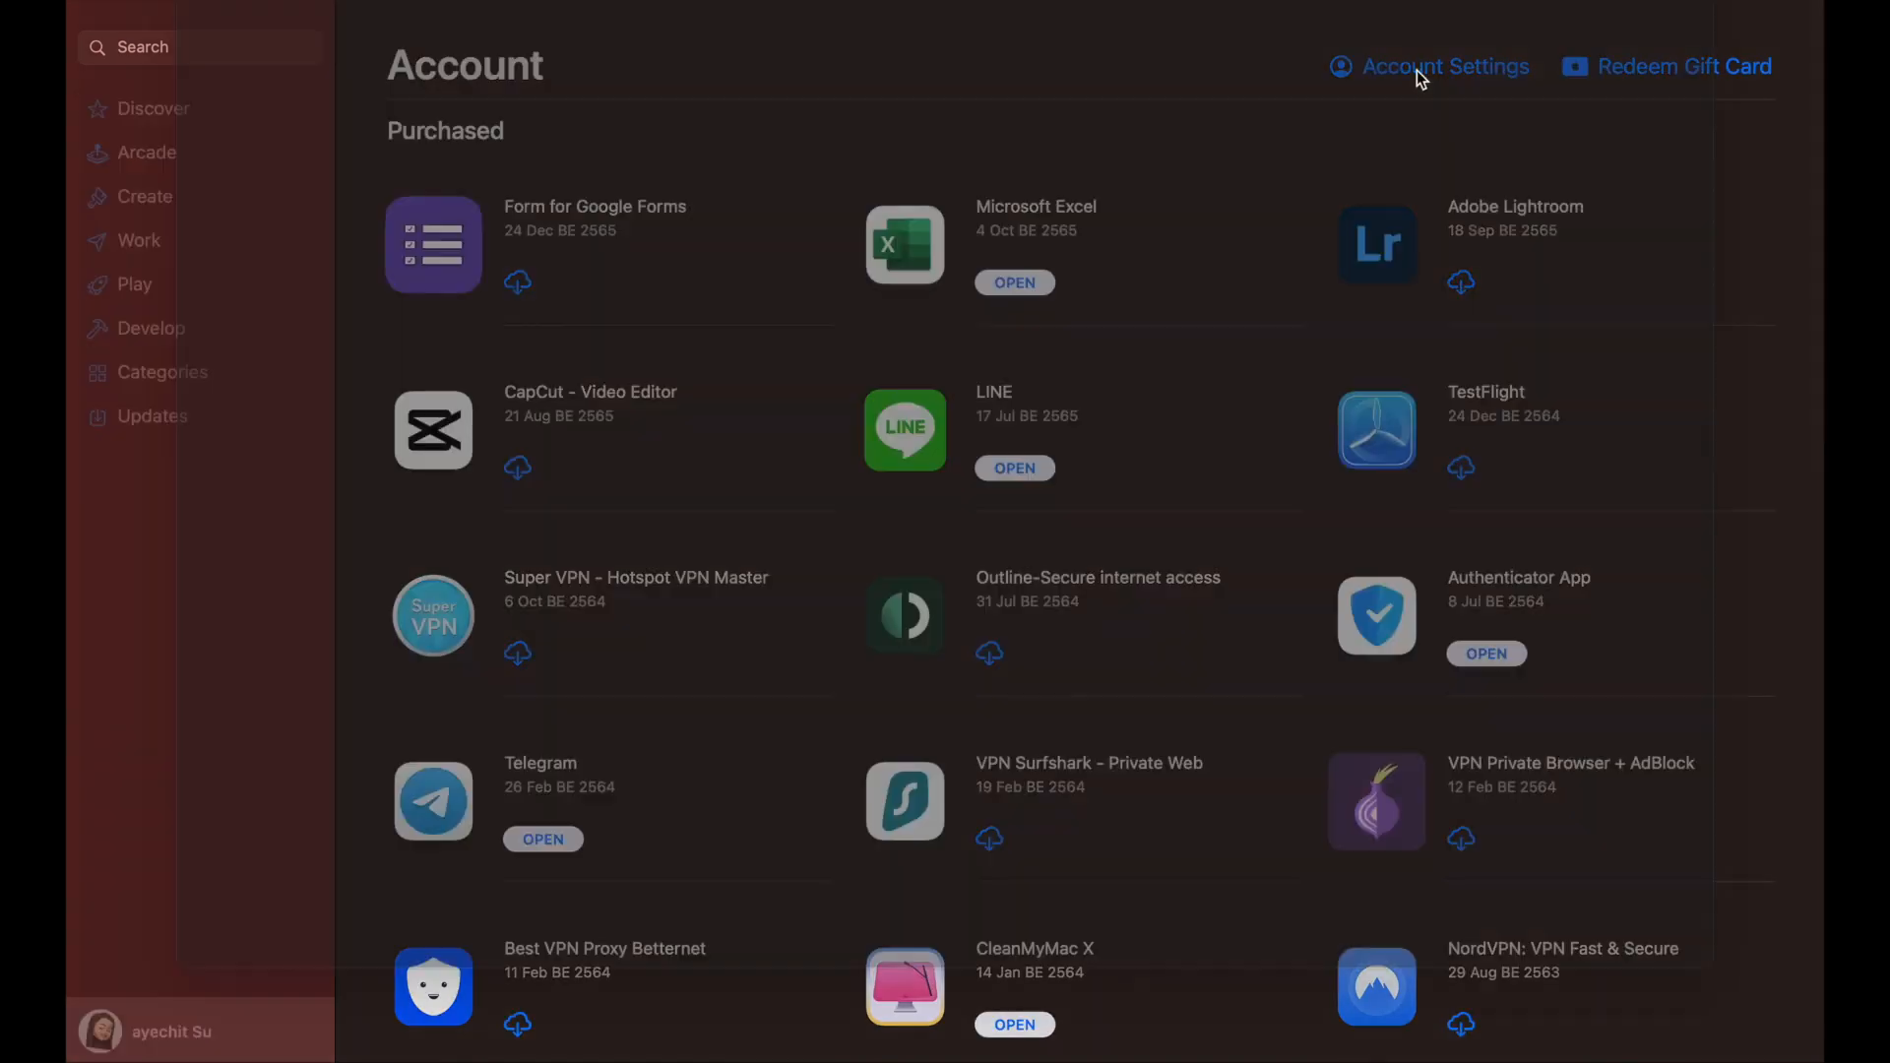
pyautogui.click(1443, 67)
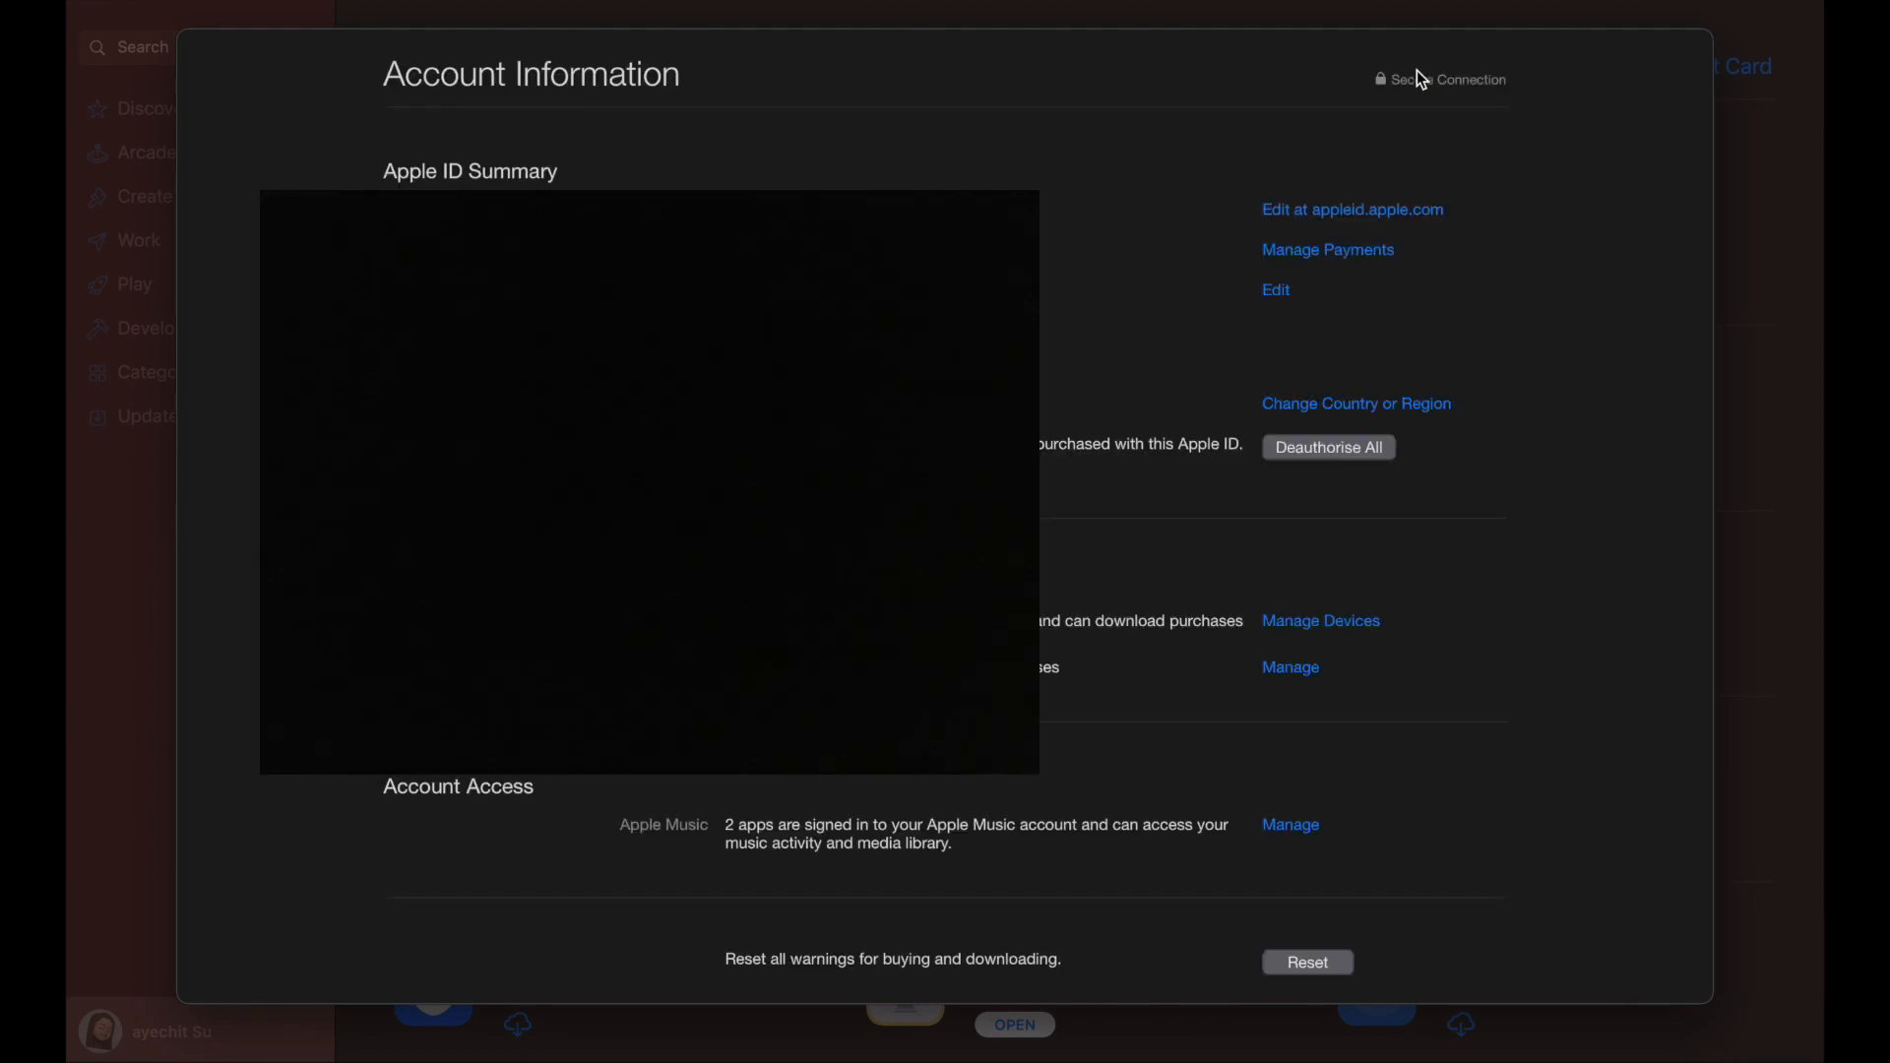
pyautogui.scroll(-3)
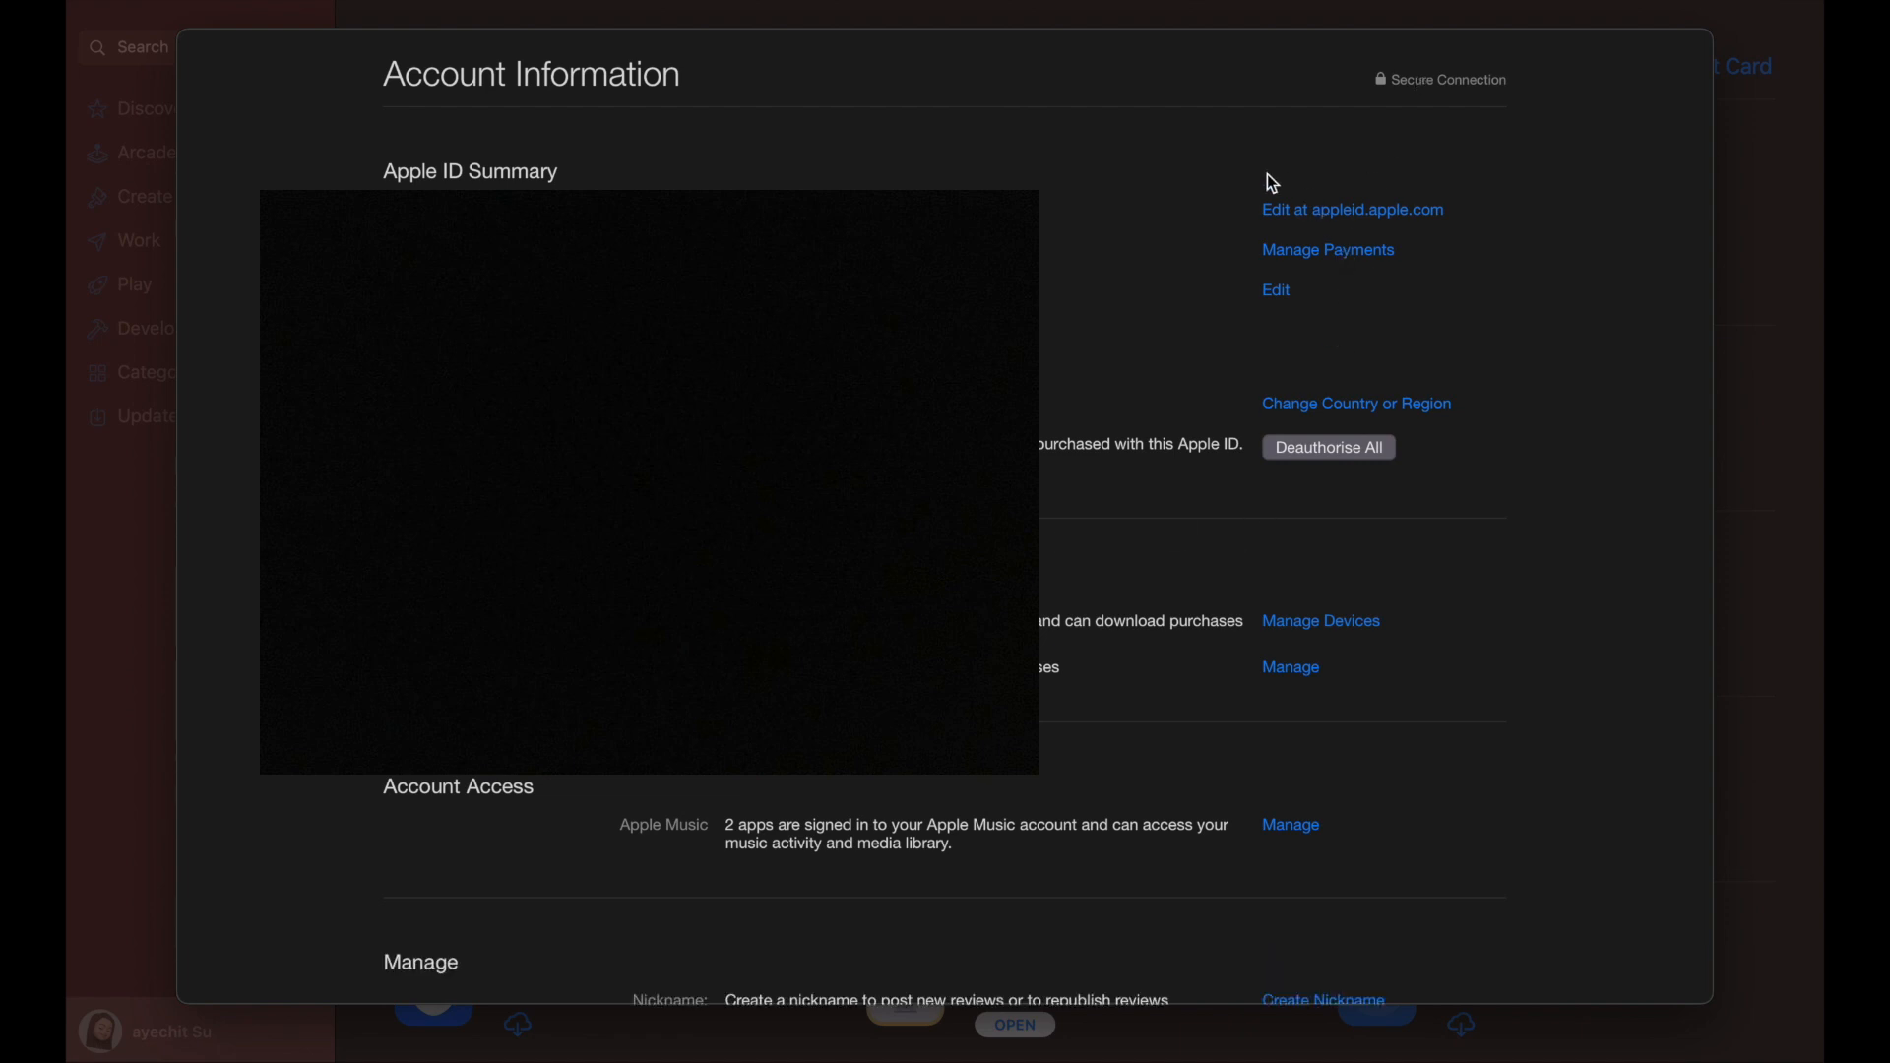
pyautogui.moveTo(732, 106)
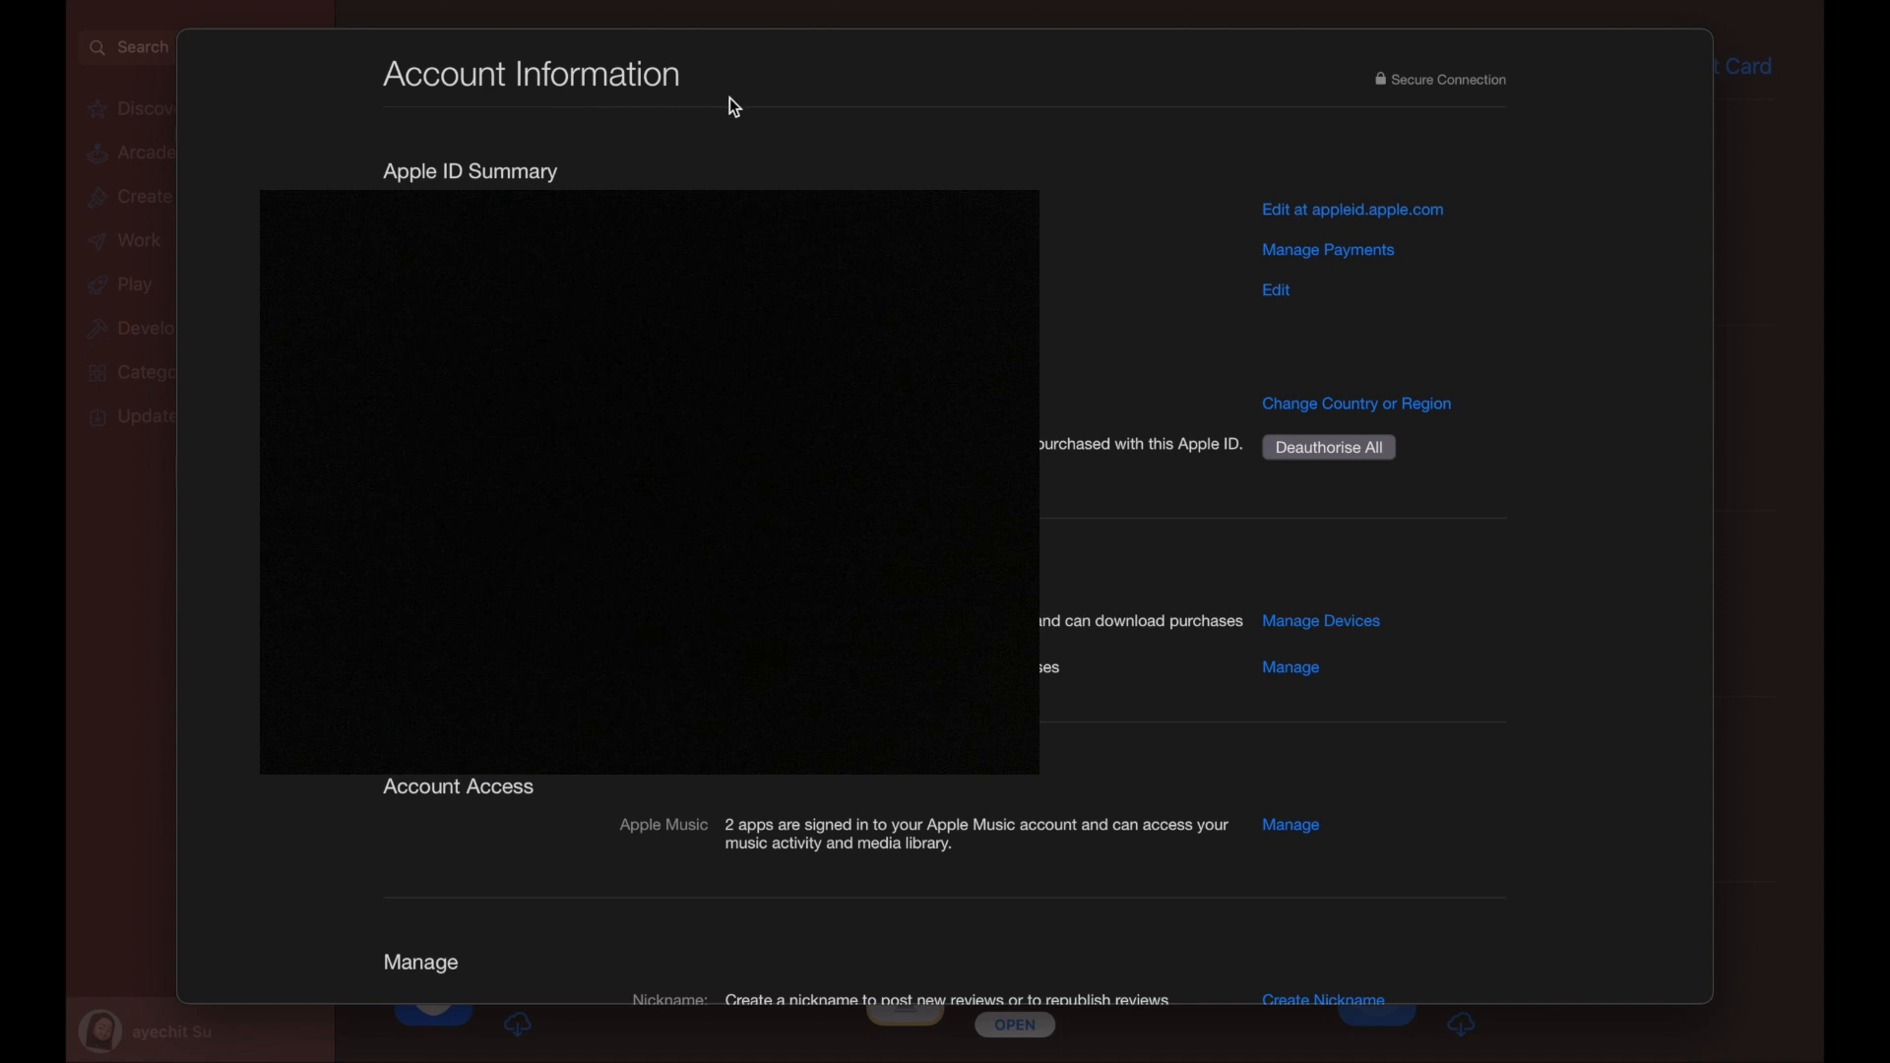
pyautogui.moveTo(1355, 406)
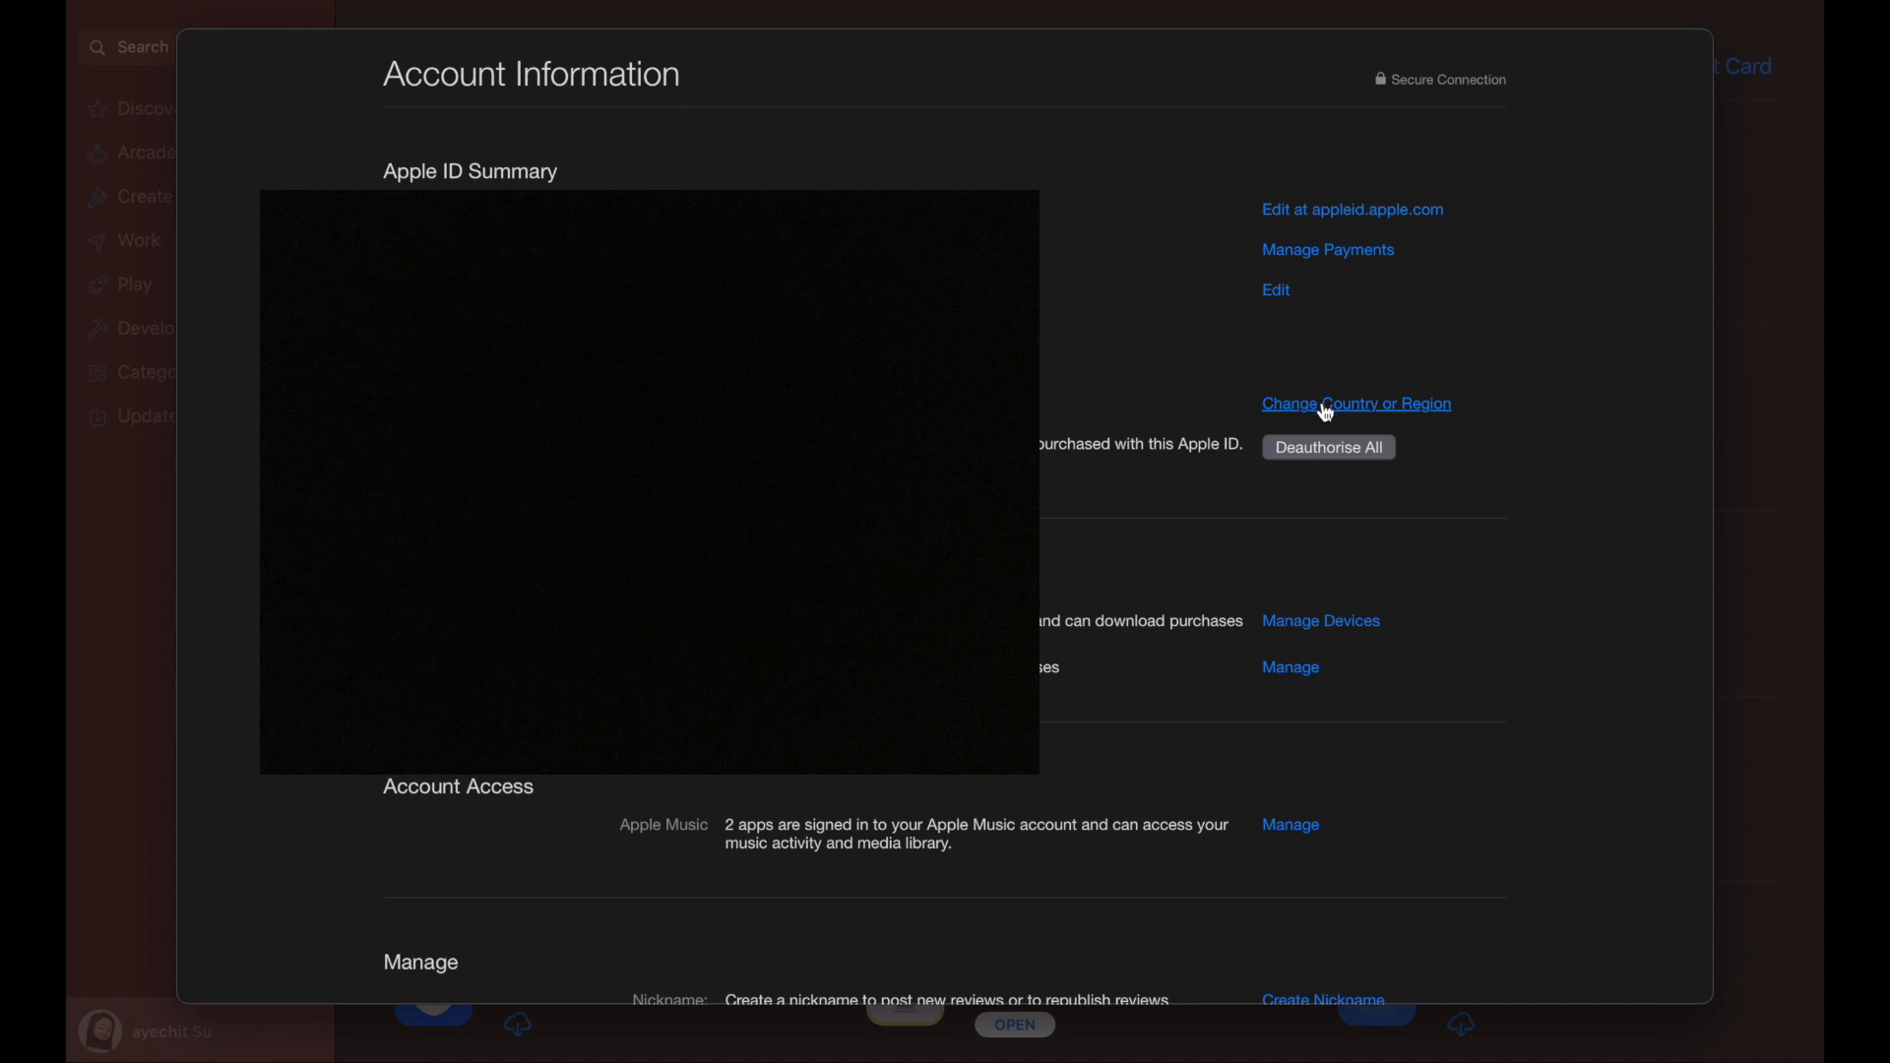
# - Start Change Country or Region and keep Thailand as the account country
pyautogui.click(1354, 403)
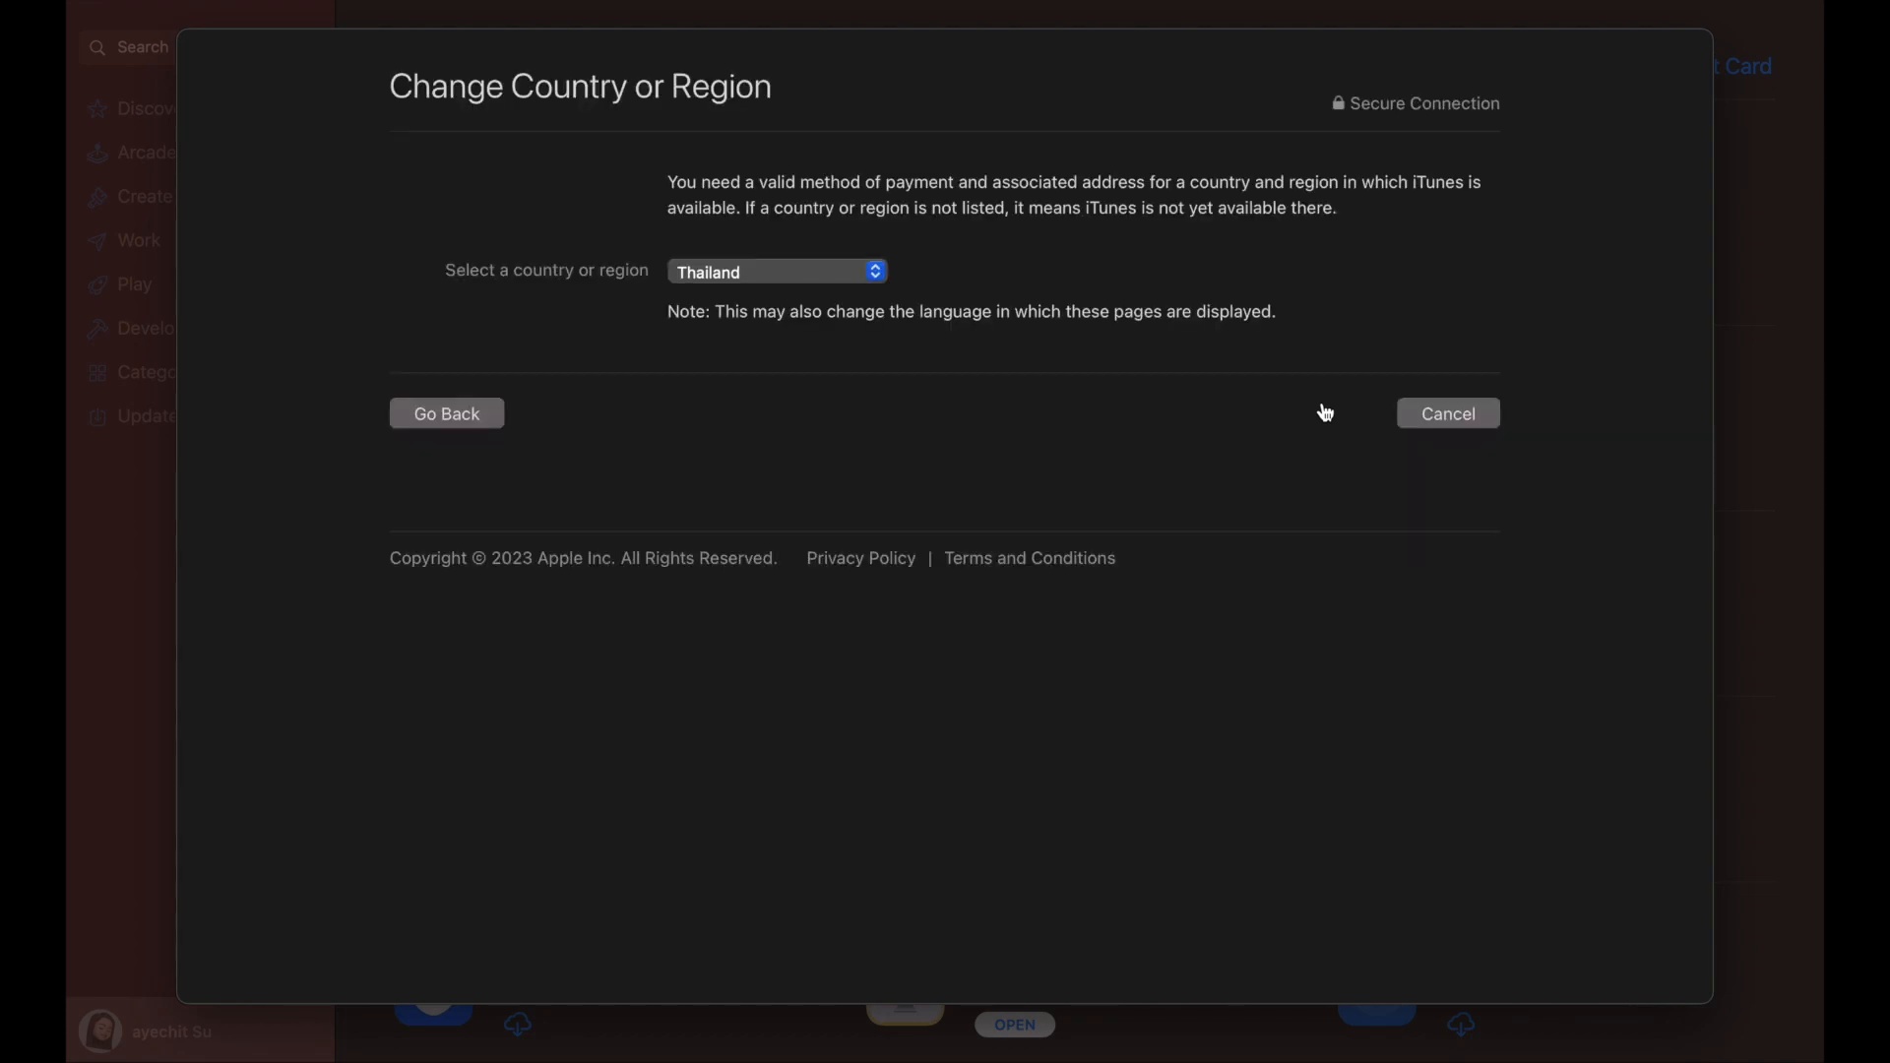
pyautogui.moveTo(748, 278)
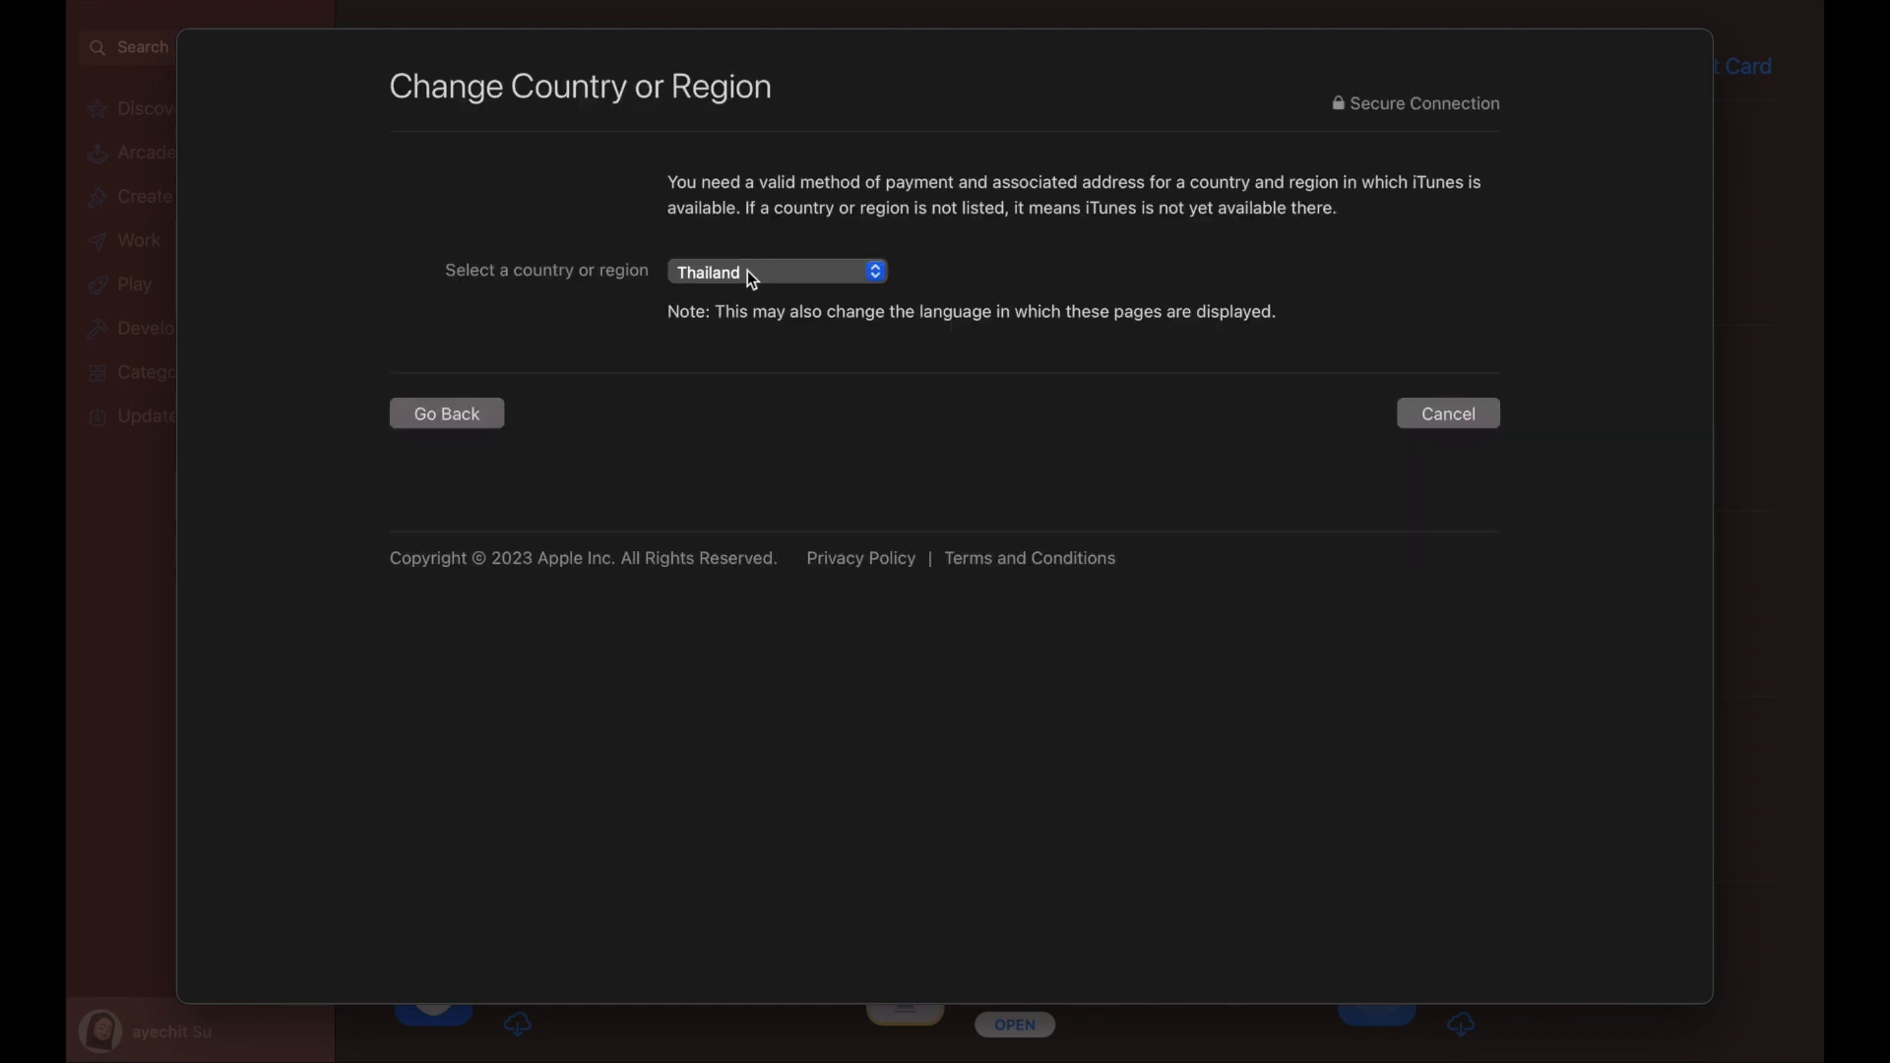
pyautogui.click(776, 269)
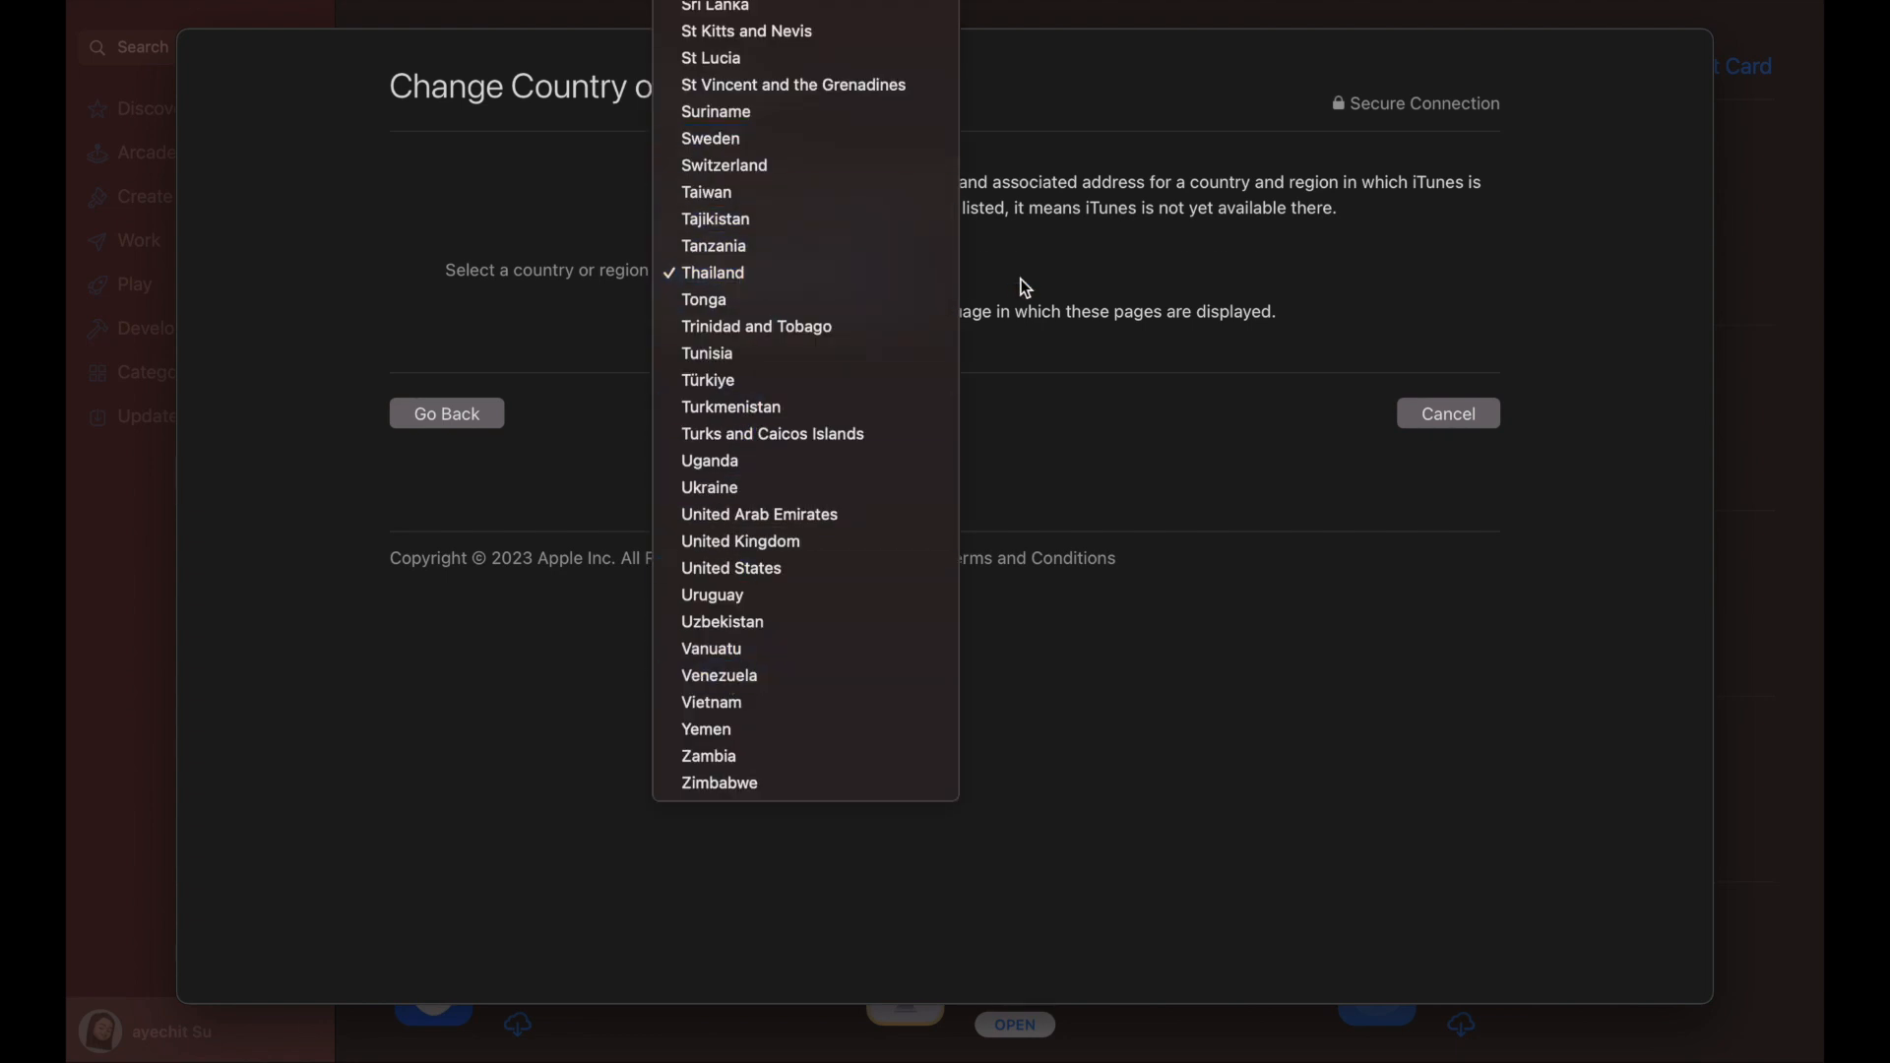
pyautogui.click(713, 272)
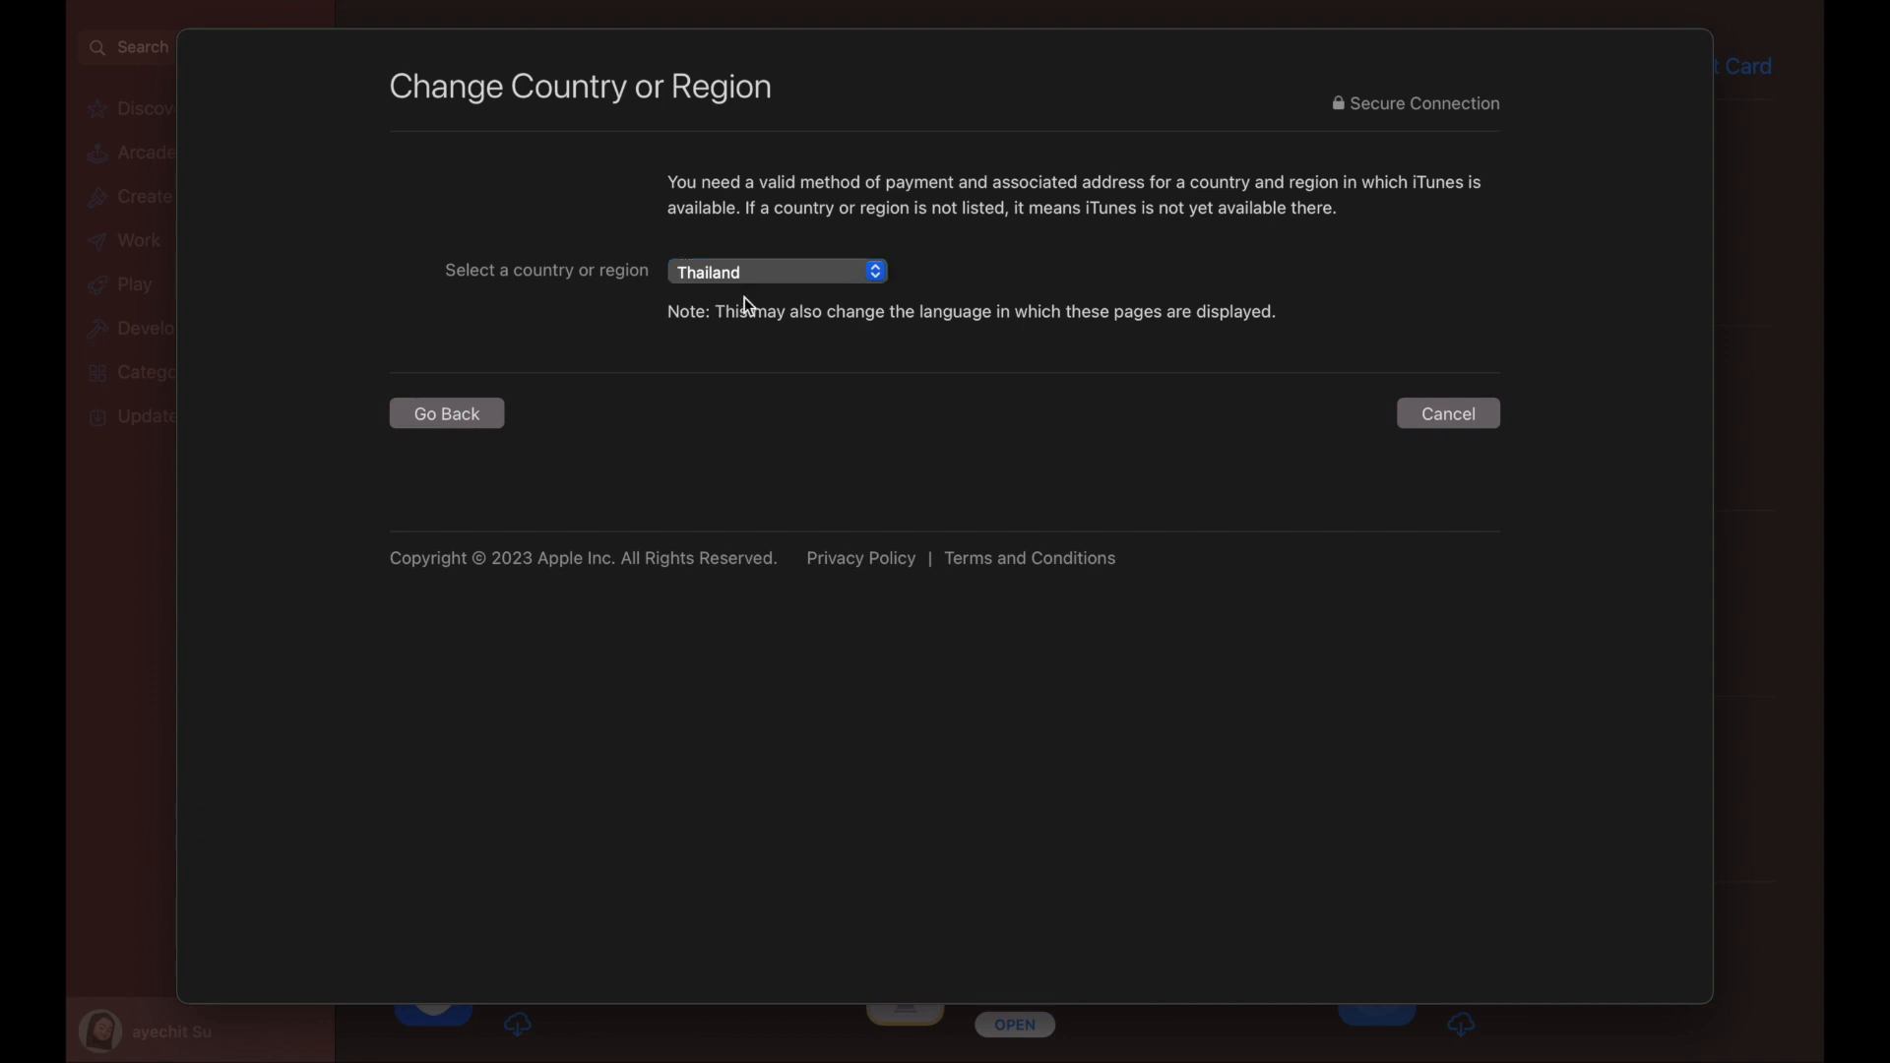
# - View the Terms and Conditions text down to the copyright agent's address
pyautogui.click(775, 271)
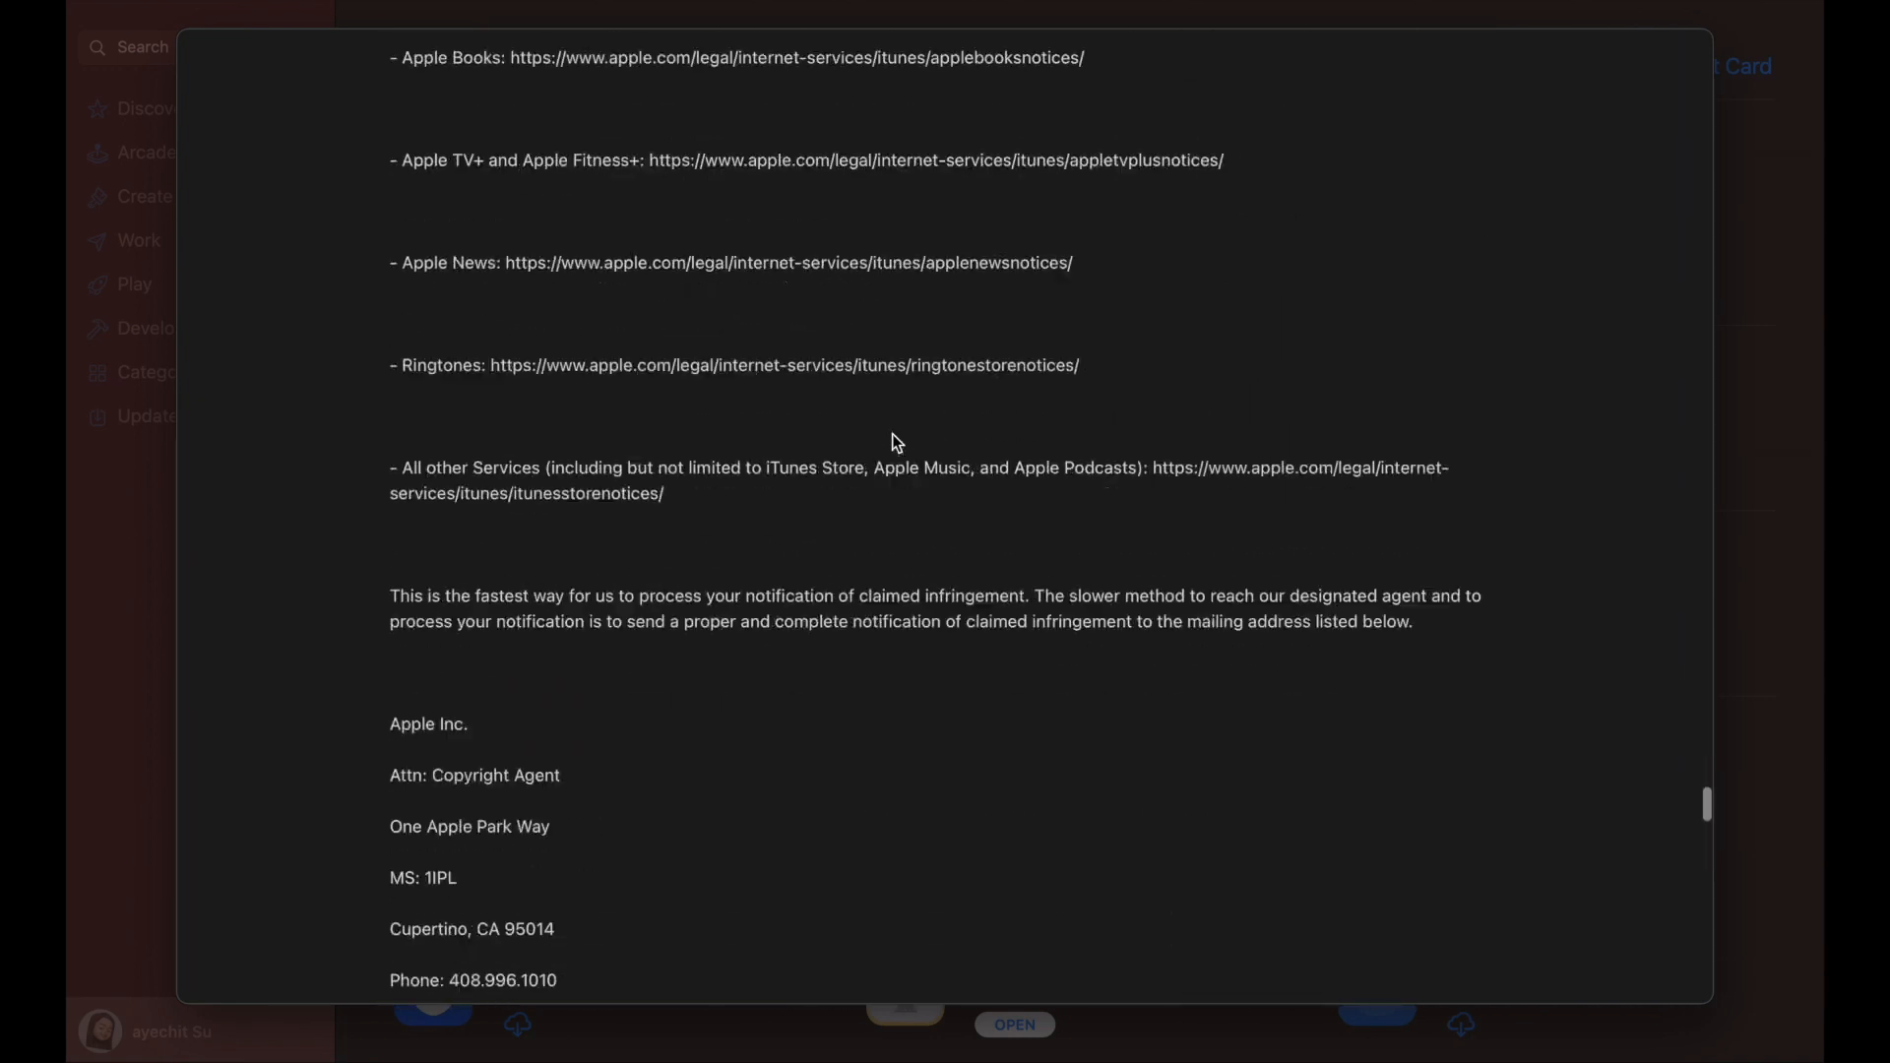
pyautogui.scroll(-3)
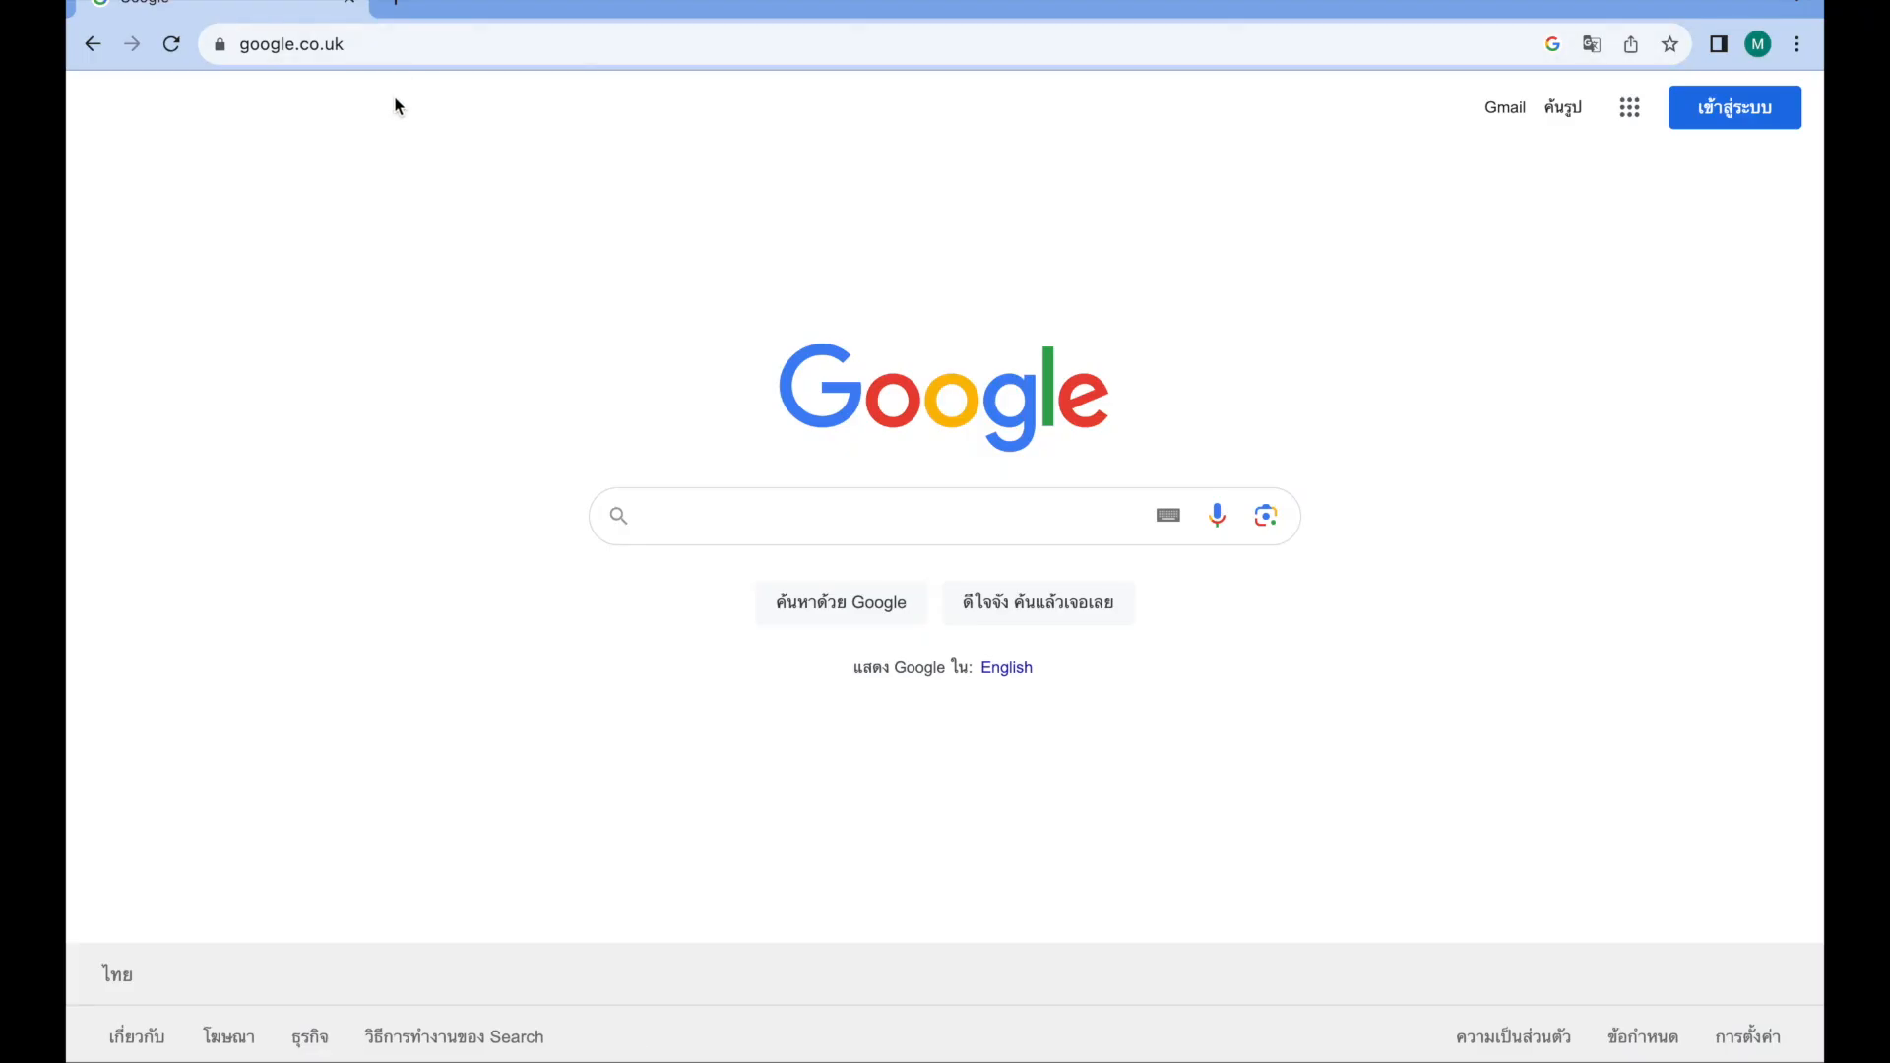
# - Search Google for 'apple id' and browse the results
pyautogui.write('apple id')
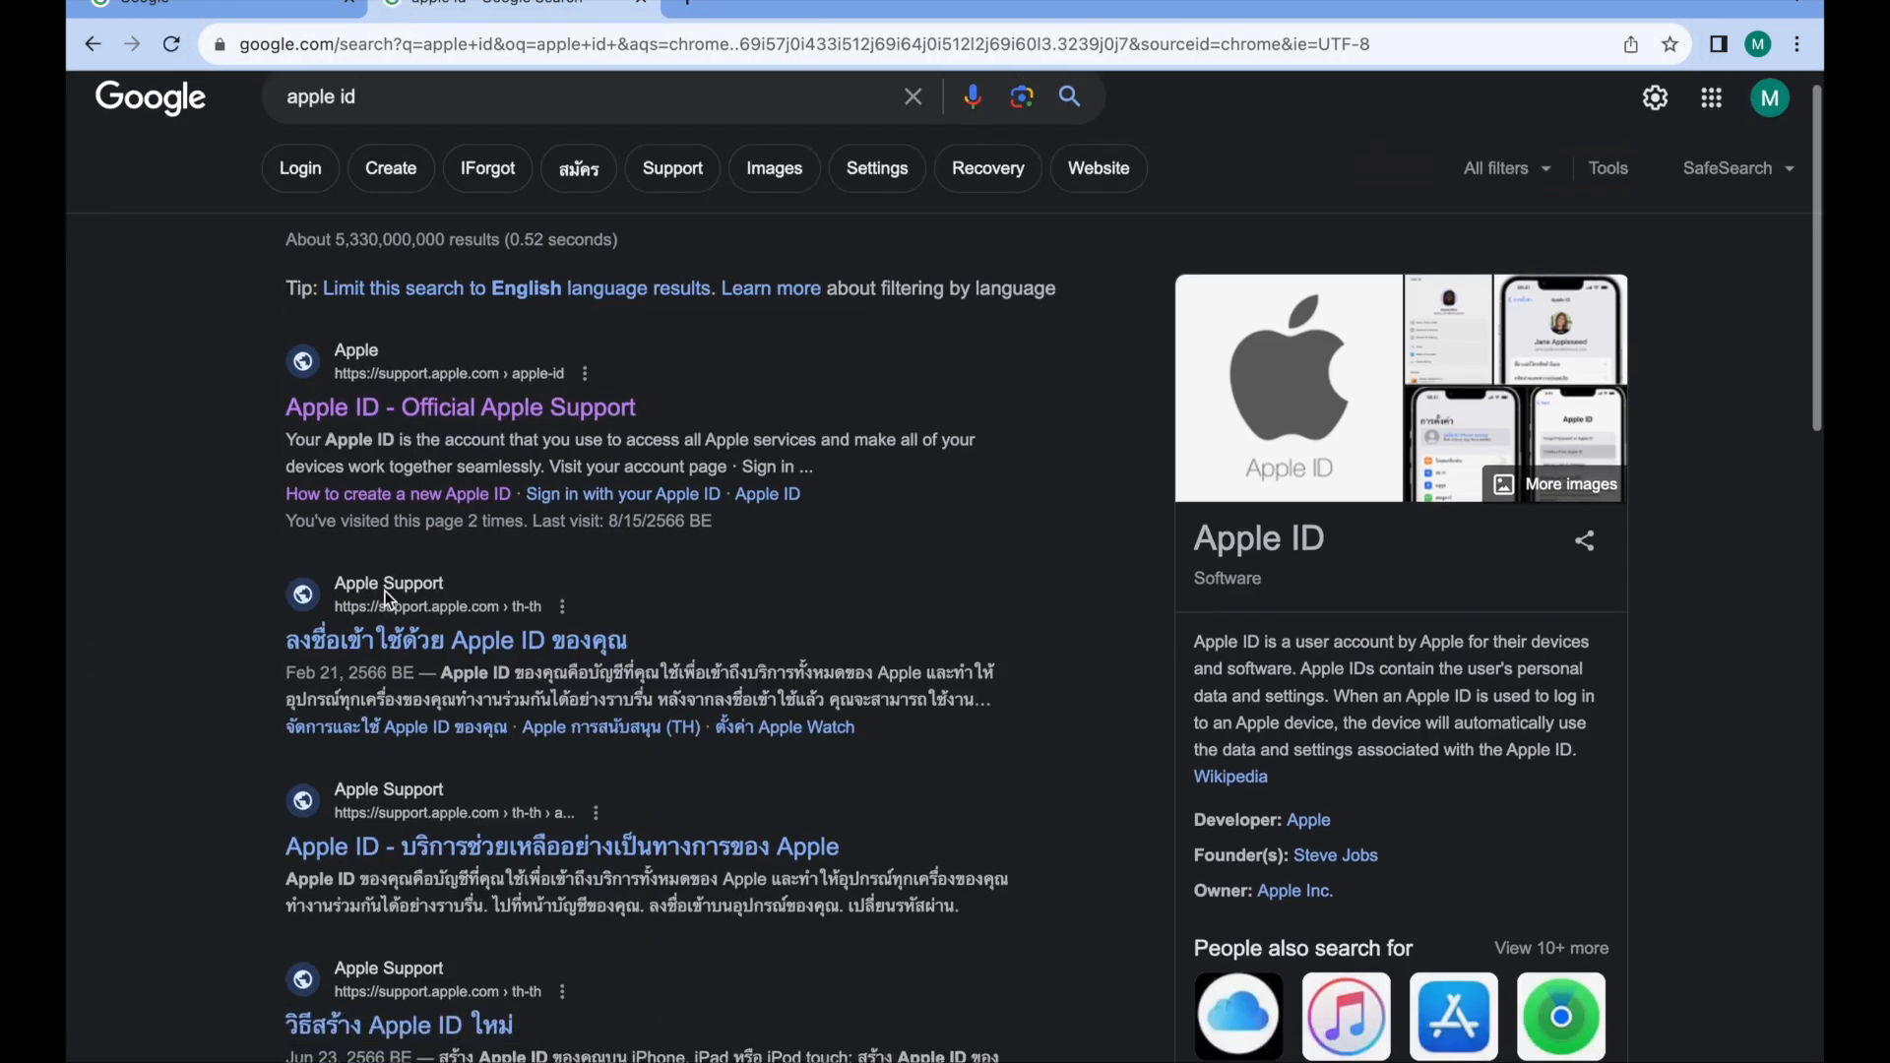
pyautogui.scroll(-3)
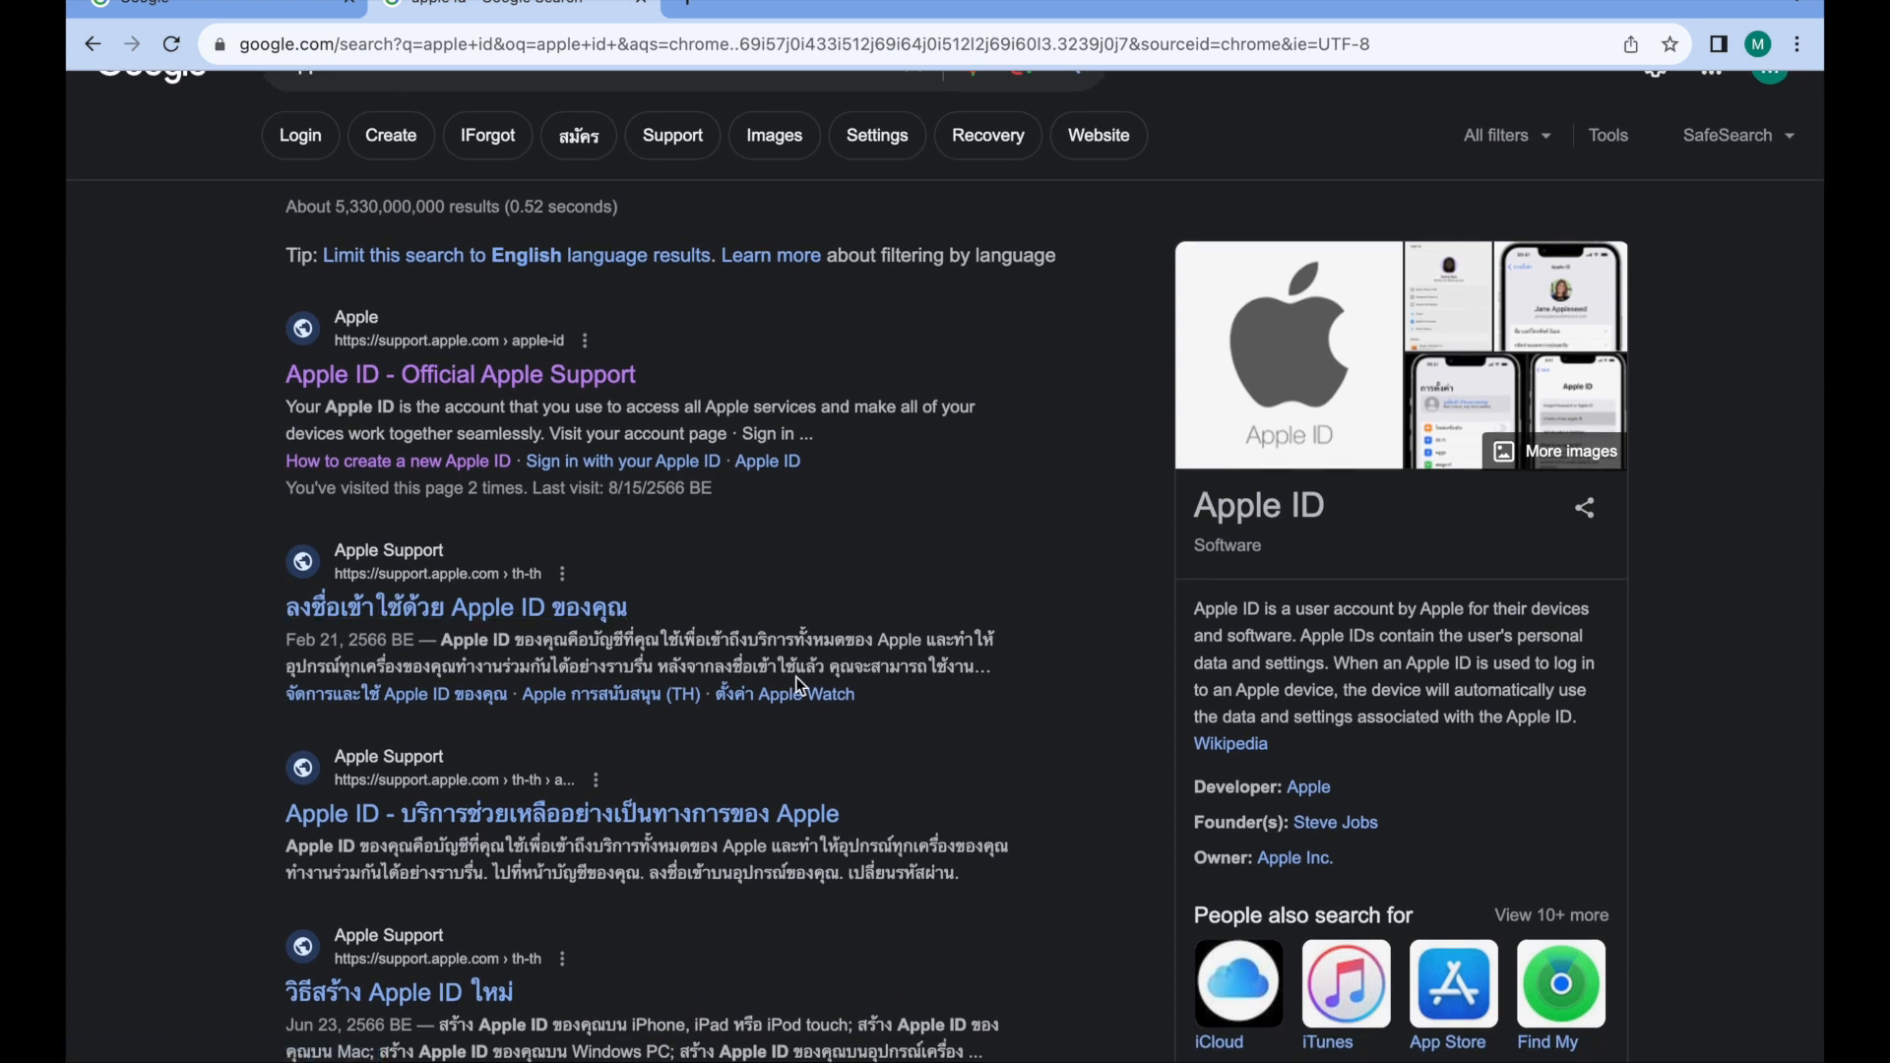
pyautogui.scroll(-3)
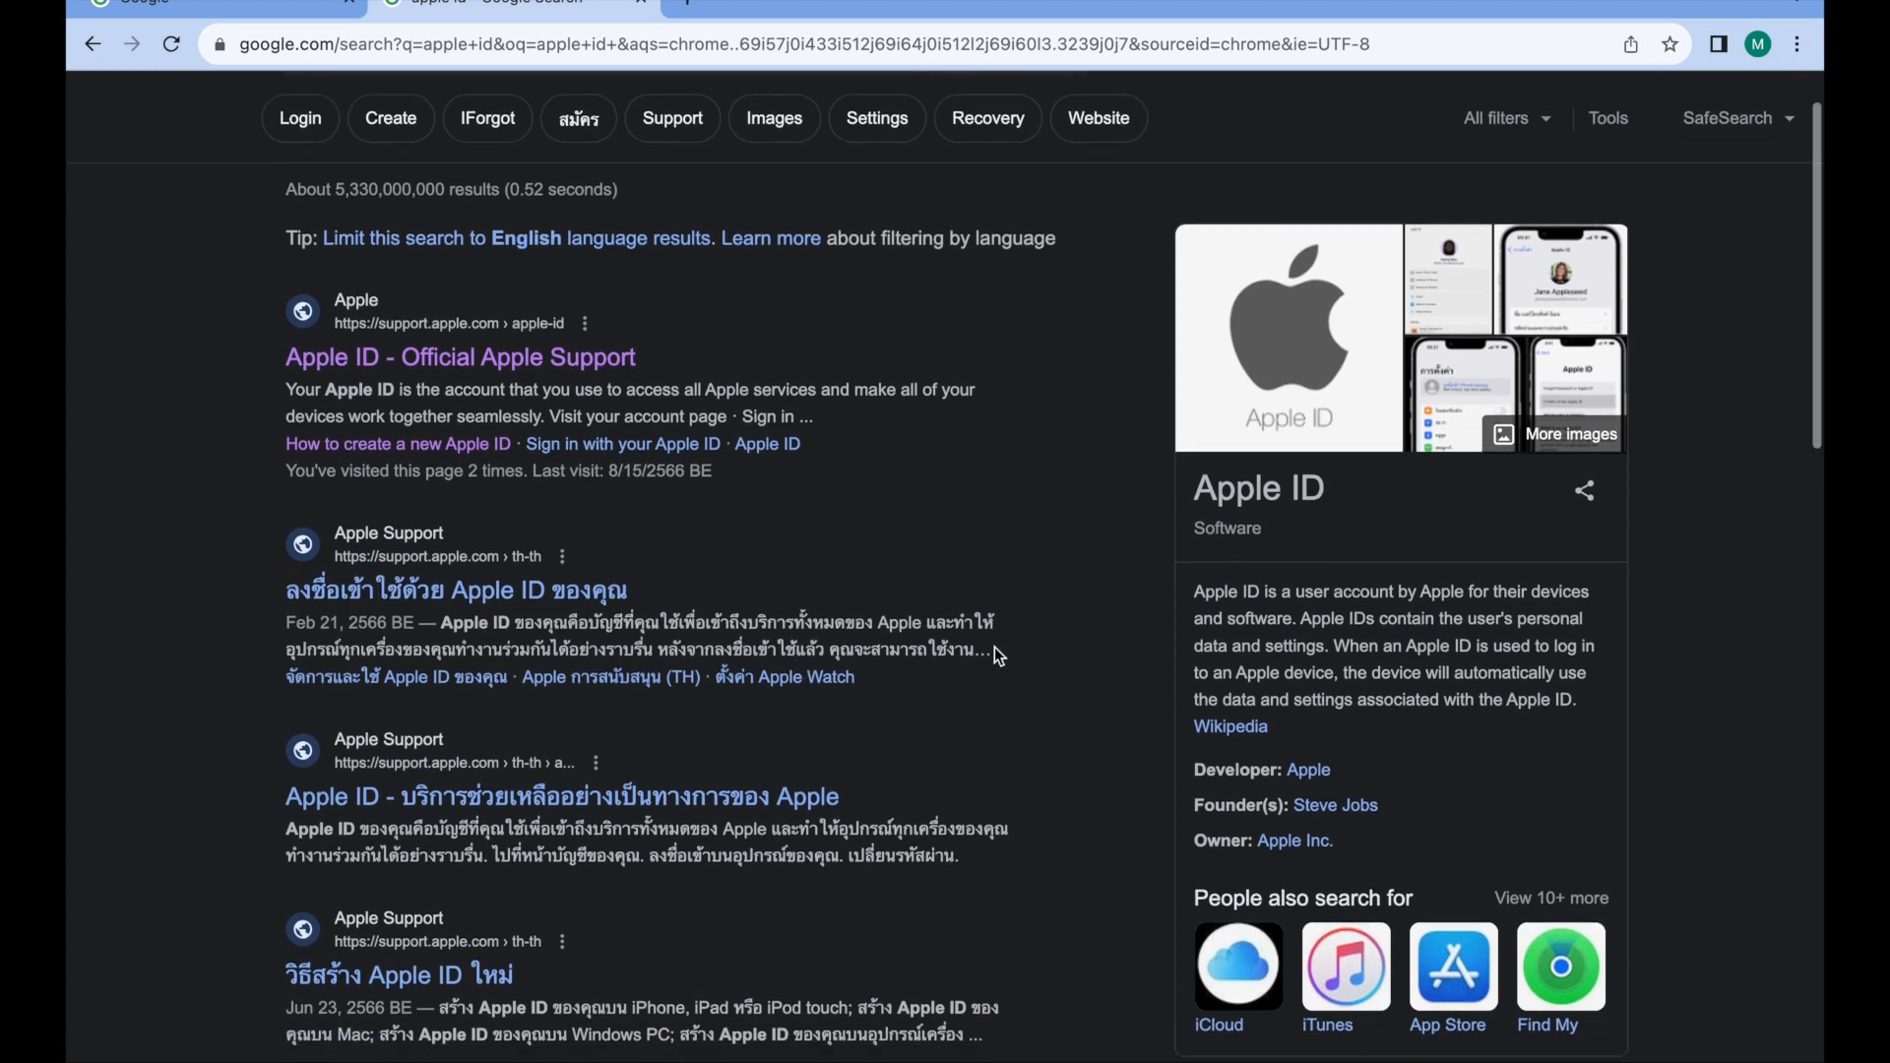
pyautogui.scroll(-3)
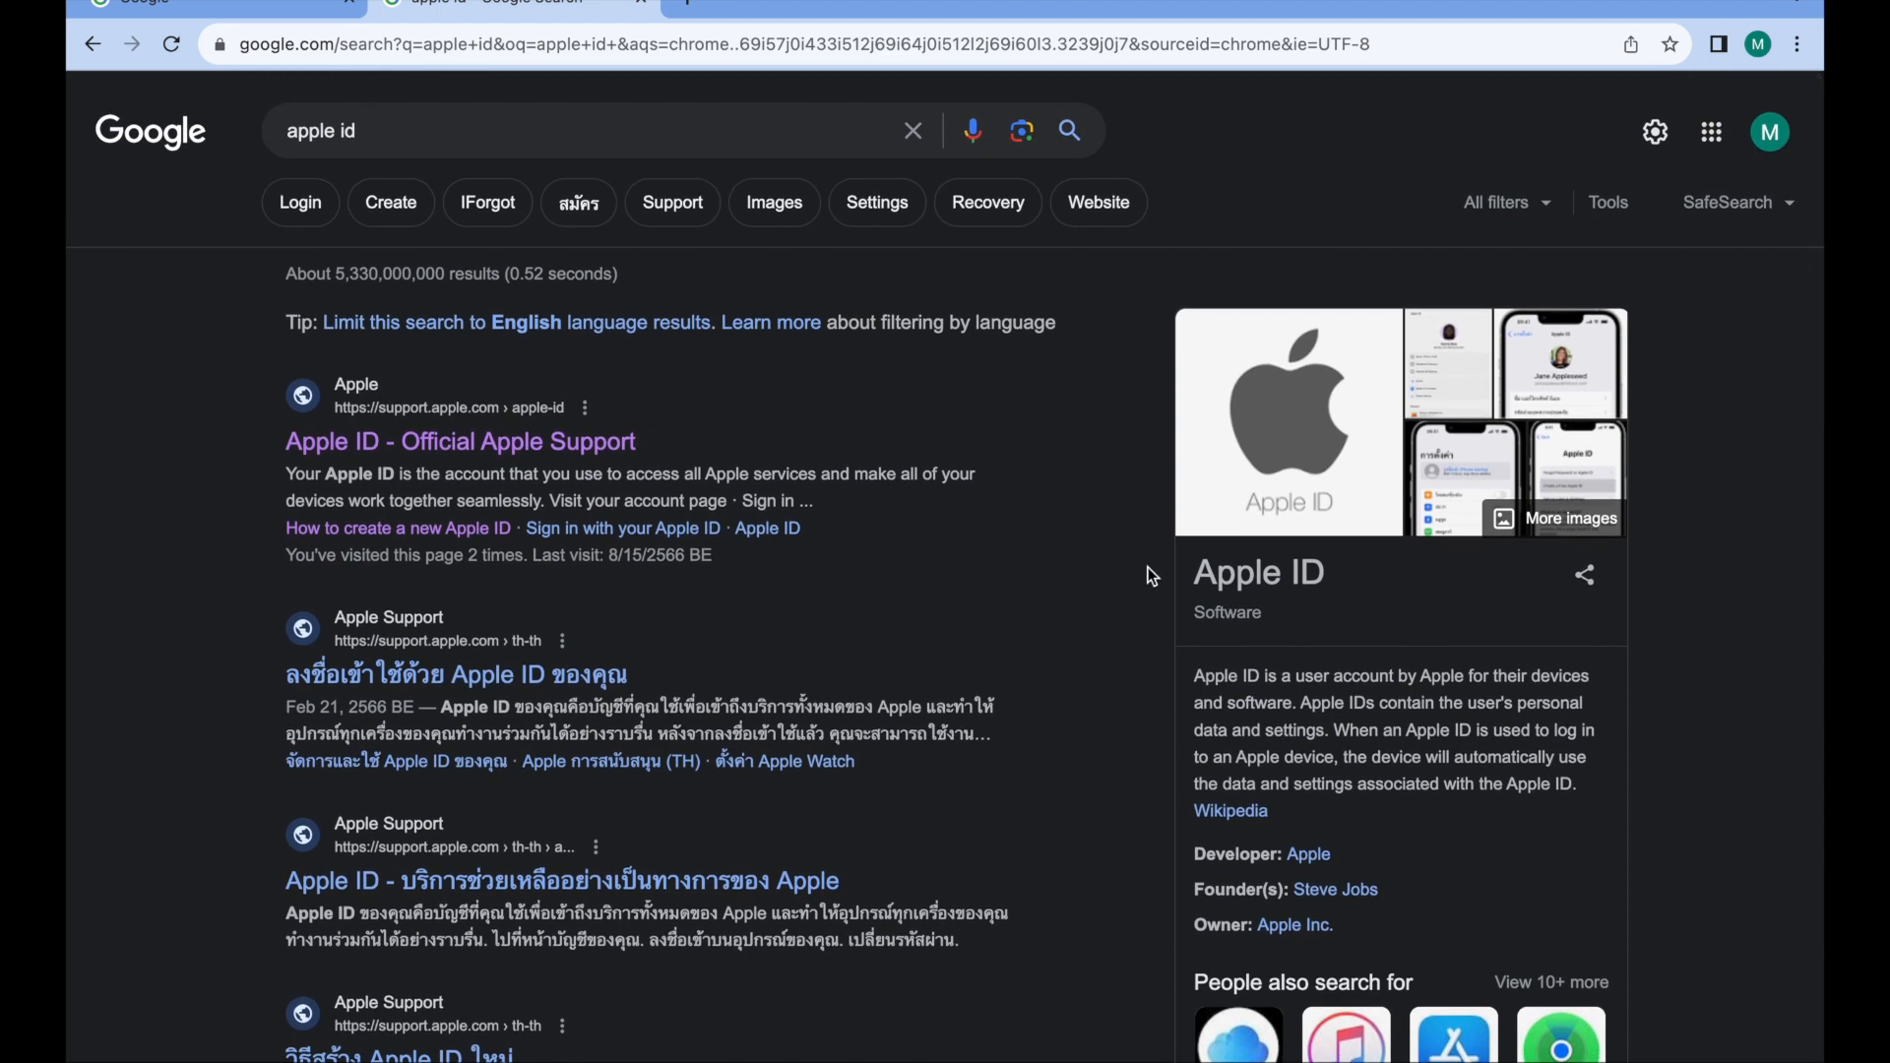
pyautogui.moveTo(1299, 822)
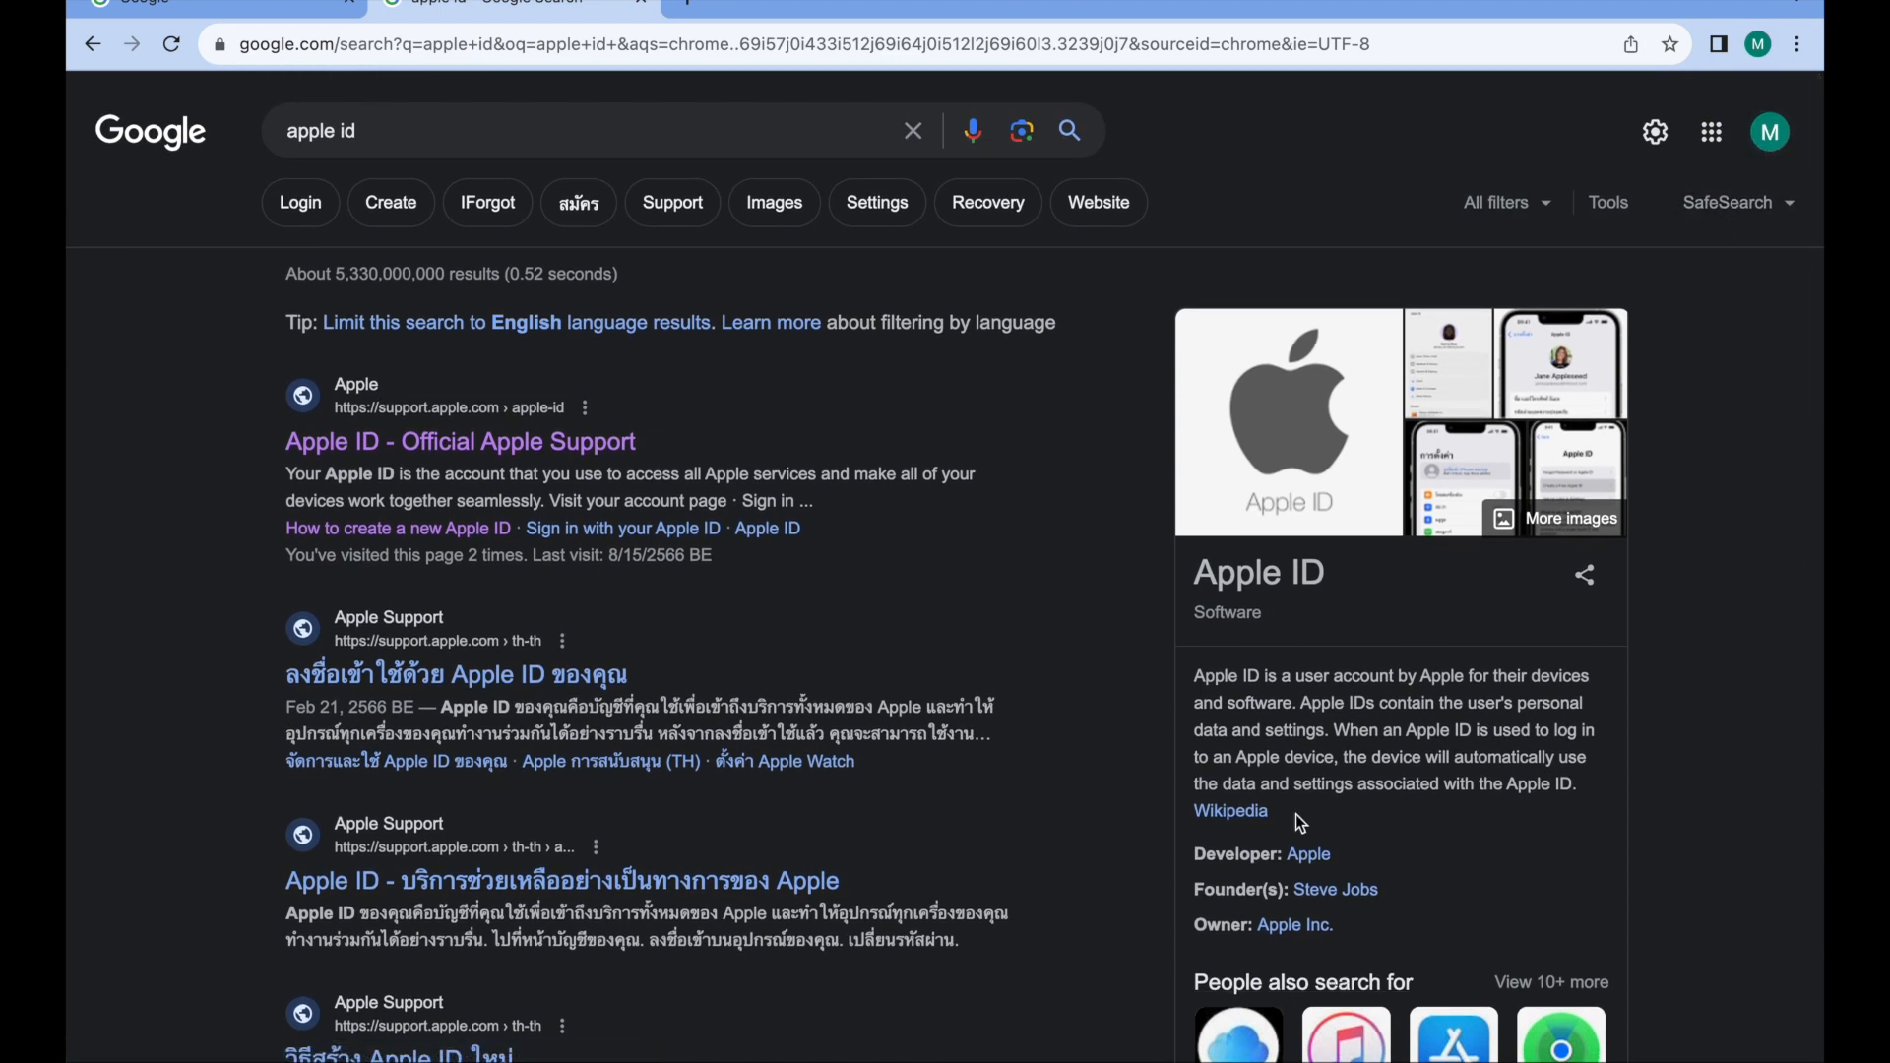
pyautogui.scroll(-3)
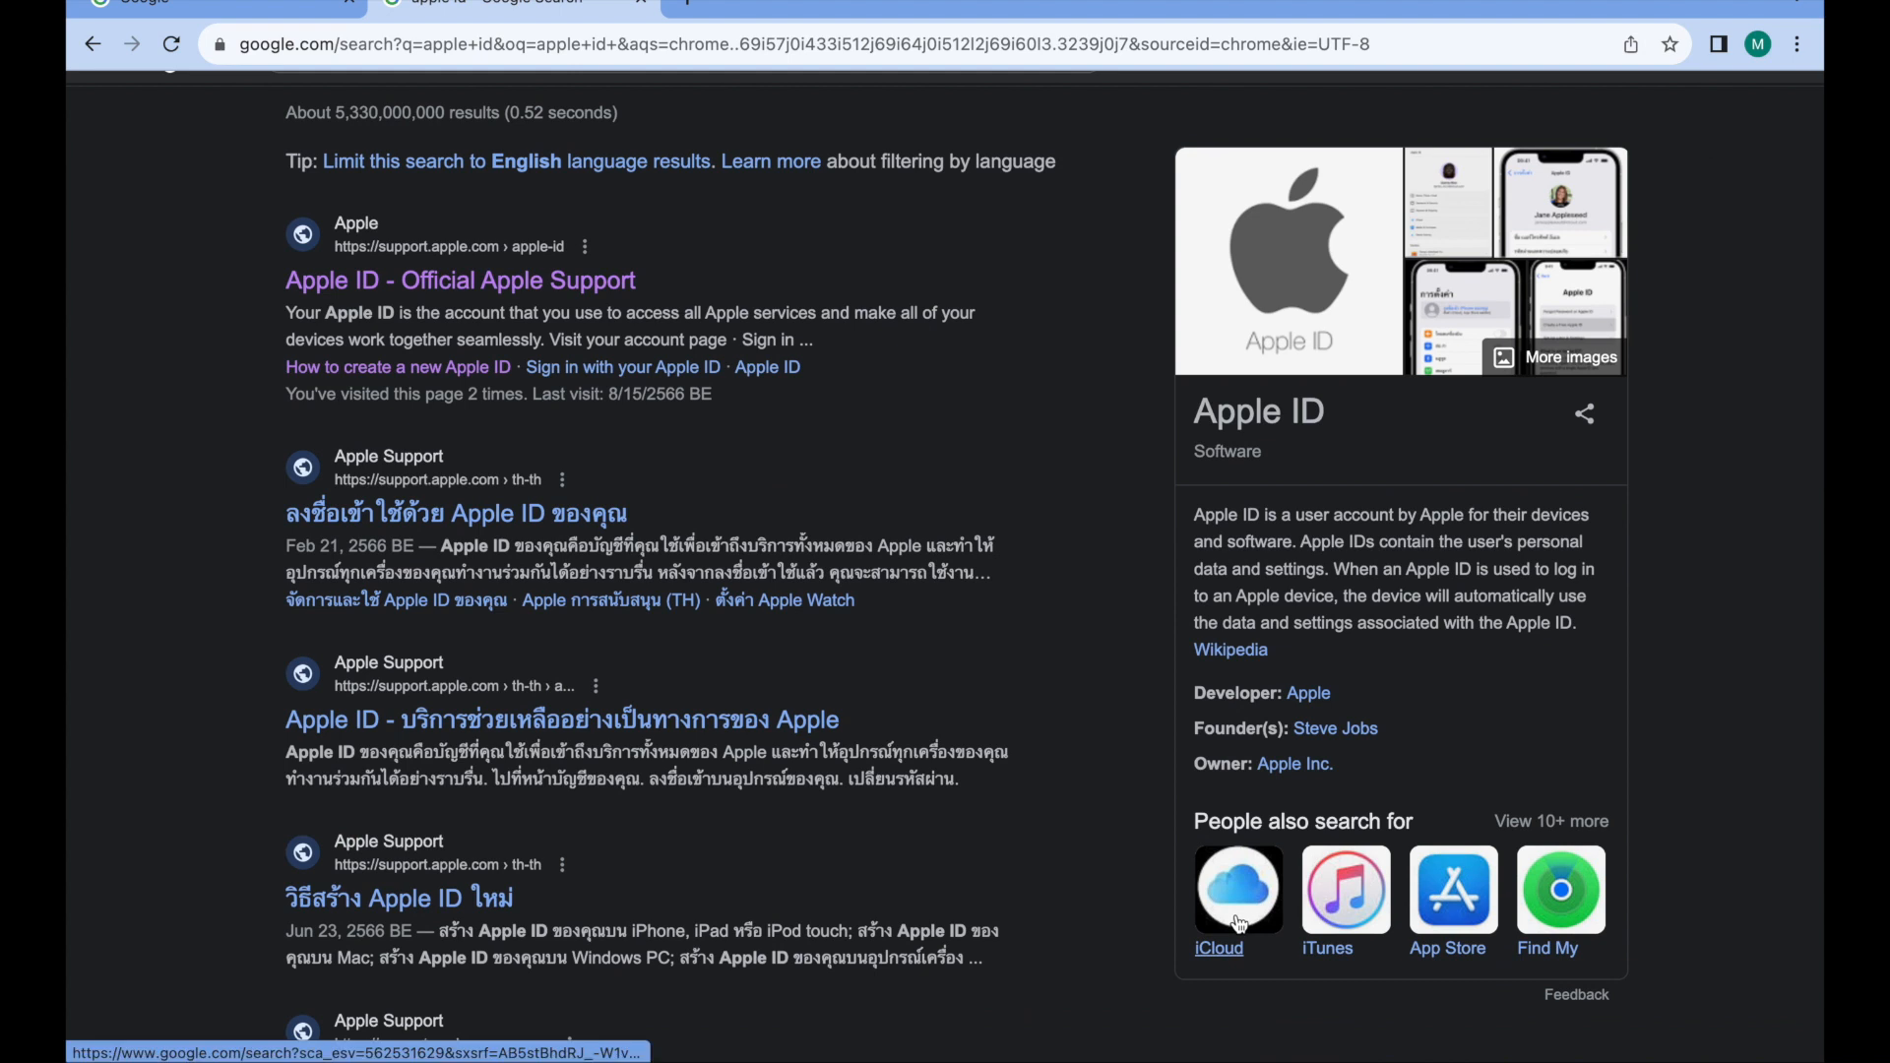
# - Visit the official Apple ID Support page and follow it to the Apple ID account page
pyautogui.click(458, 280)
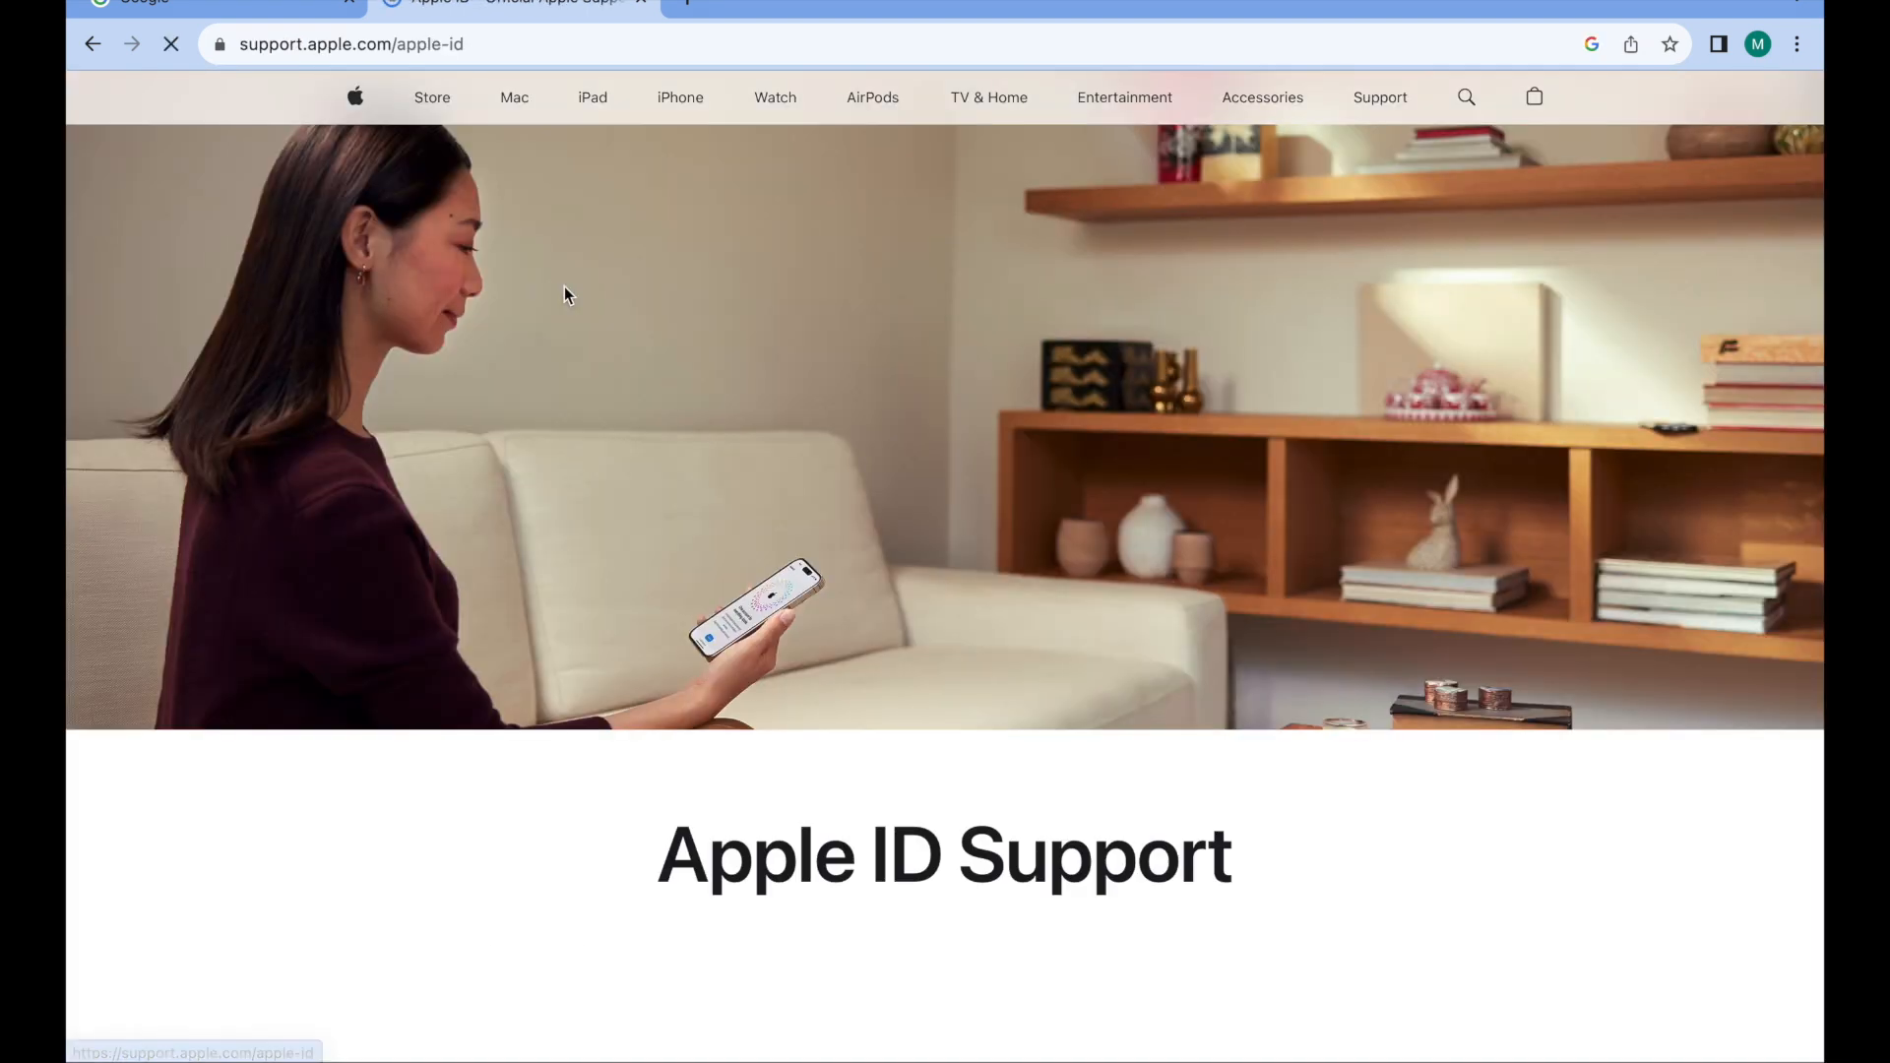
pyautogui.scroll(-3)
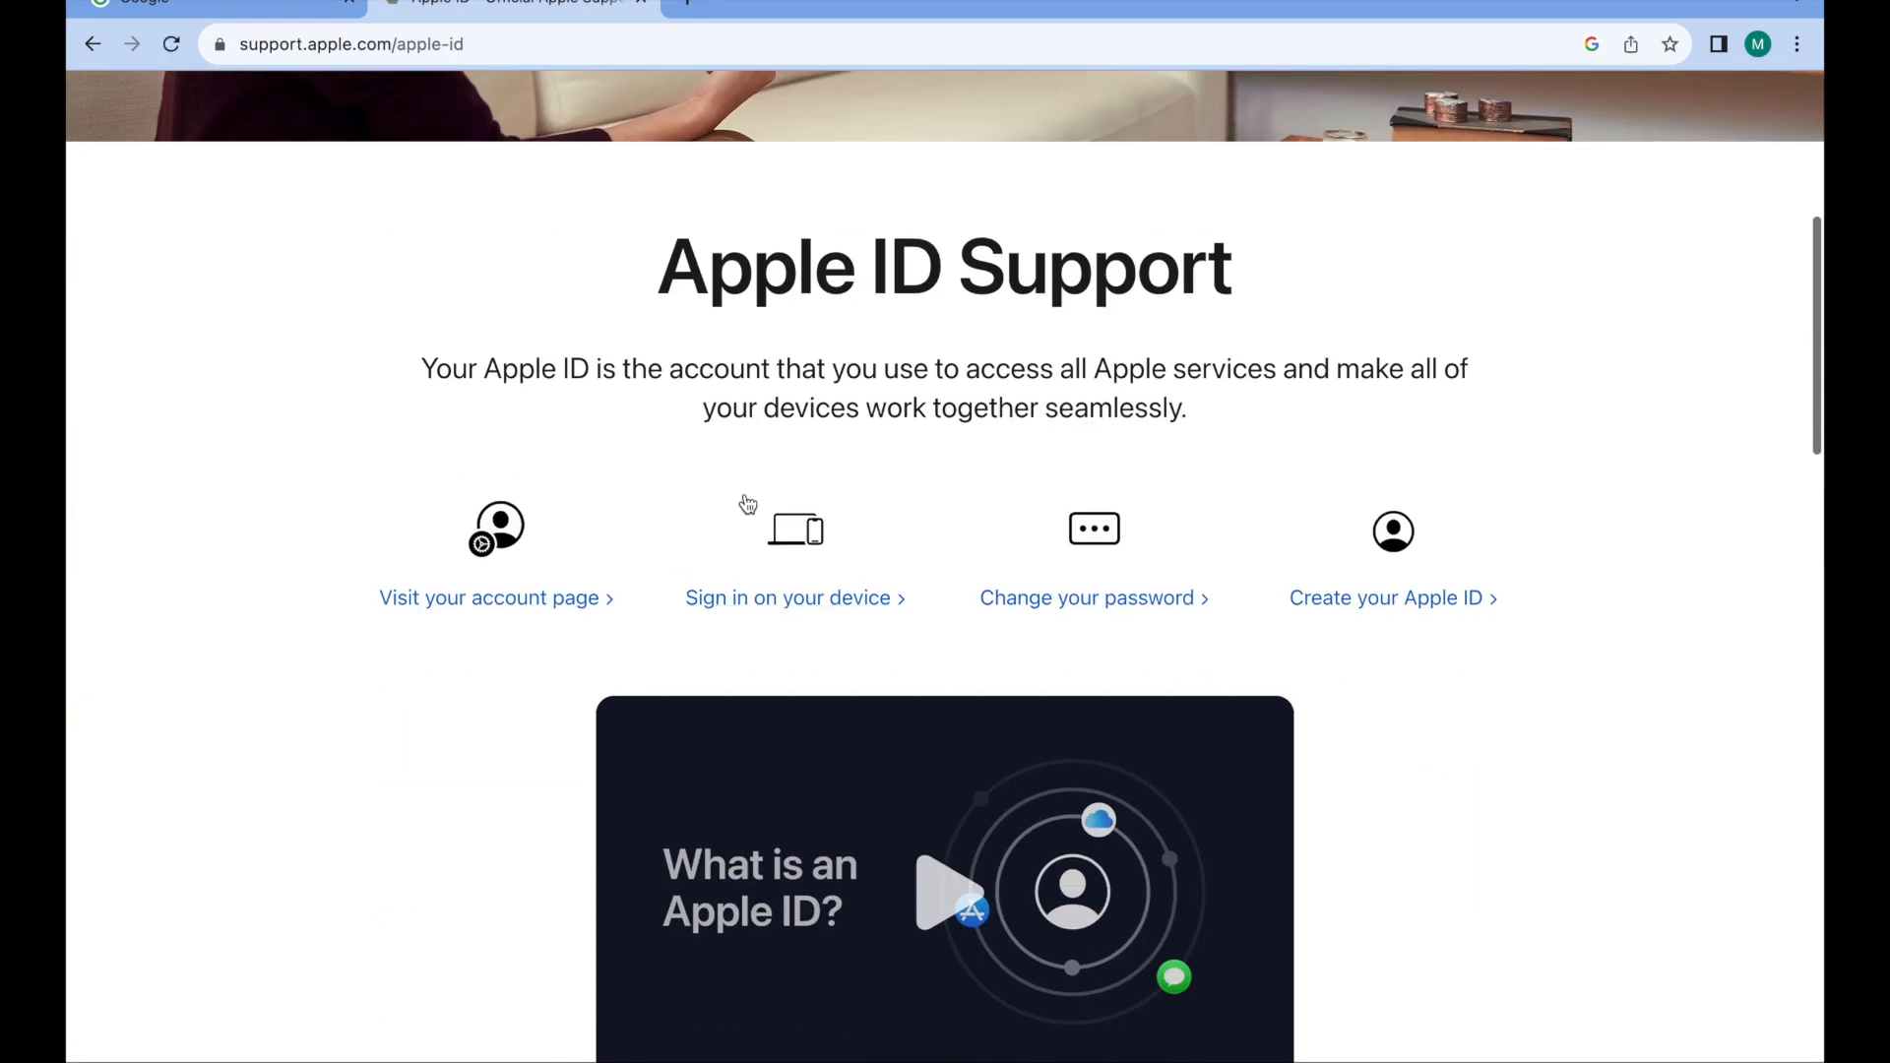
pyautogui.scroll(-3)
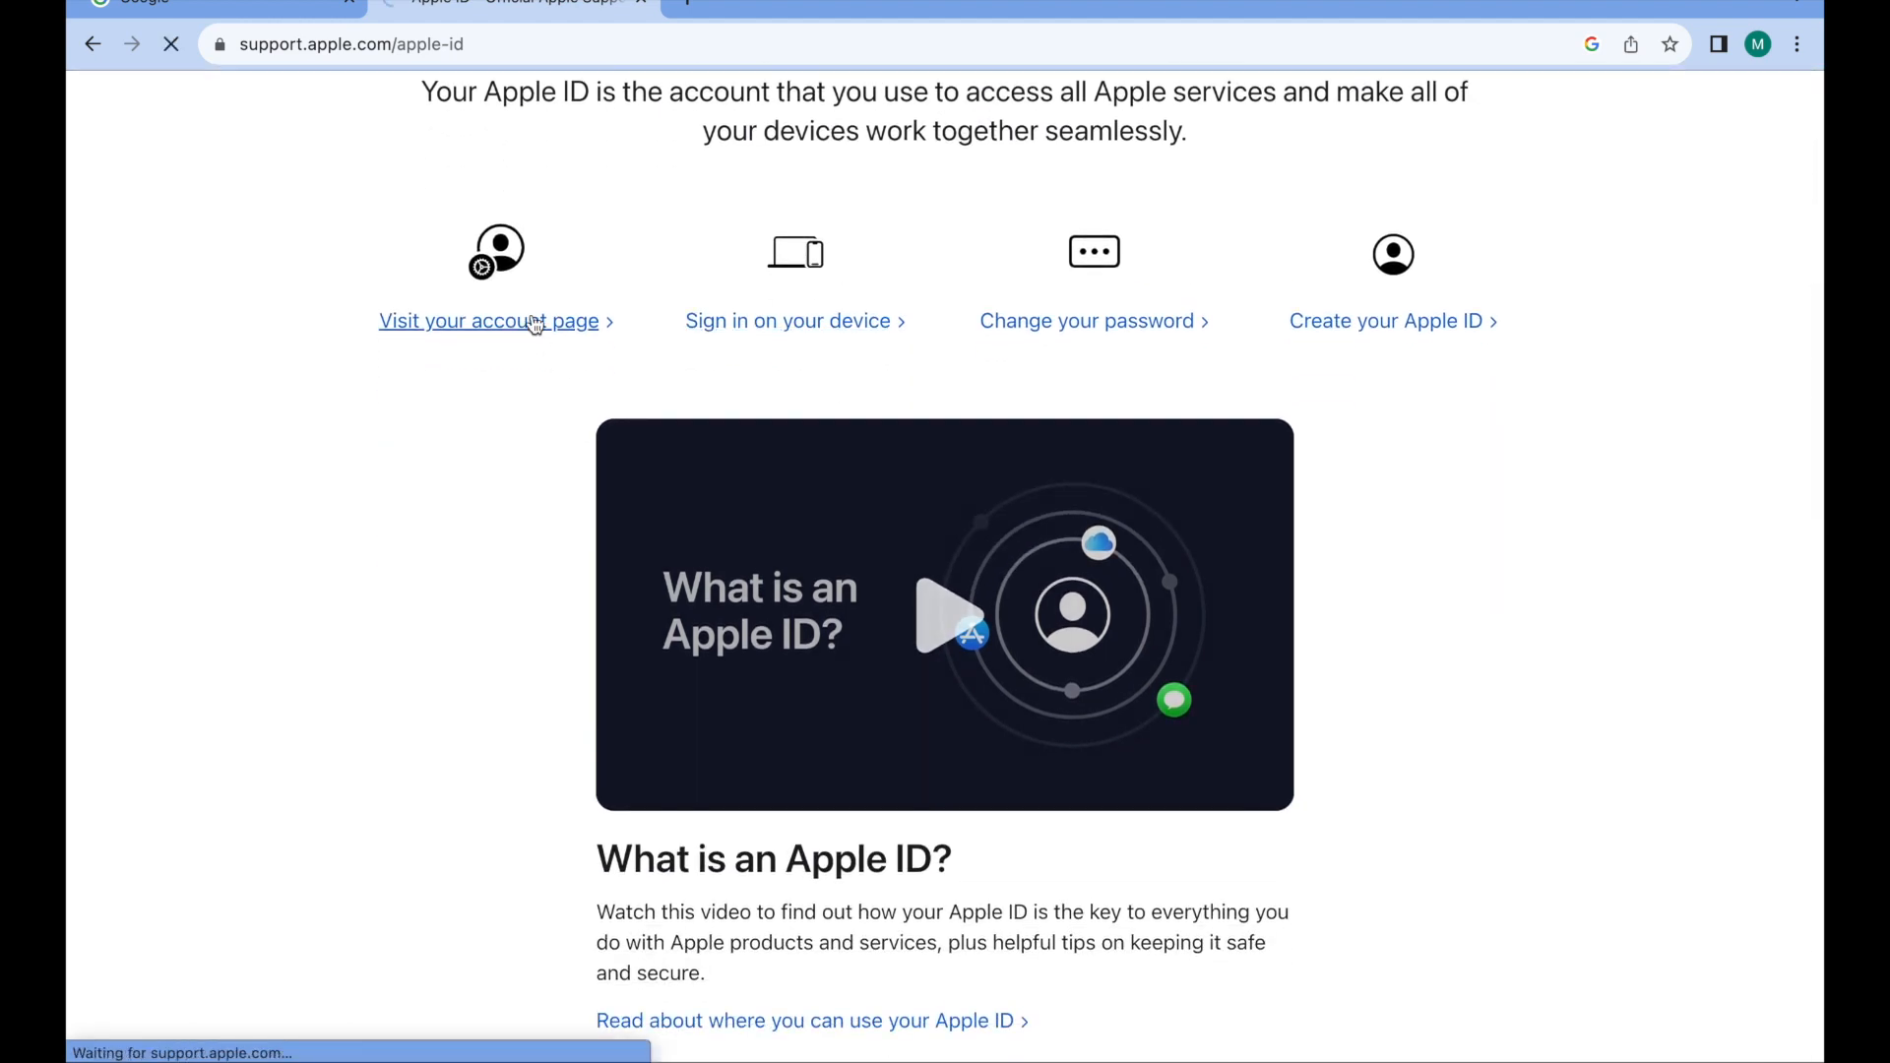
pyautogui.click(488, 321)
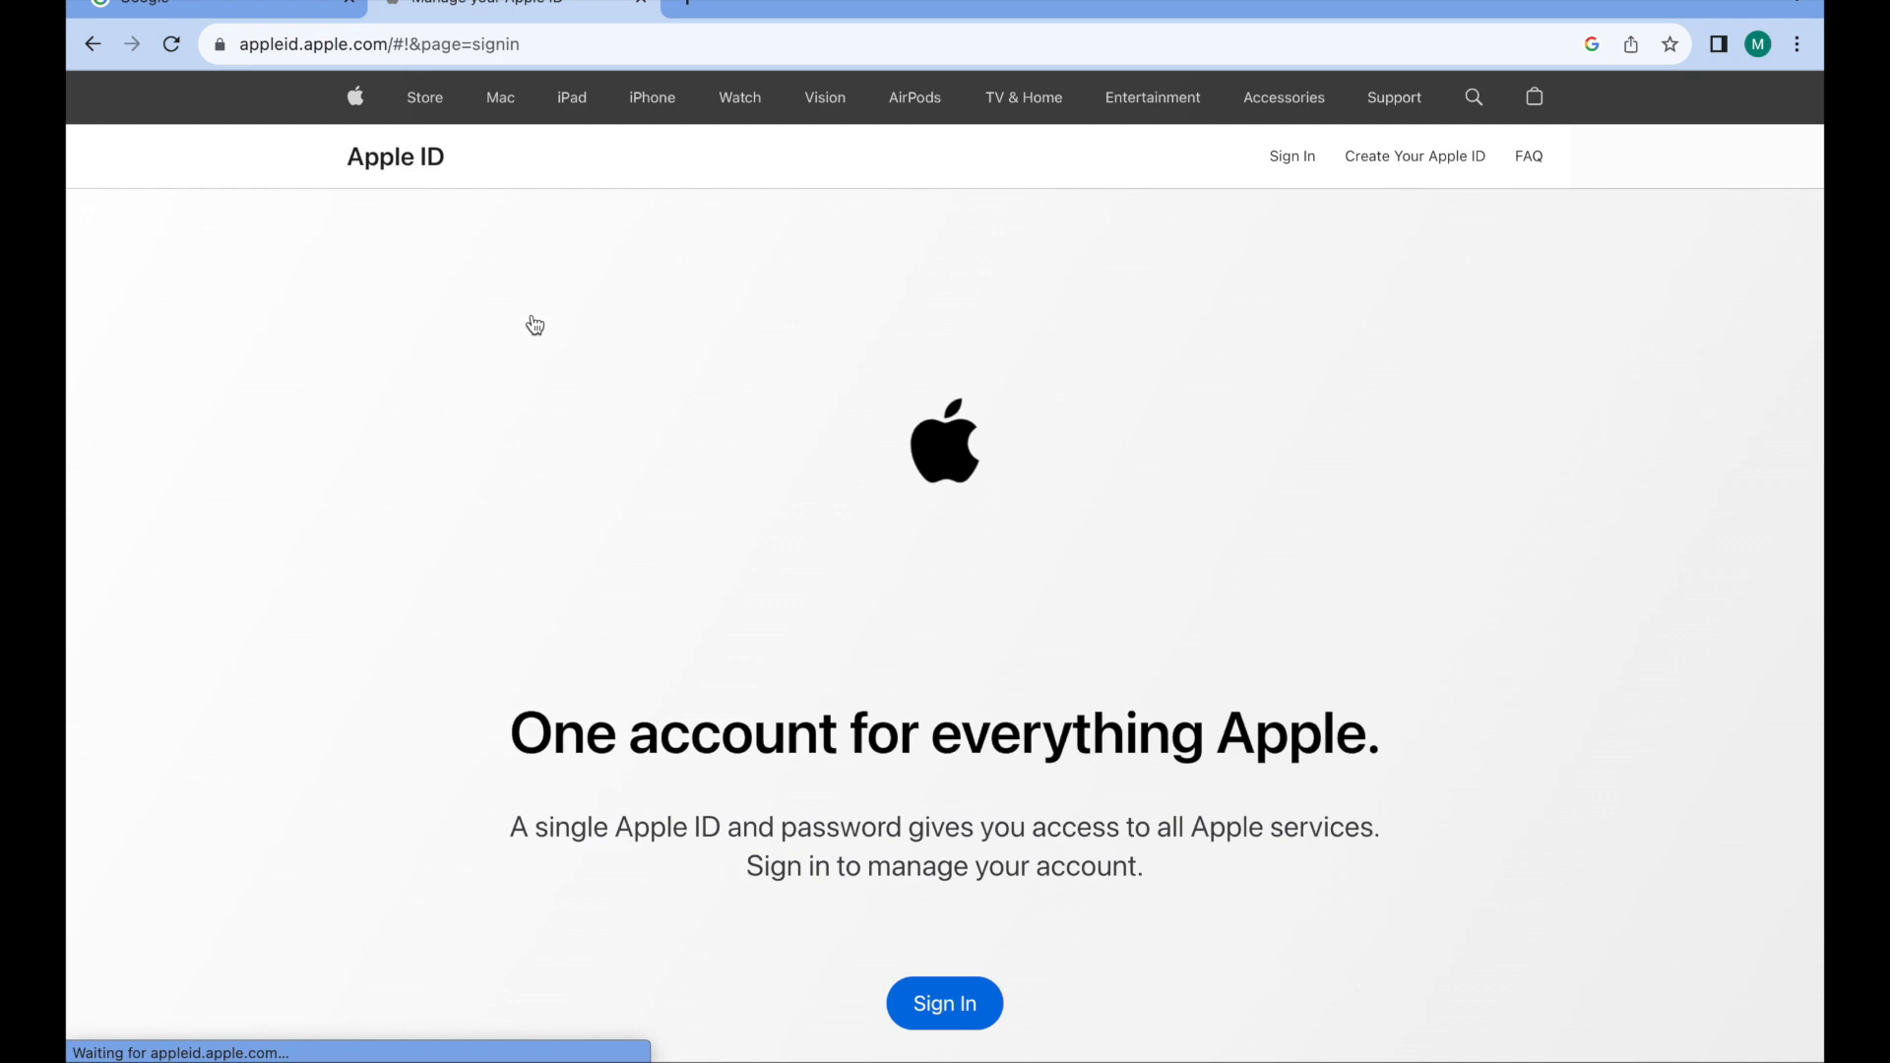
pyautogui.scroll(-3)
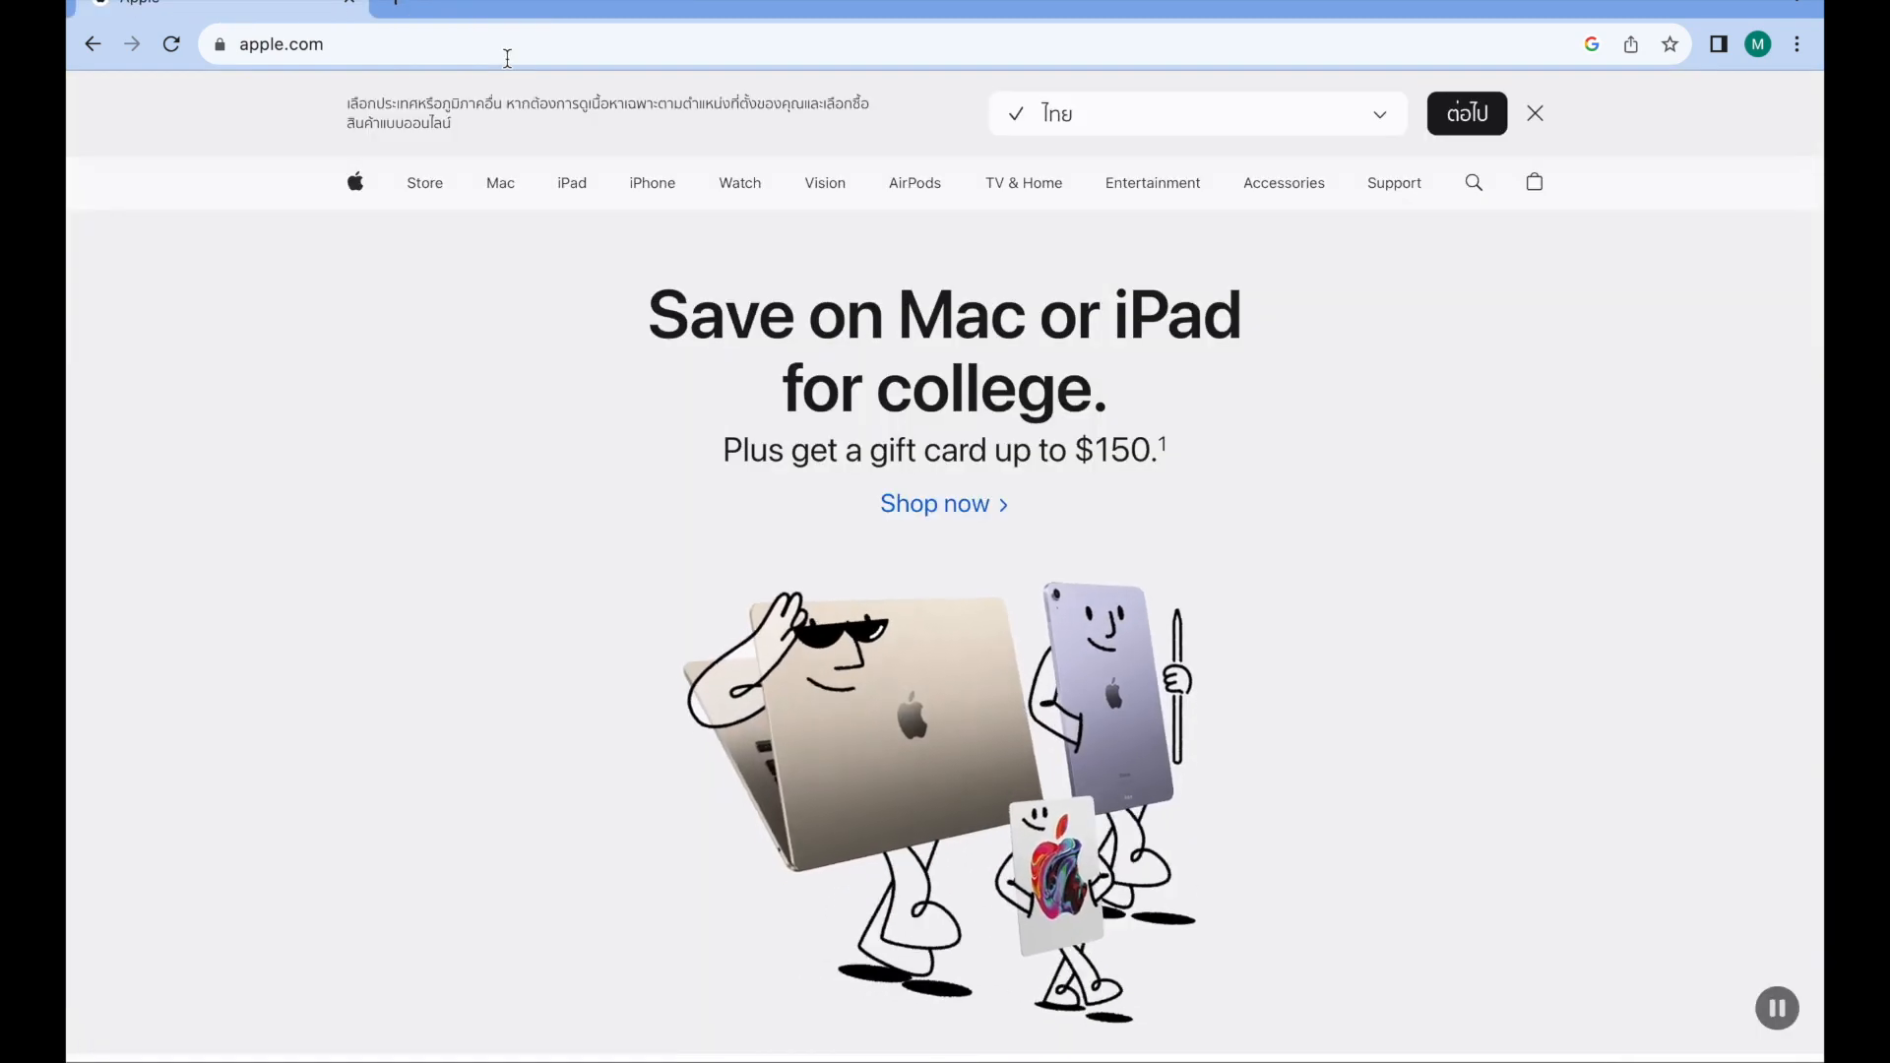
pyautogui.moveTo(1317, 309)
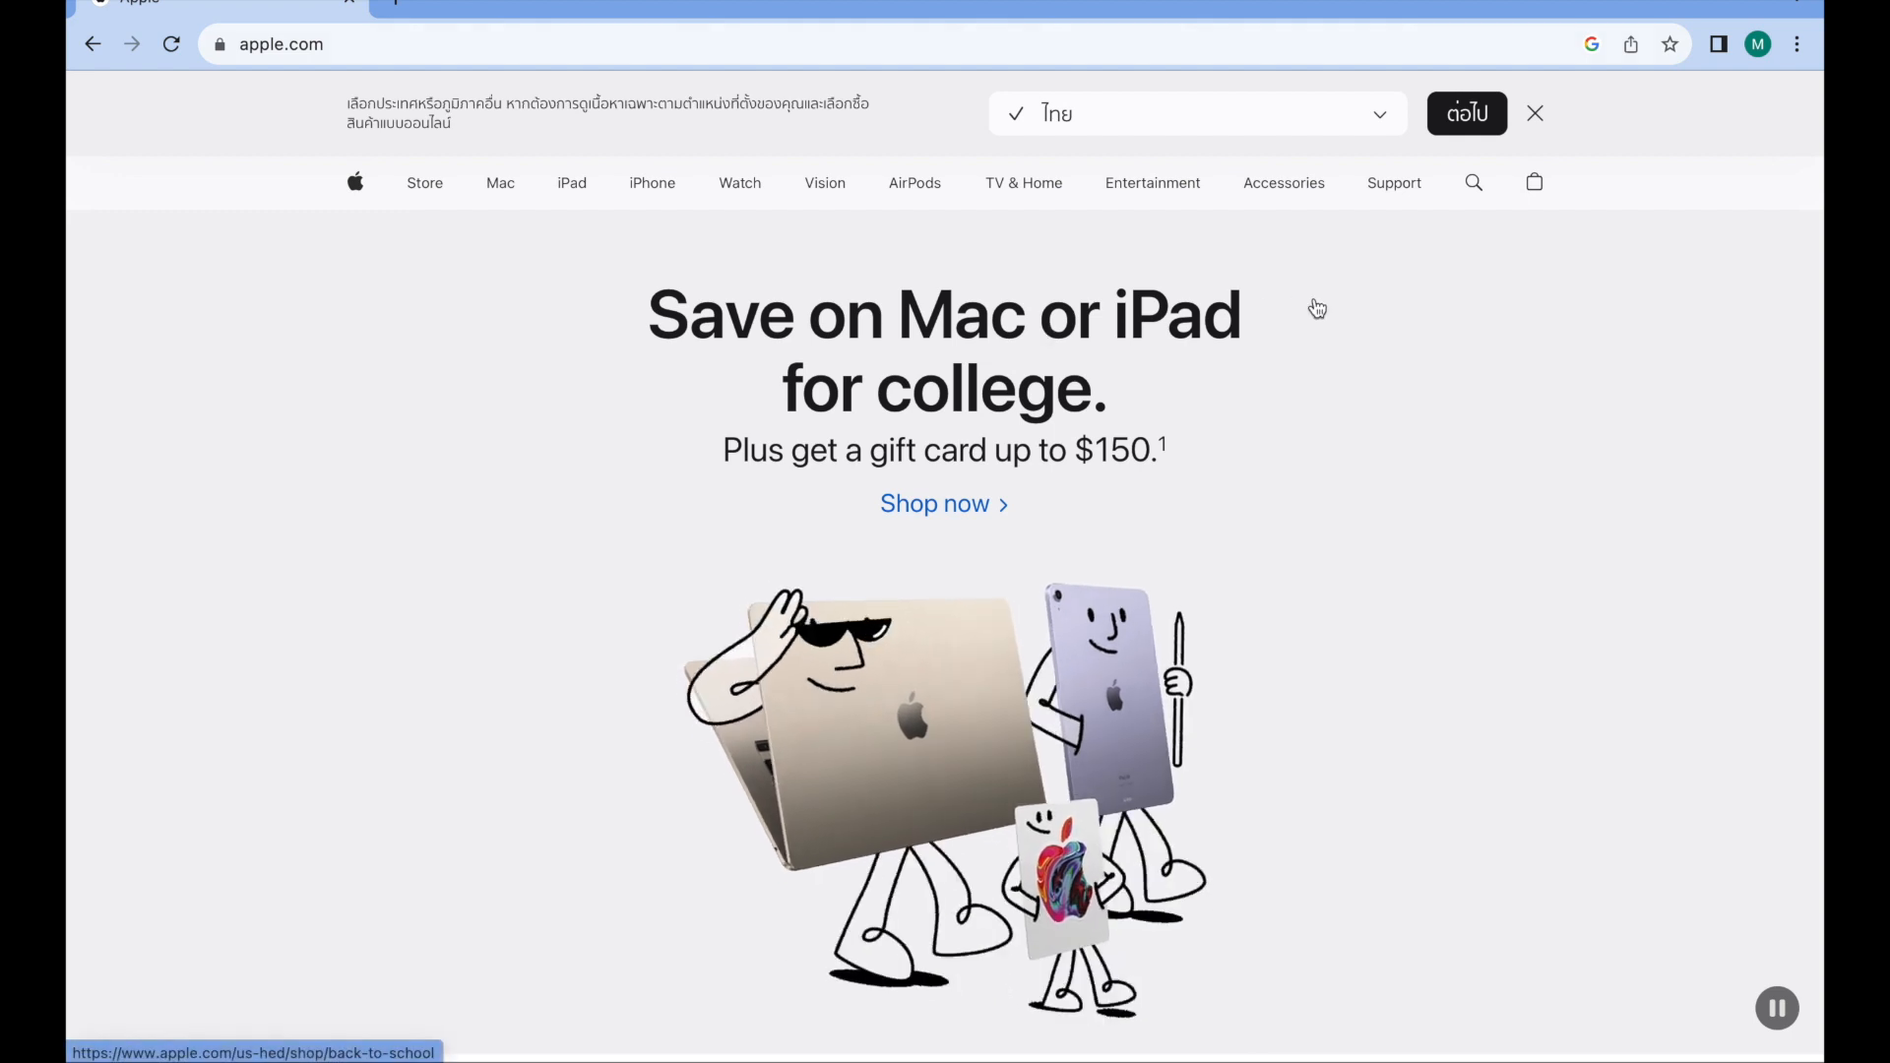
# - Go to the Apple Support home page and browse down to the topic cards
pyautogui.click(1394, 181)
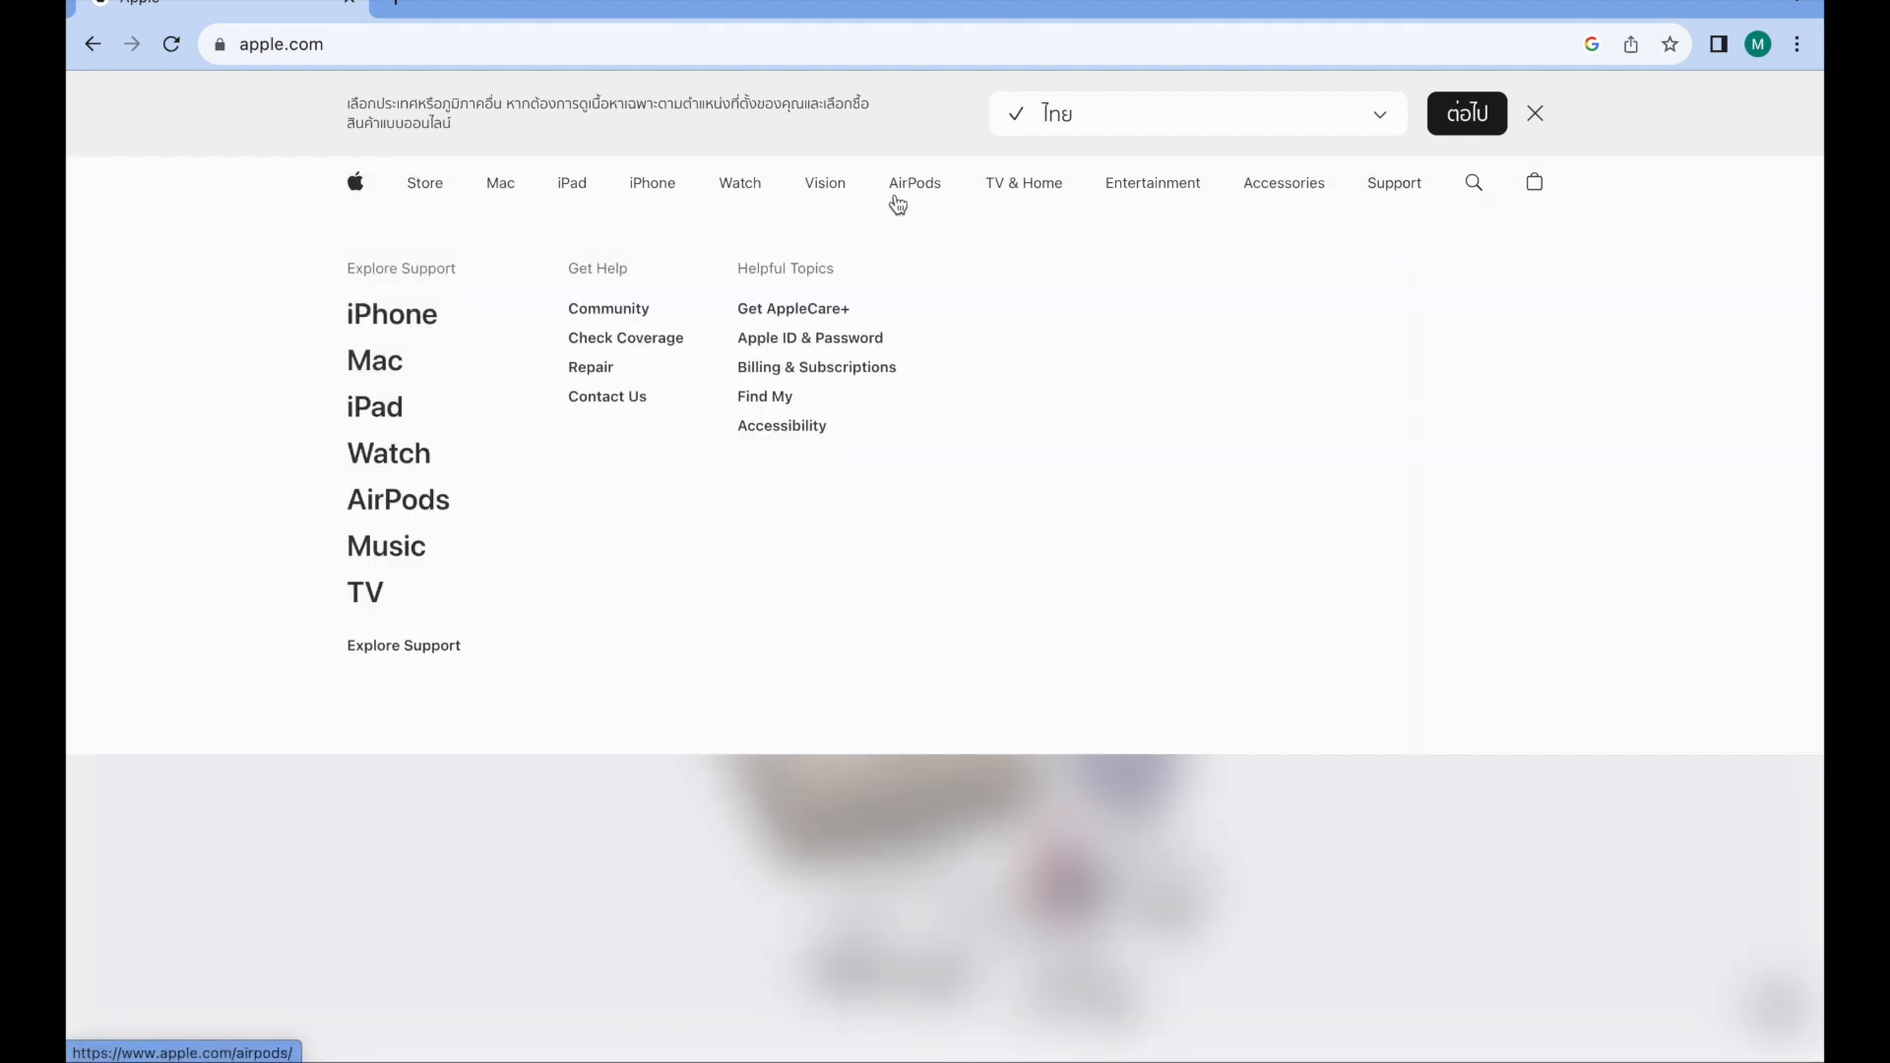
pyautogui.moveTo(1393, 181)
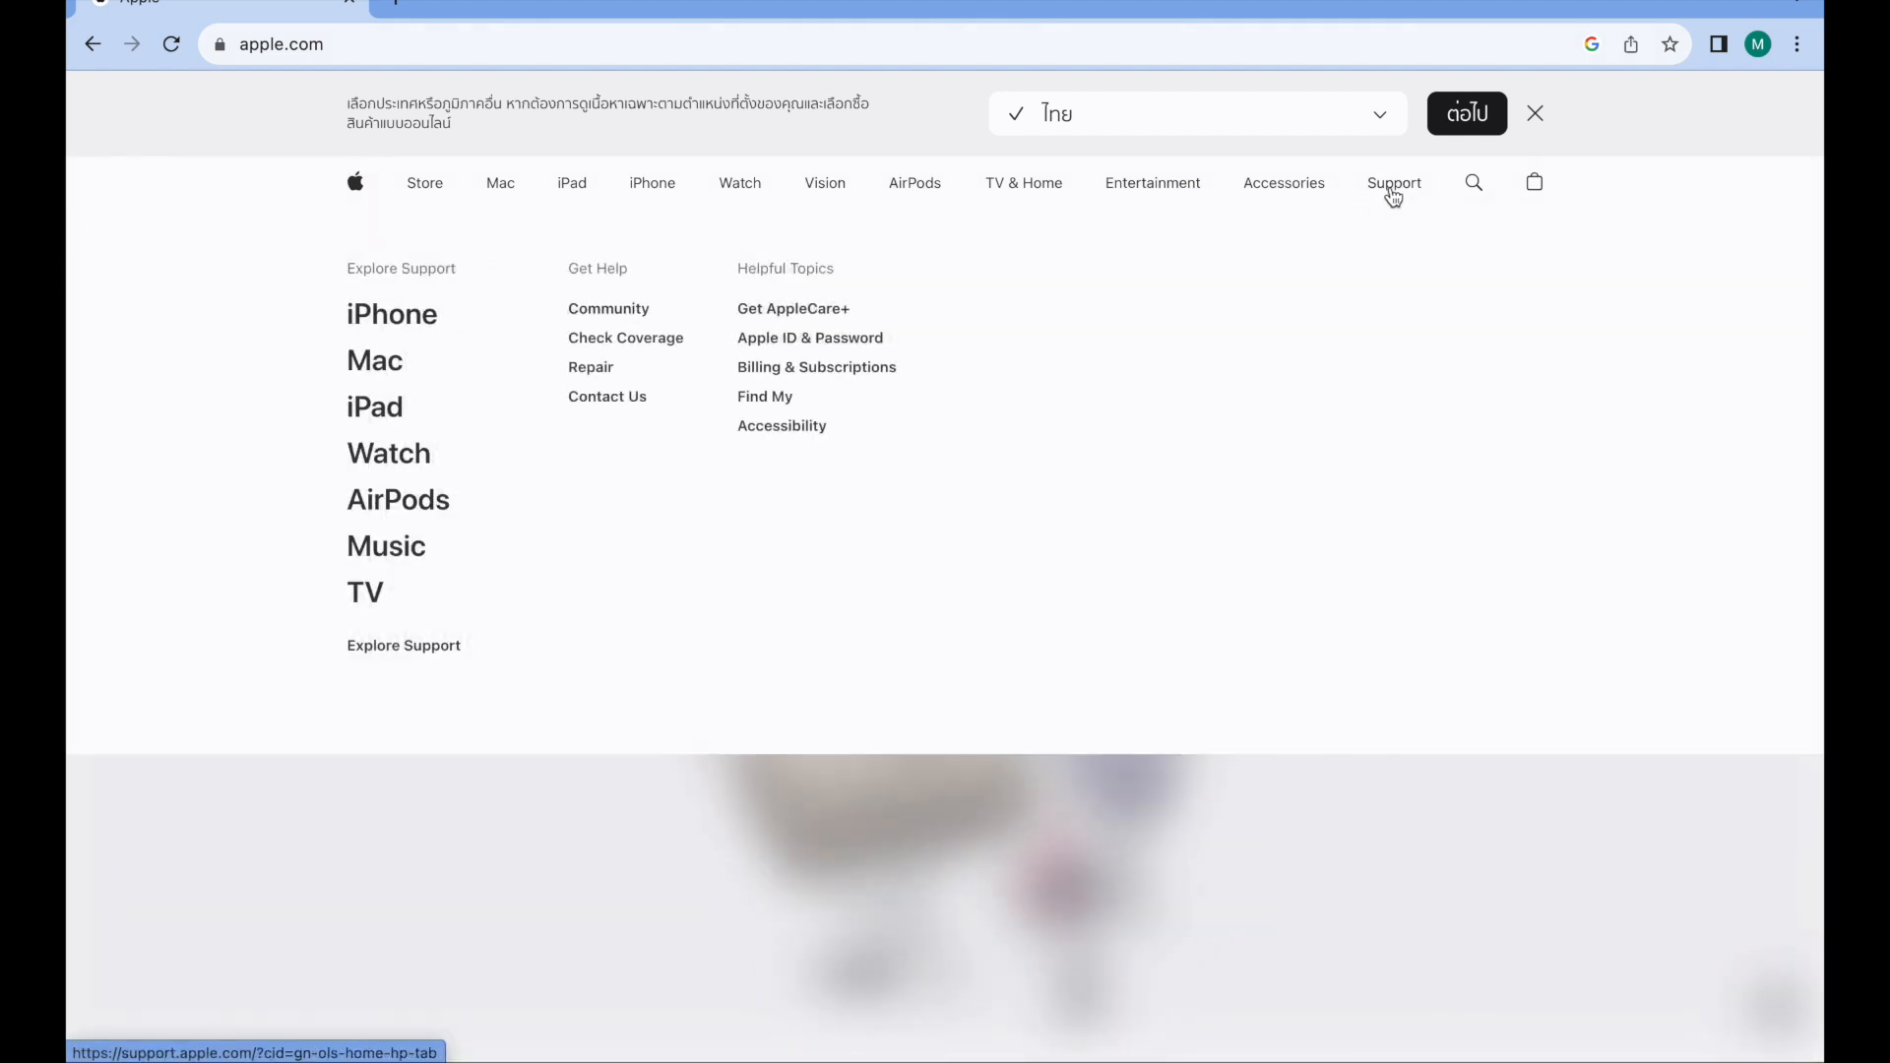
pyautogui.click(1394, 181)
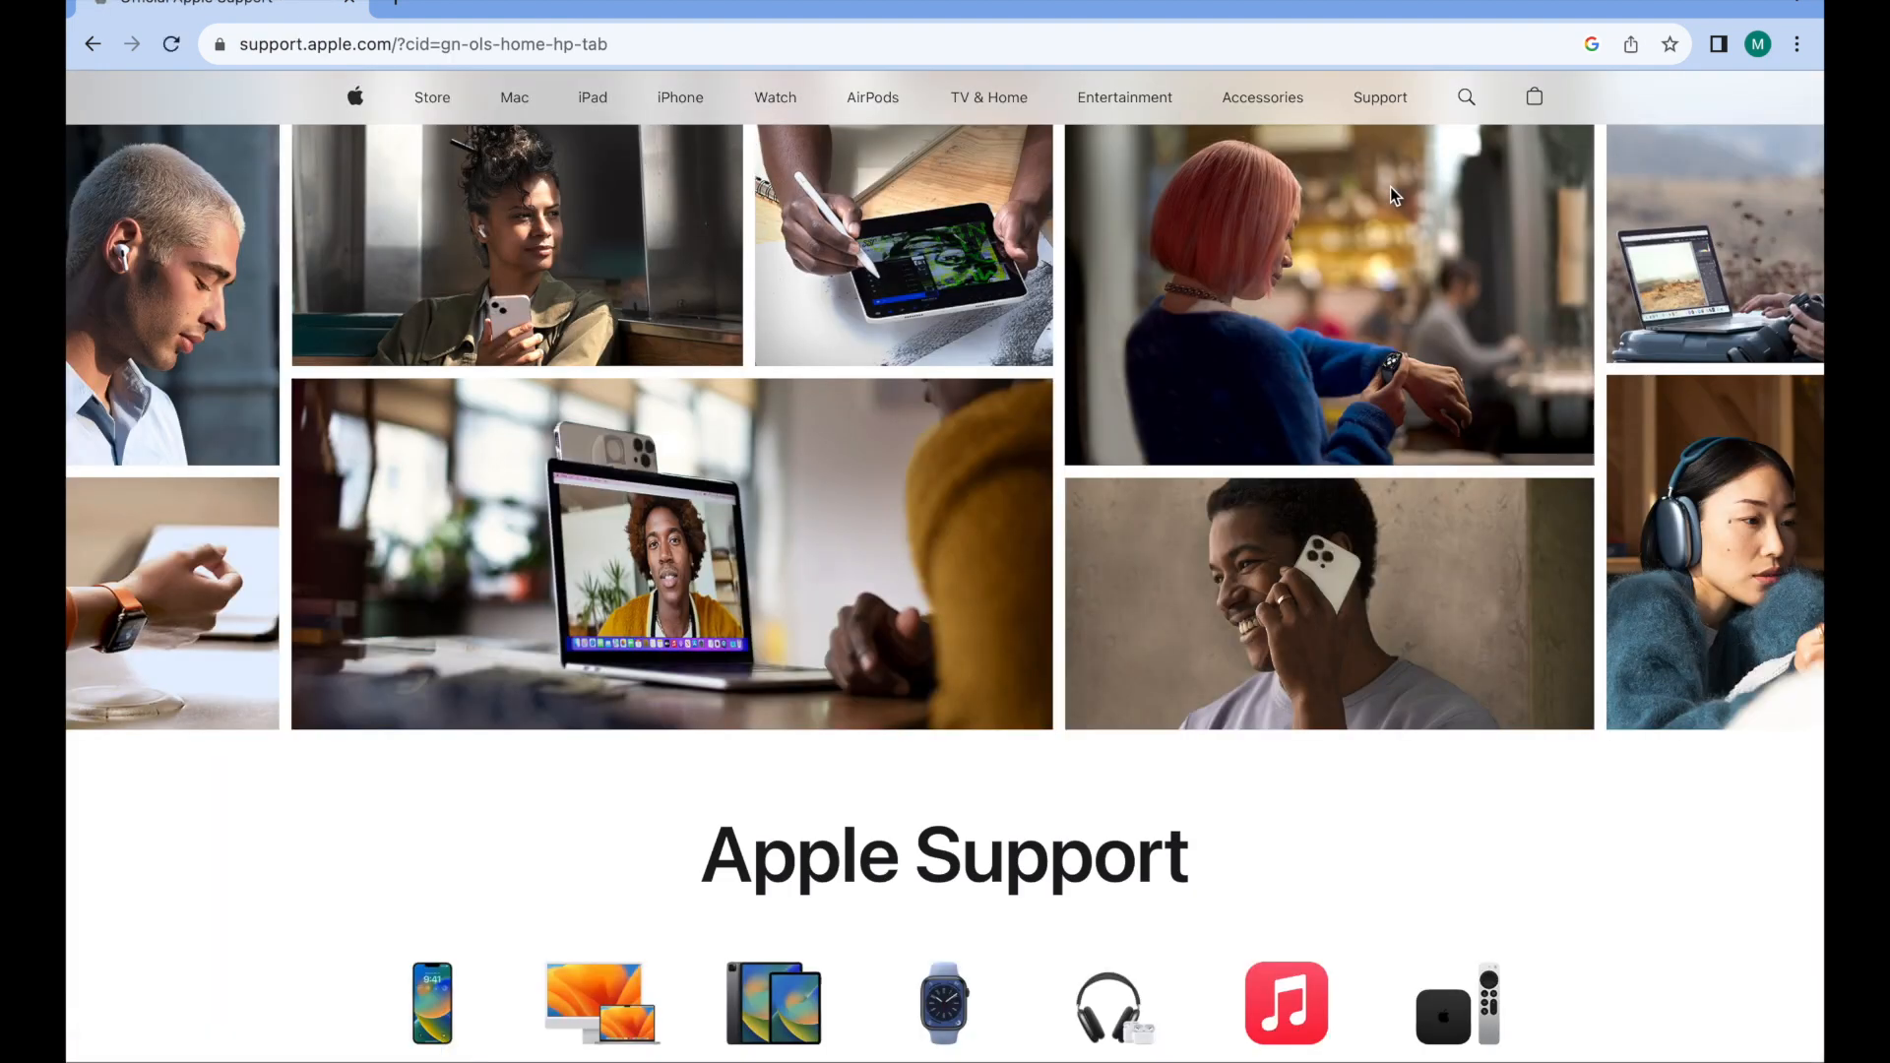
pyautogui.scroll(-3)
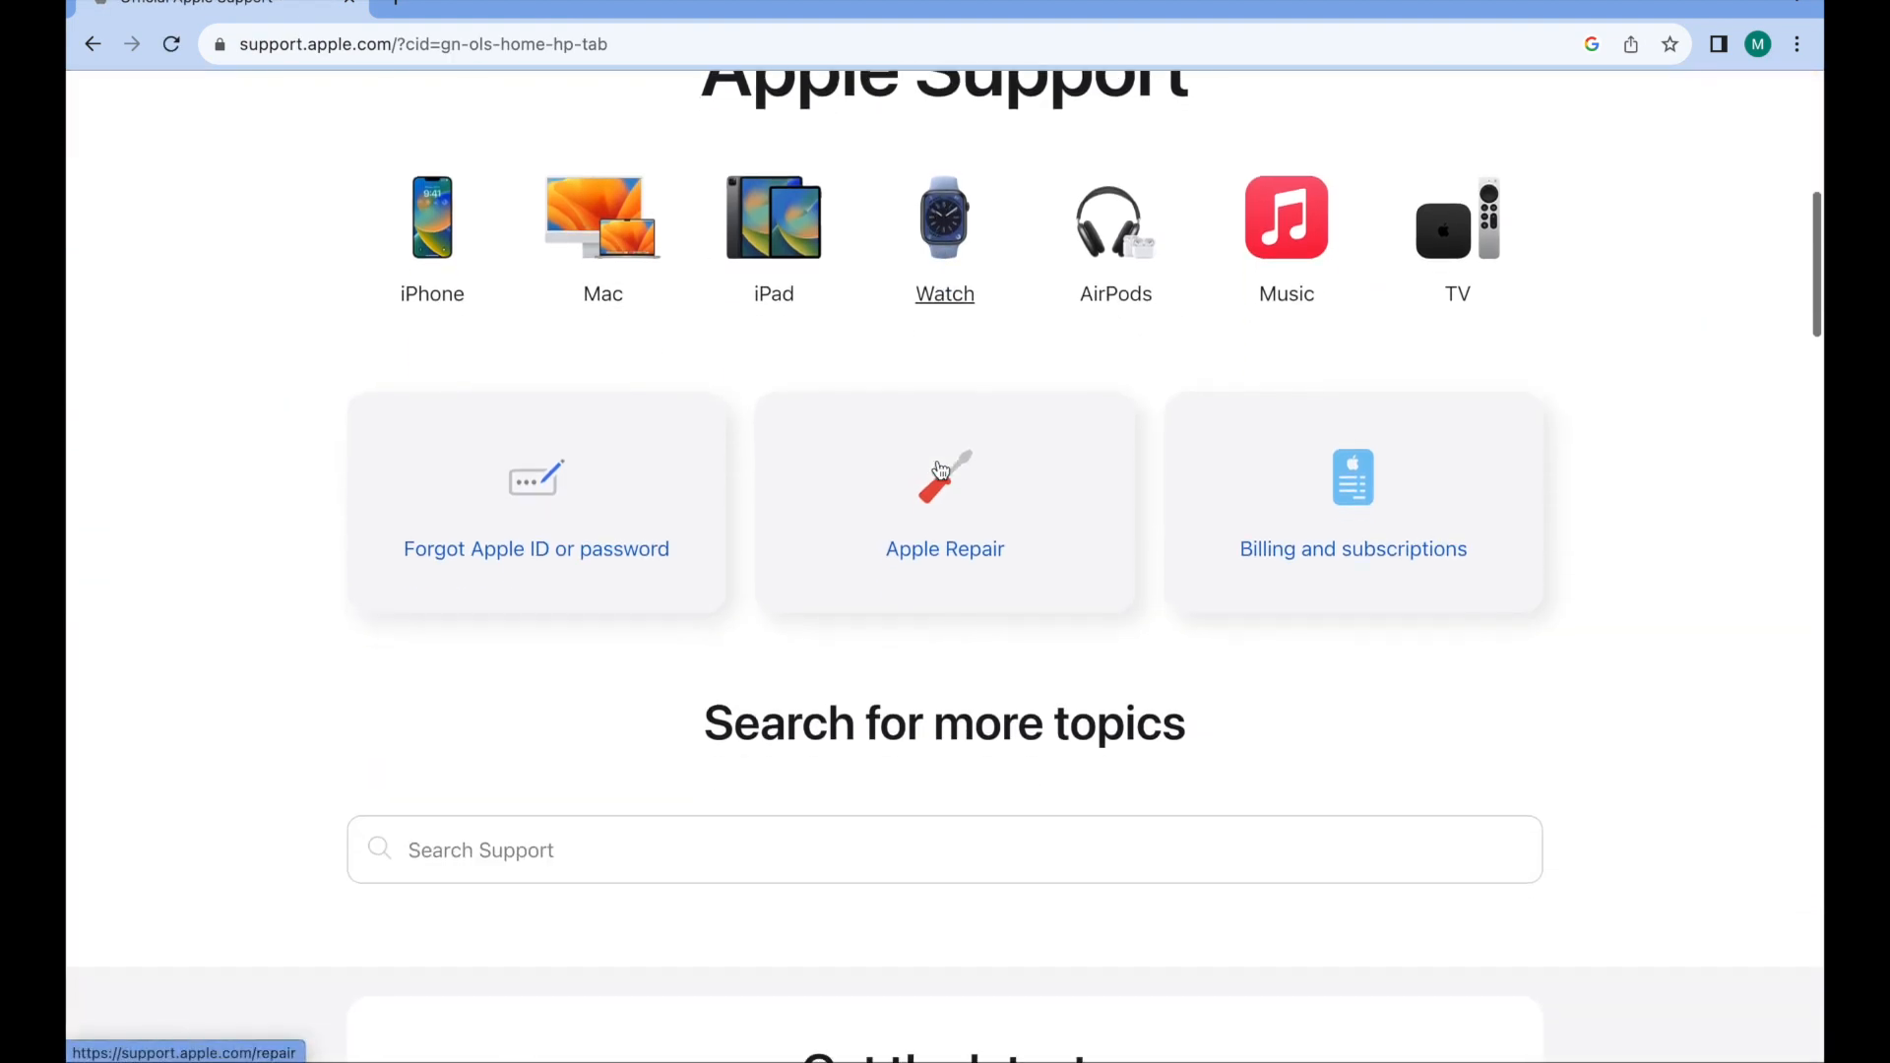
pyautogui.scroll(-3)
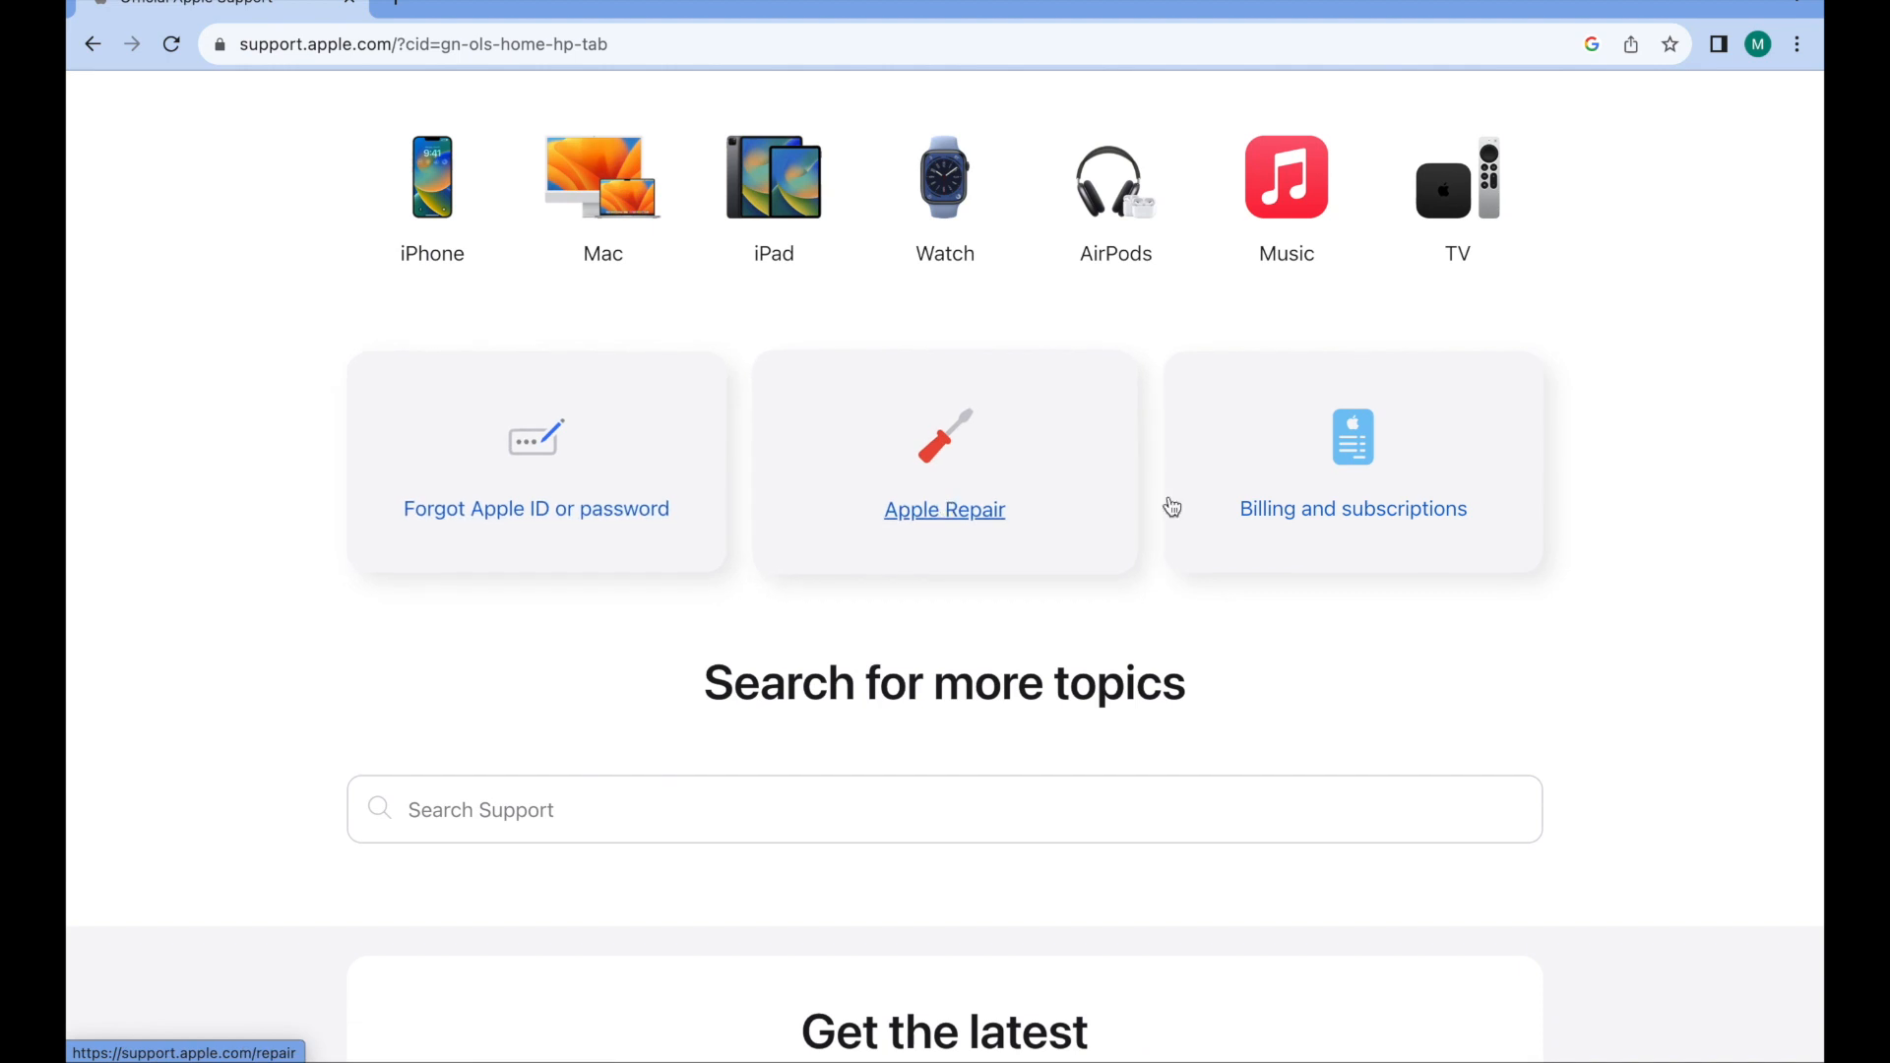
pyautogui.scroll(-3)
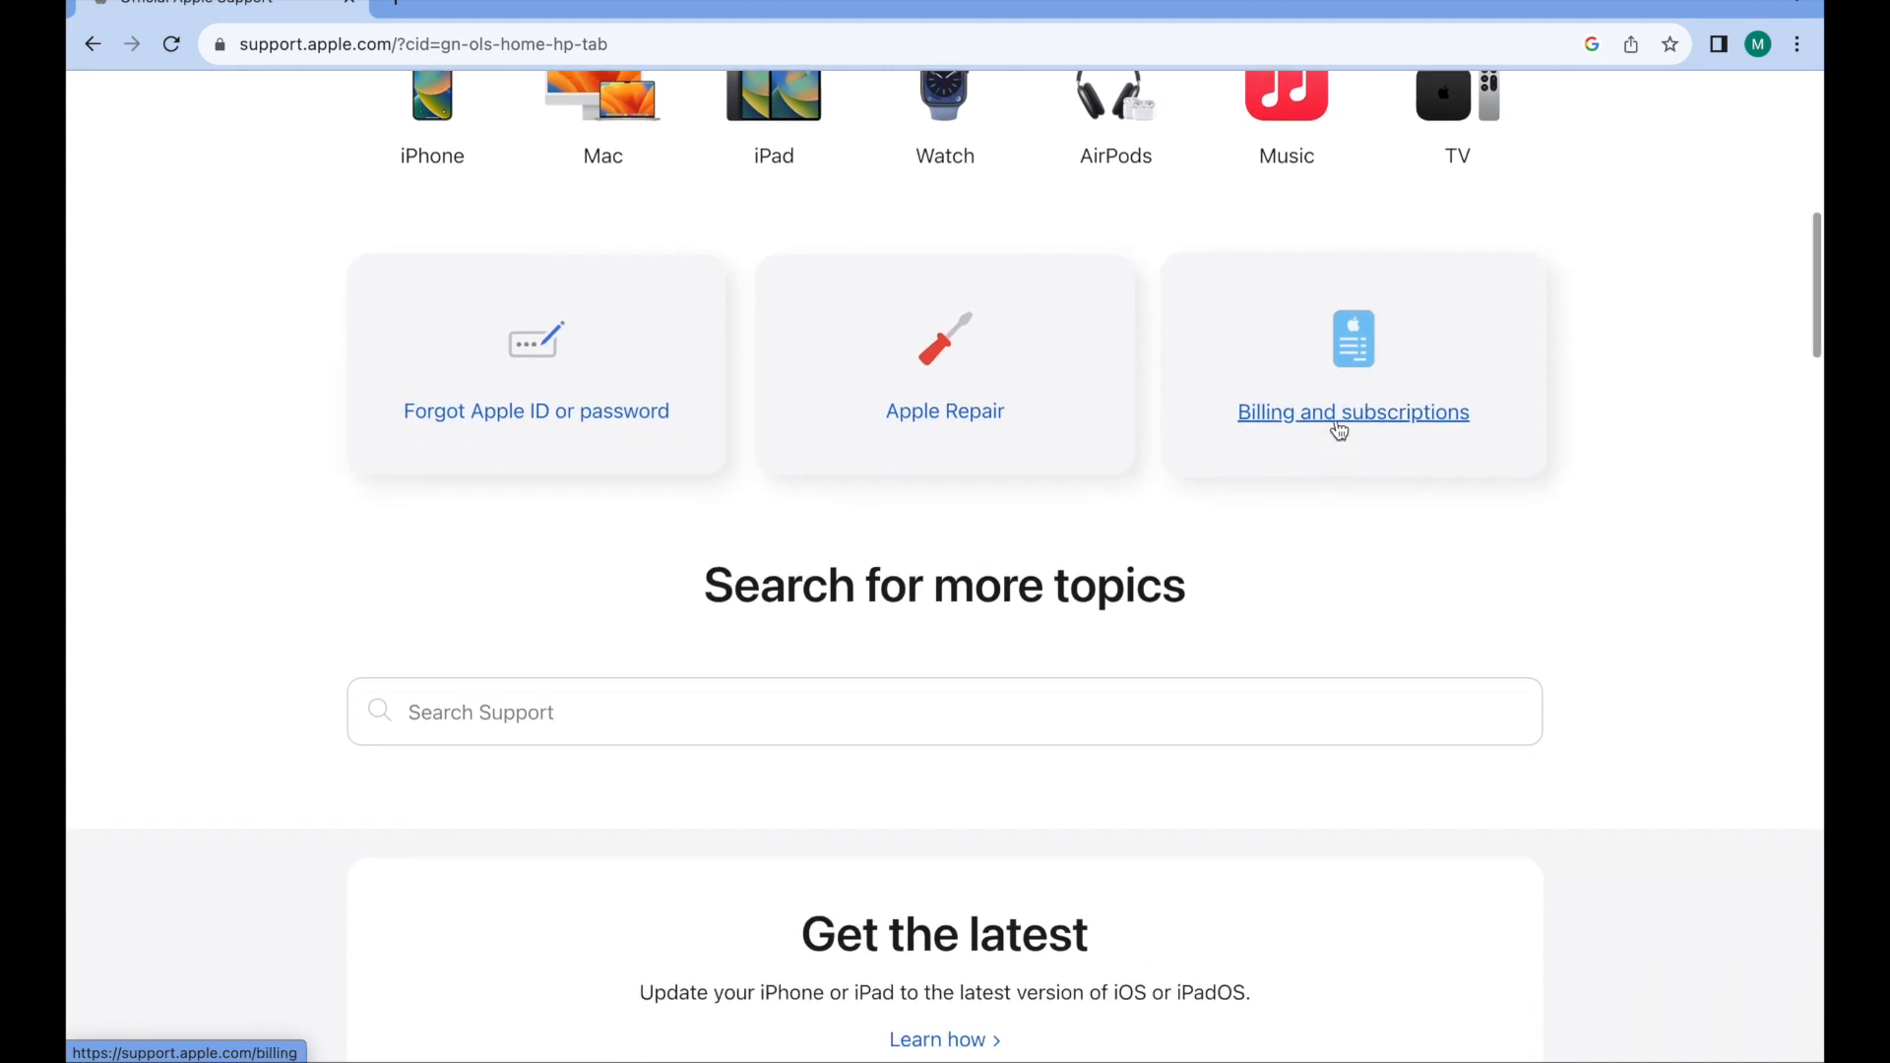
# - Open the Billing and Subscriptions support topic and reach its Get Support section
pyautogui.click(1352, 412)
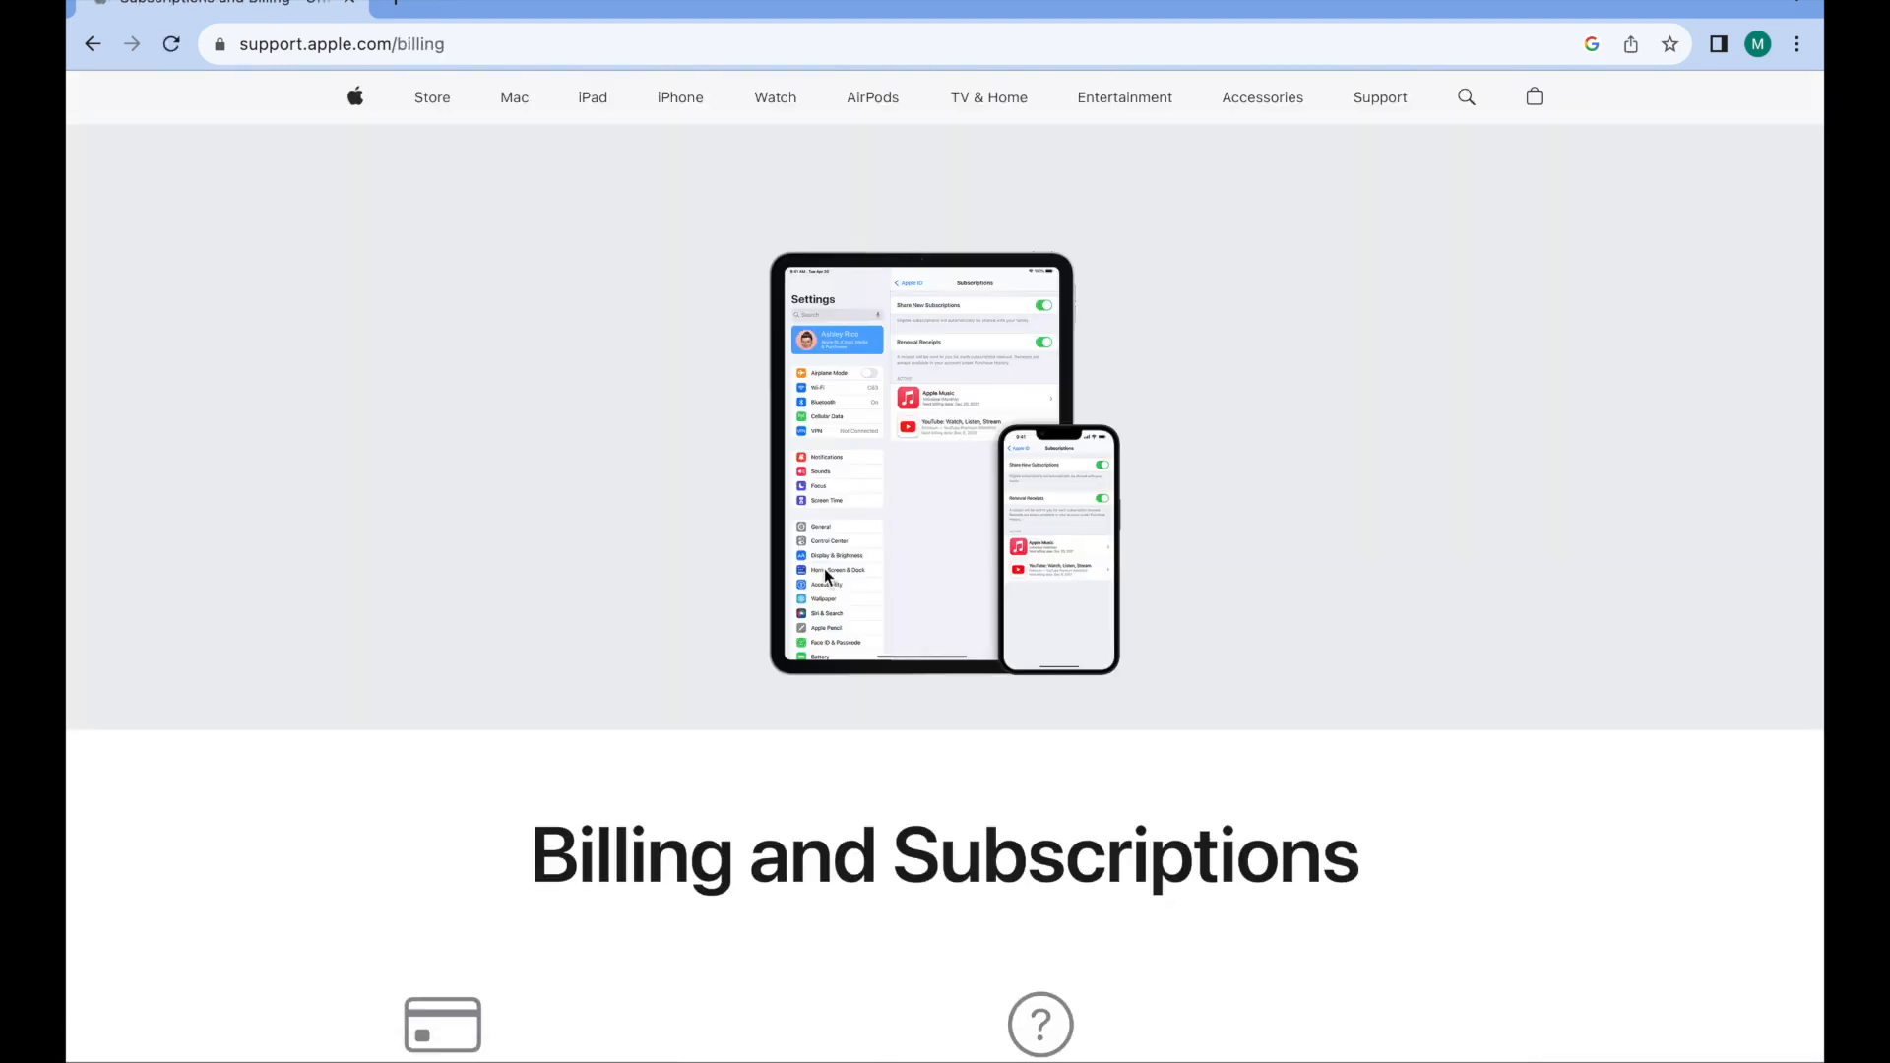
pyautogui.scroll(-3)
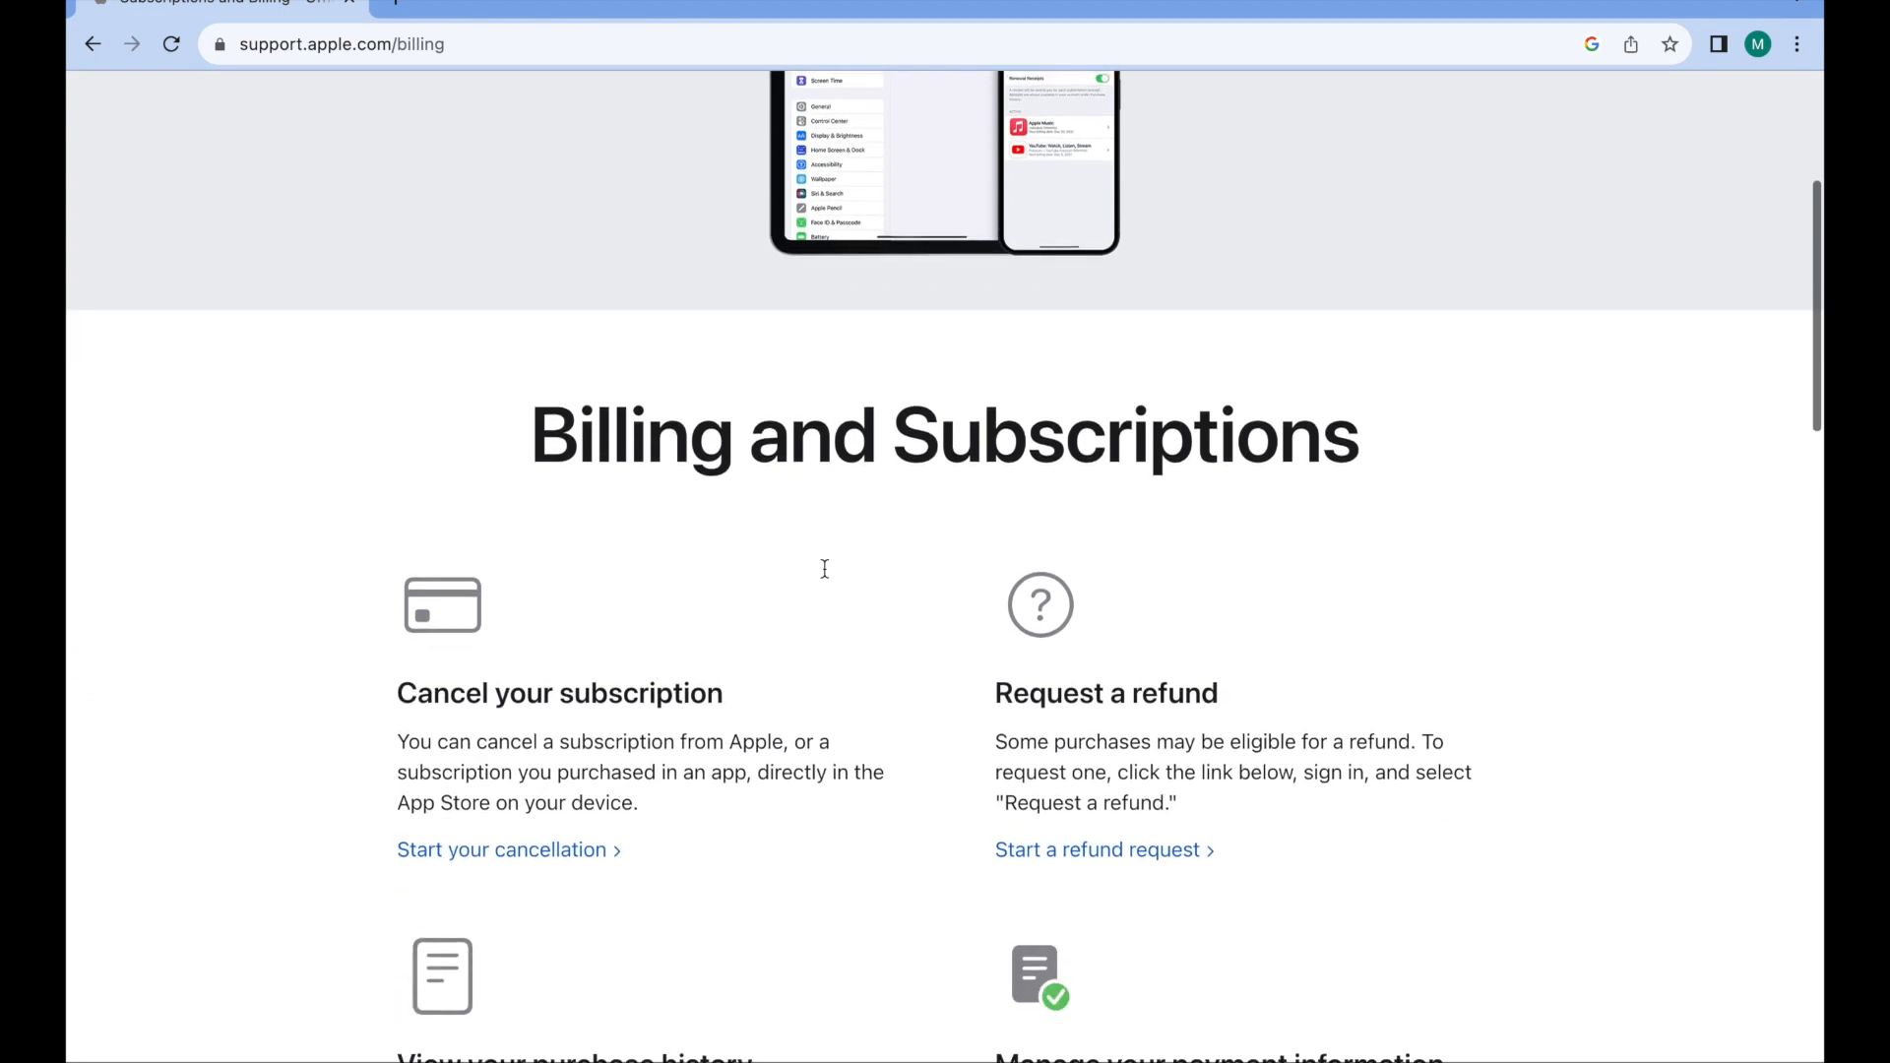
pyautogui.scroll(-3)
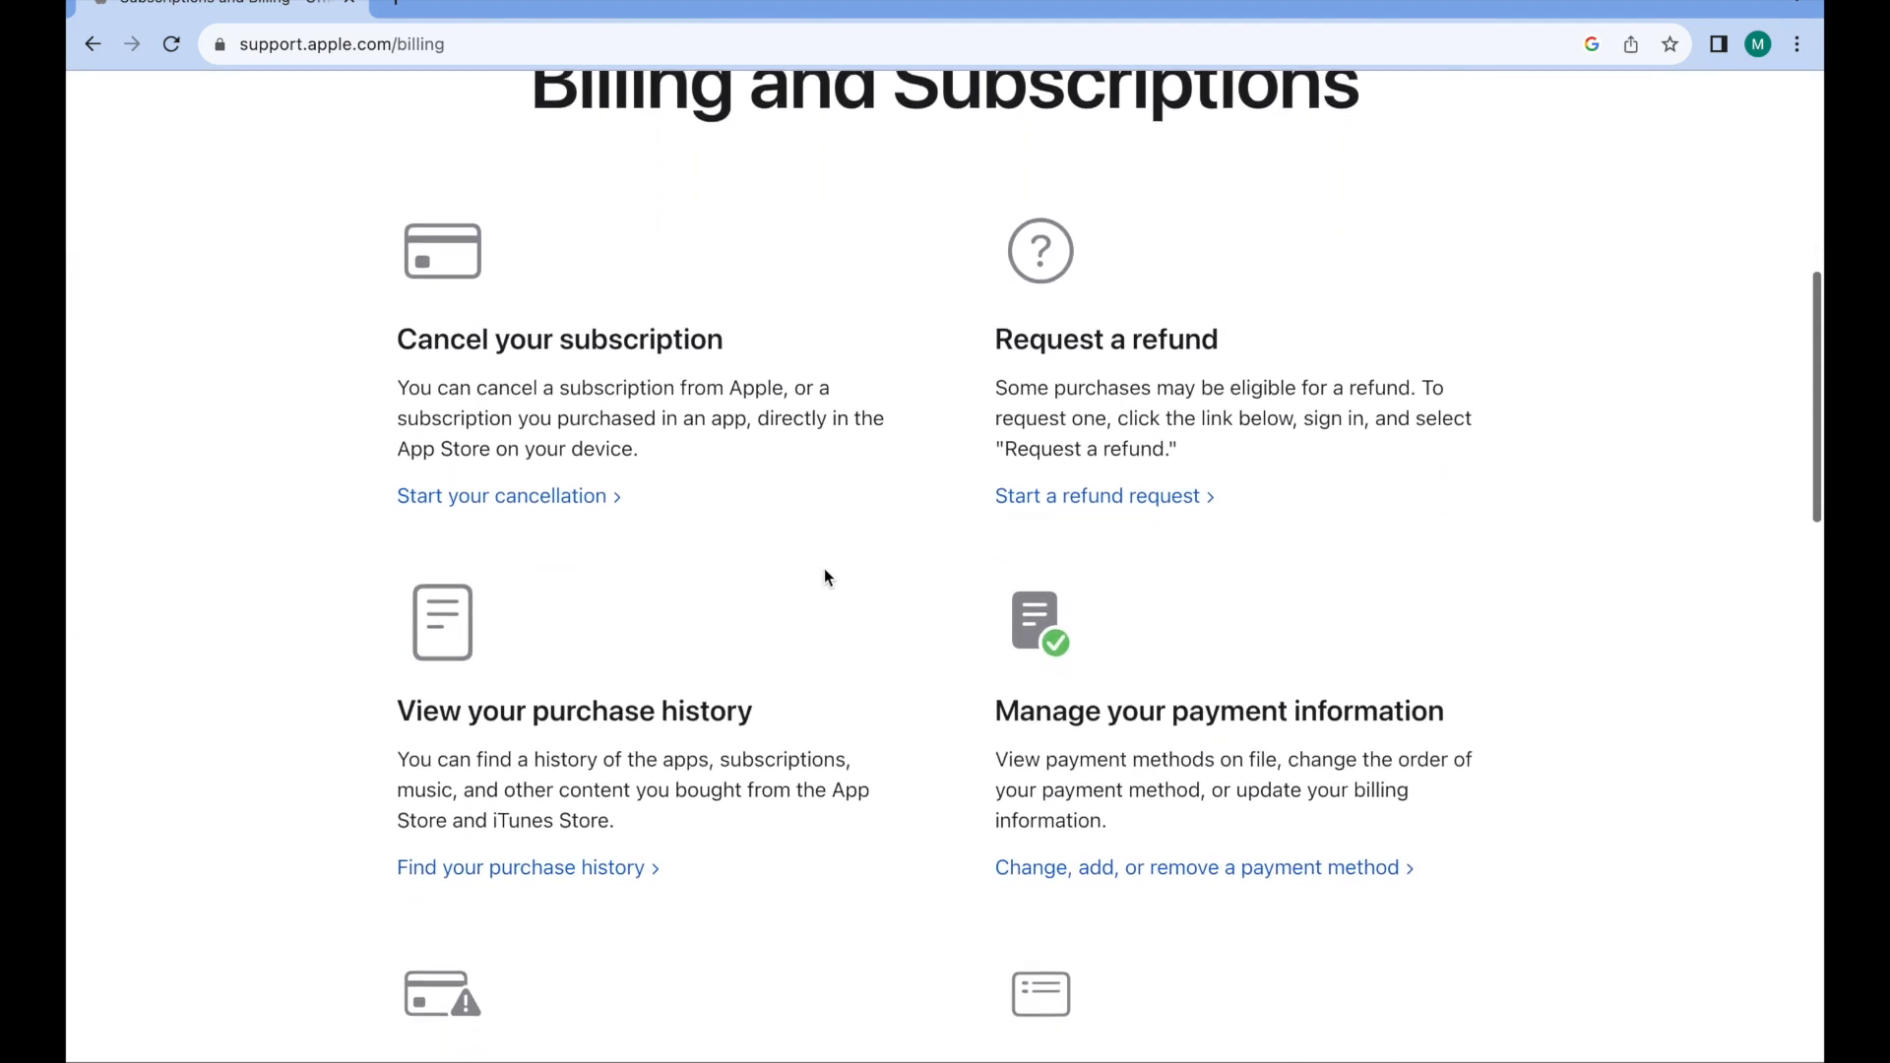
pyautogui.scroll(-3)
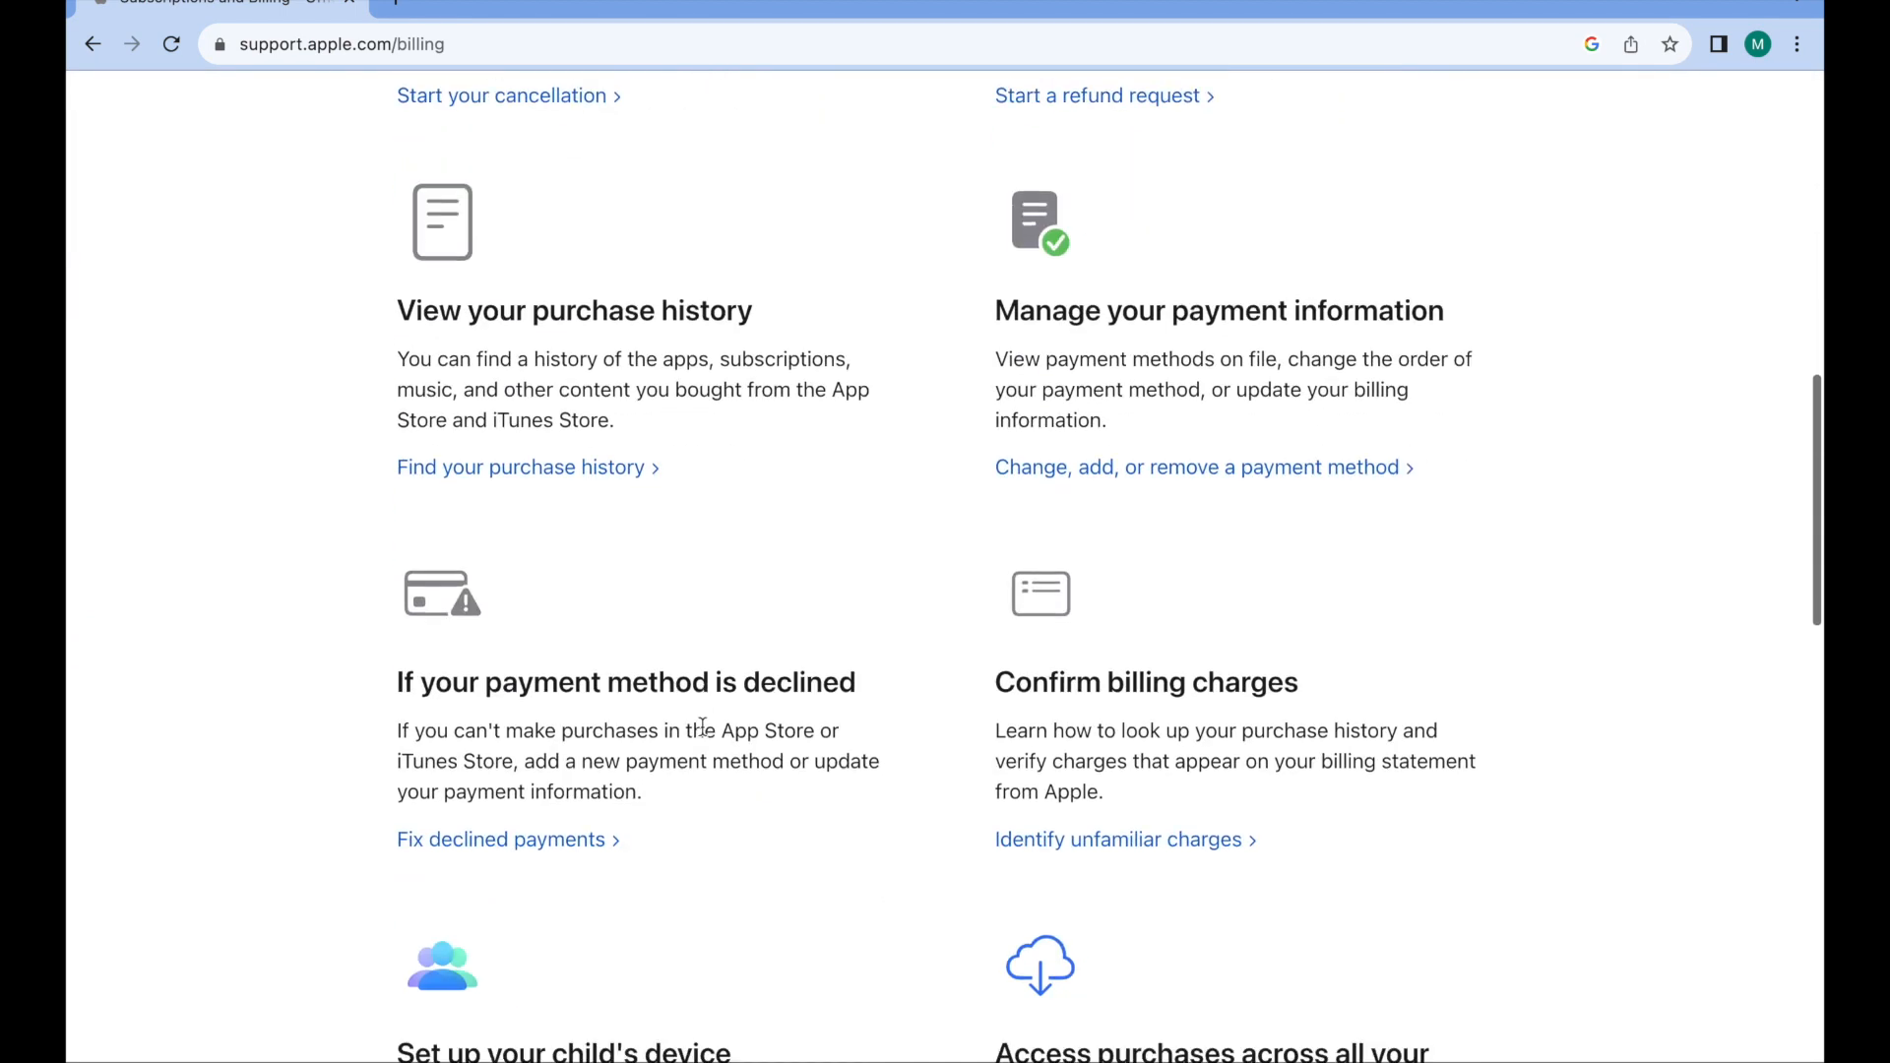
pyautogui.scroll(-3)
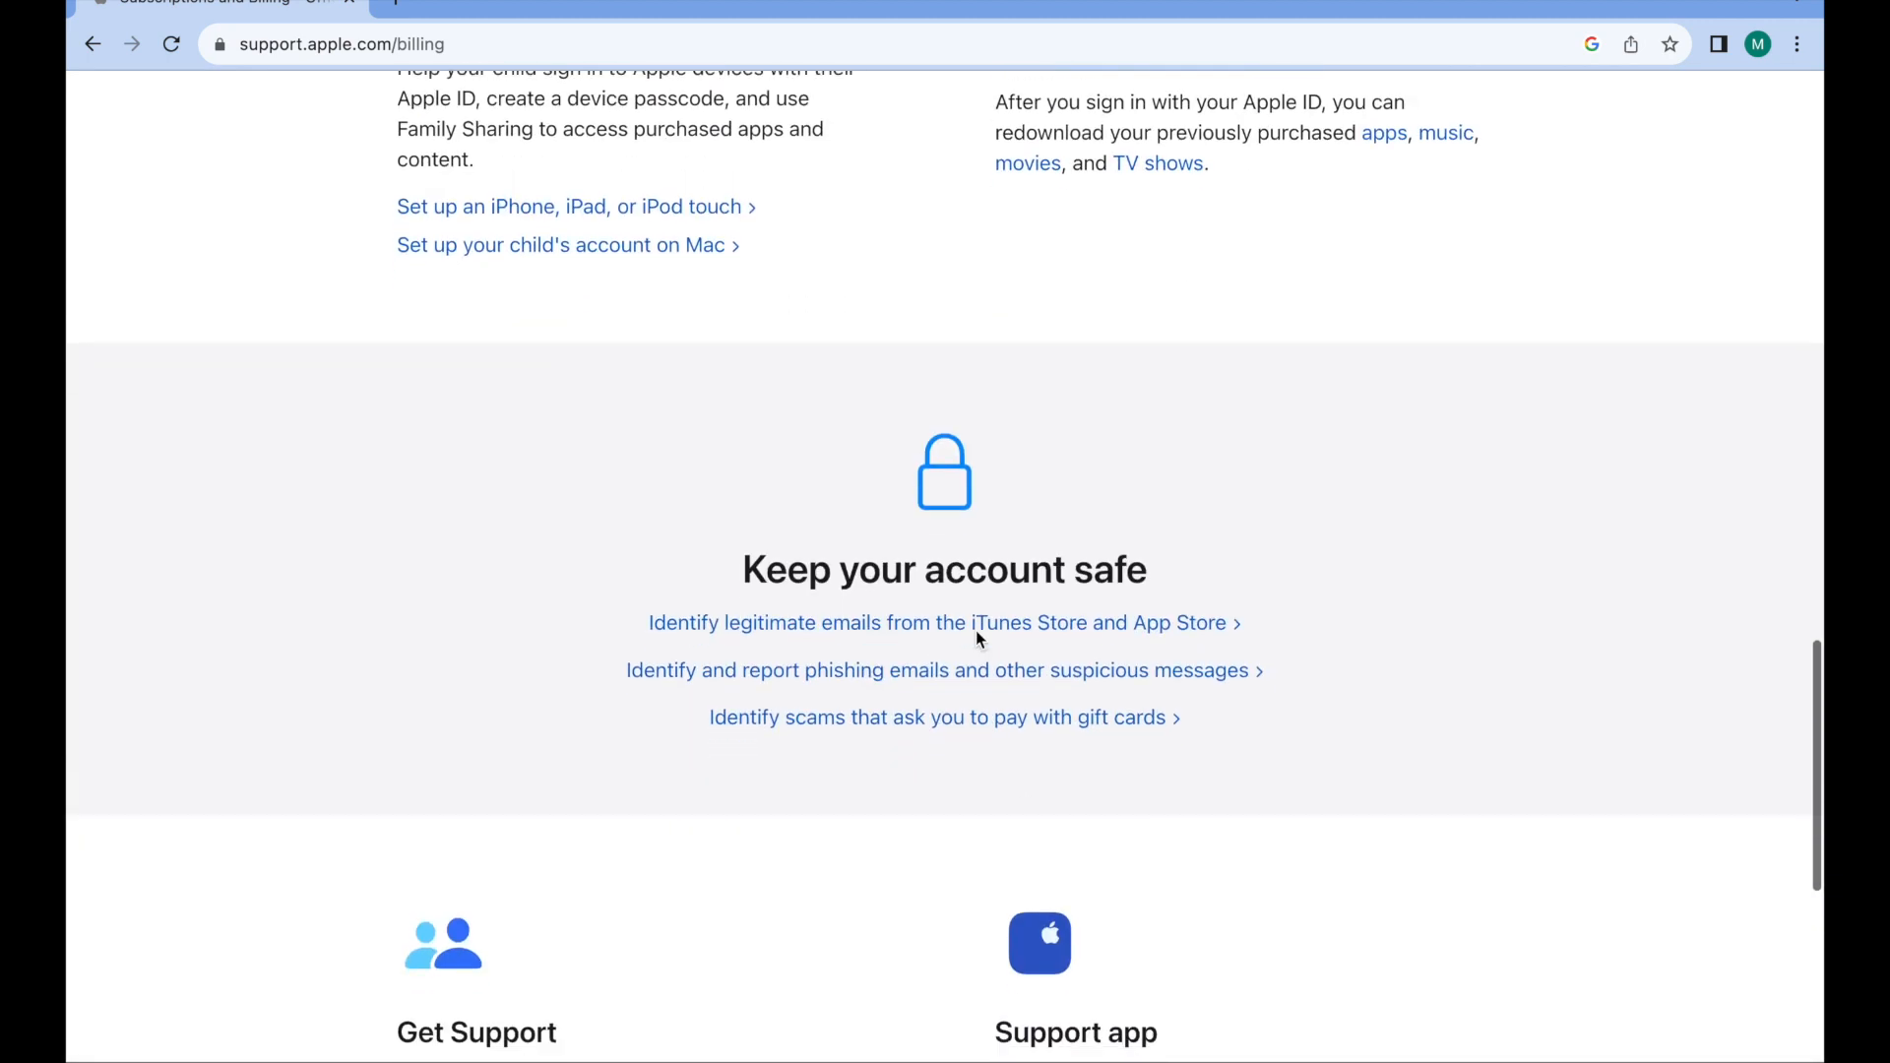
pyautogui.scroll(-3)
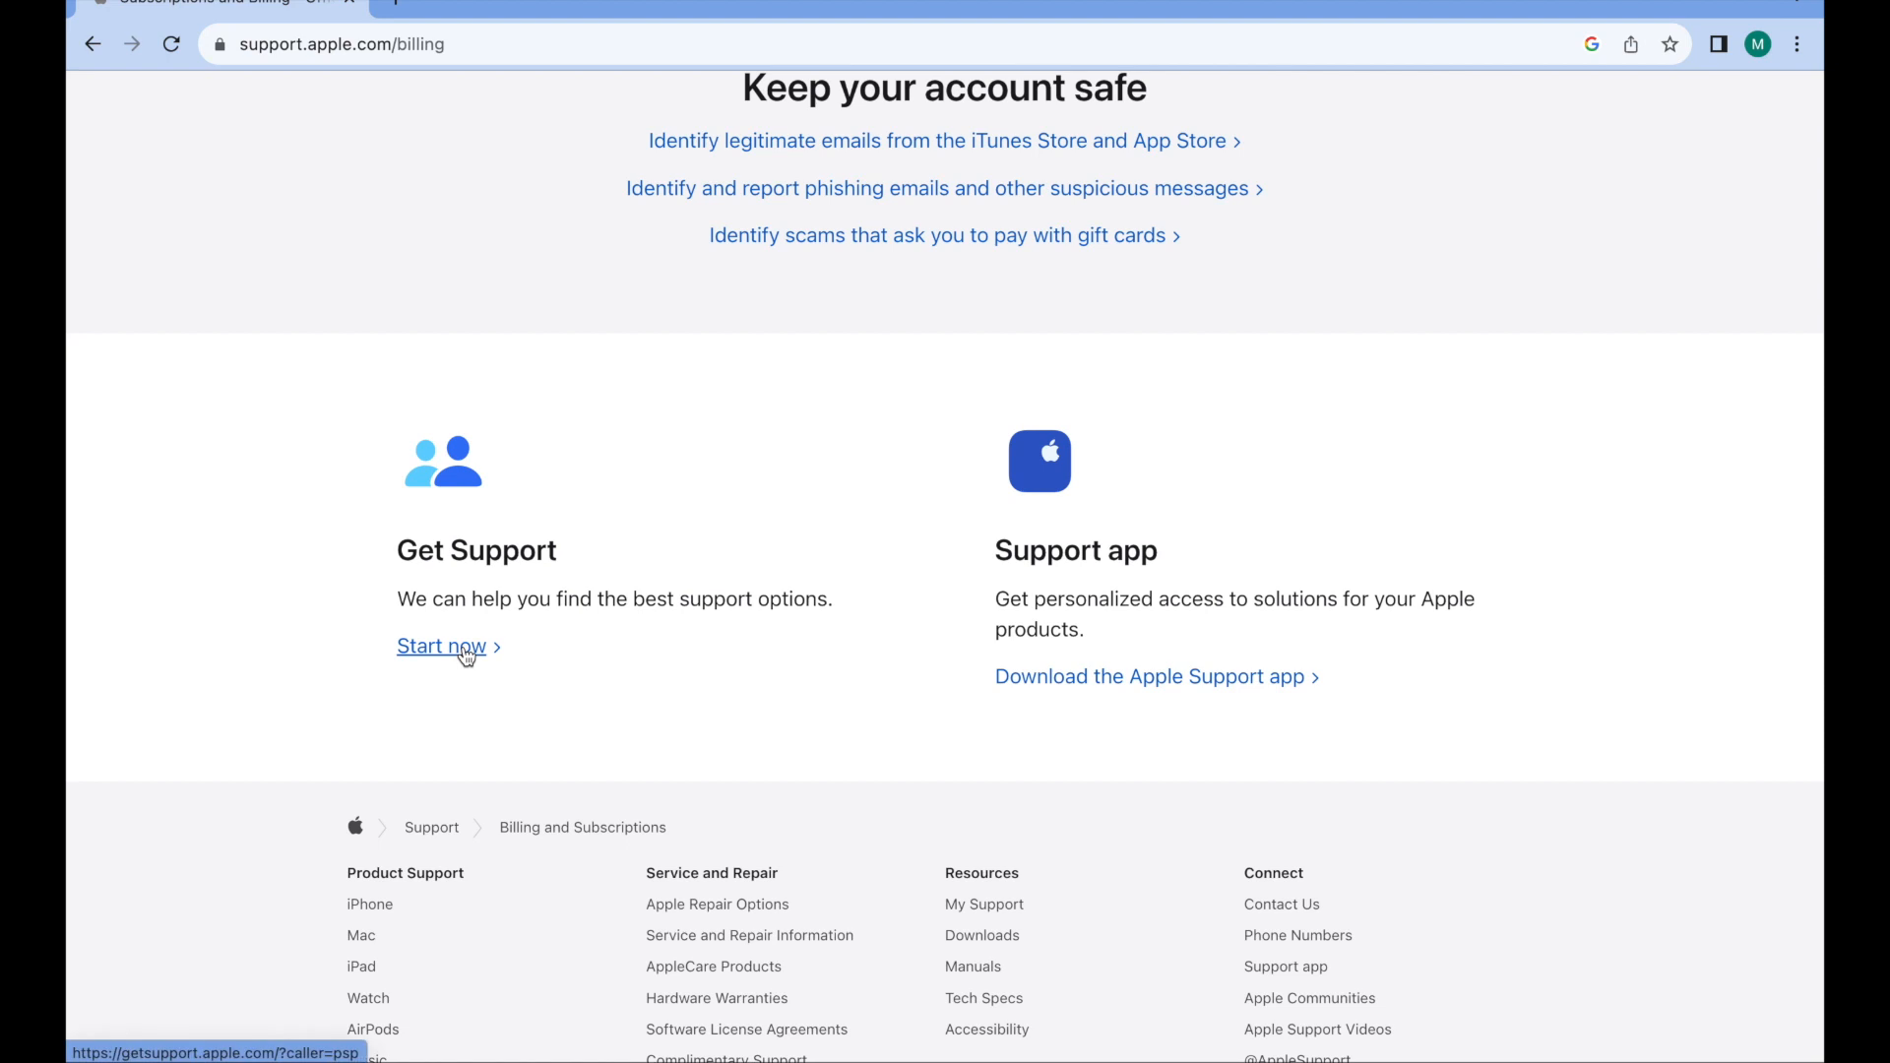
# - Start the guided billing support request and translate the page to English with Chrome
pyautogui.click(441, 646)
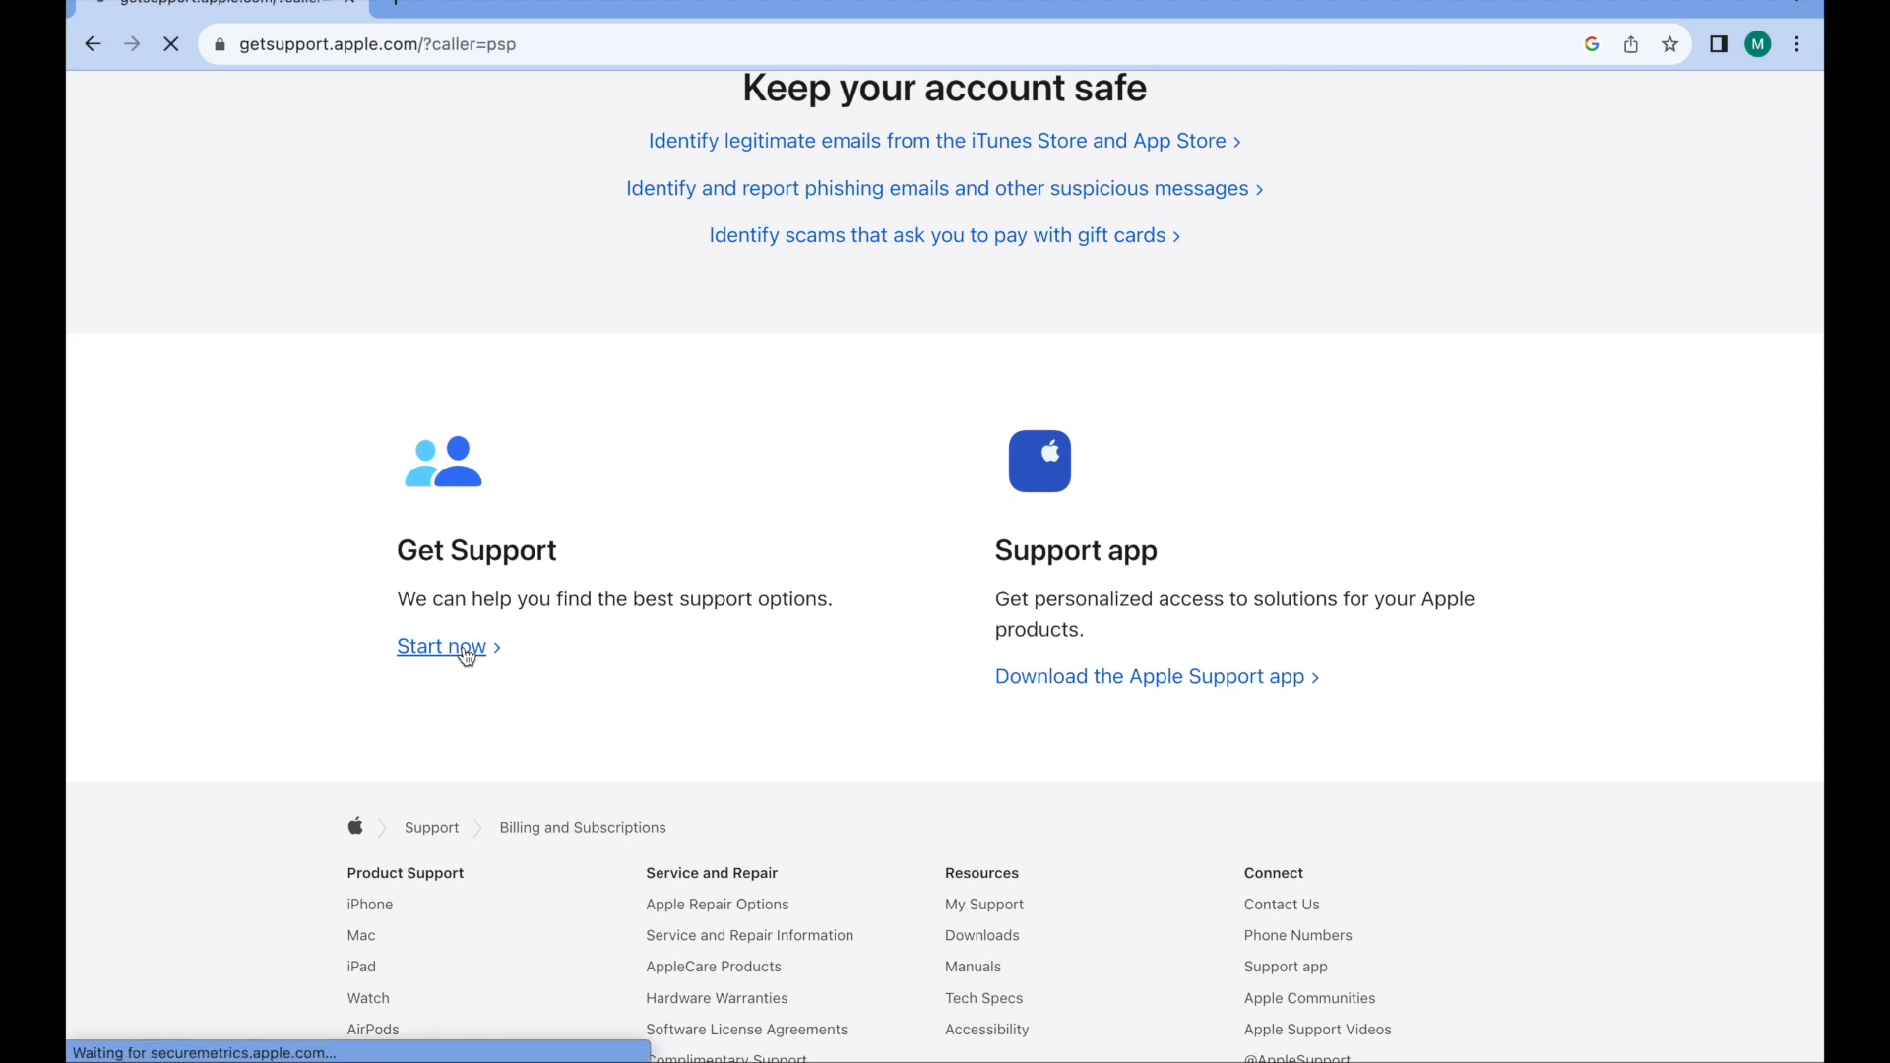
pyautogui.click(439, 646)
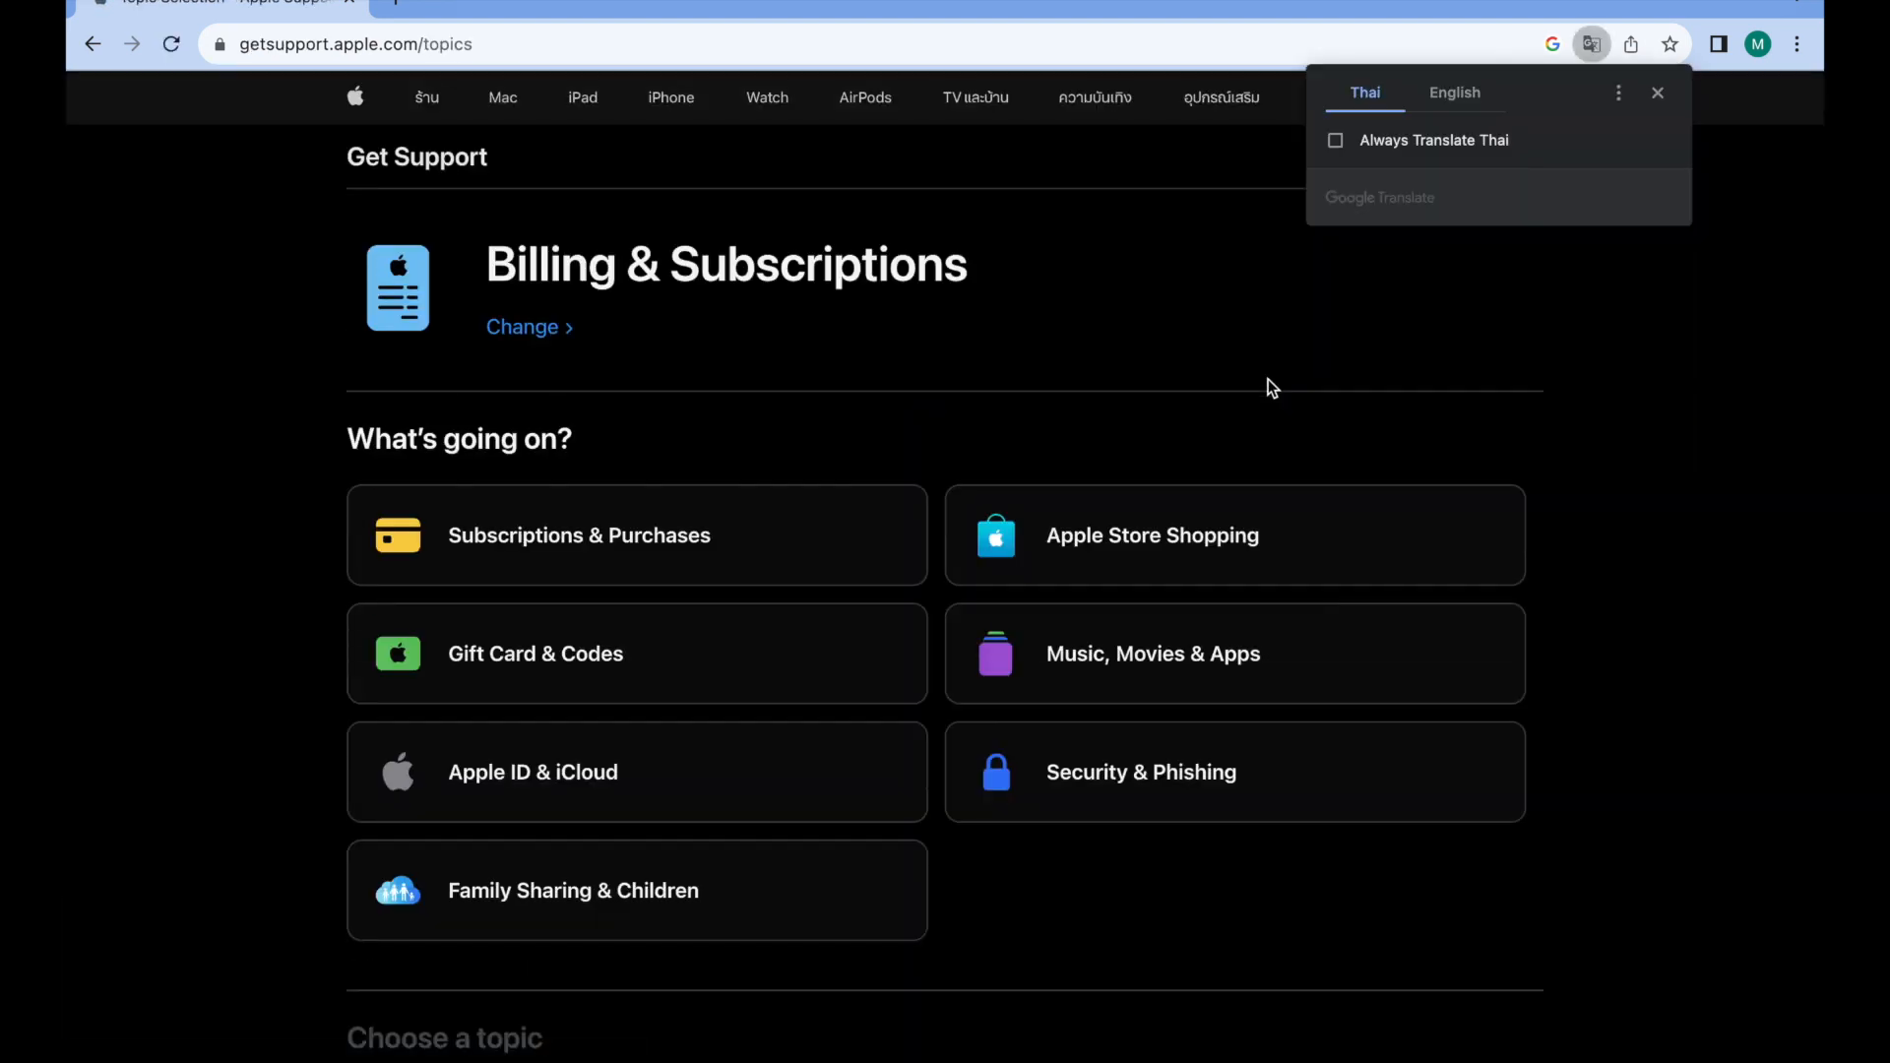
pyautogui.click(1453, 93)
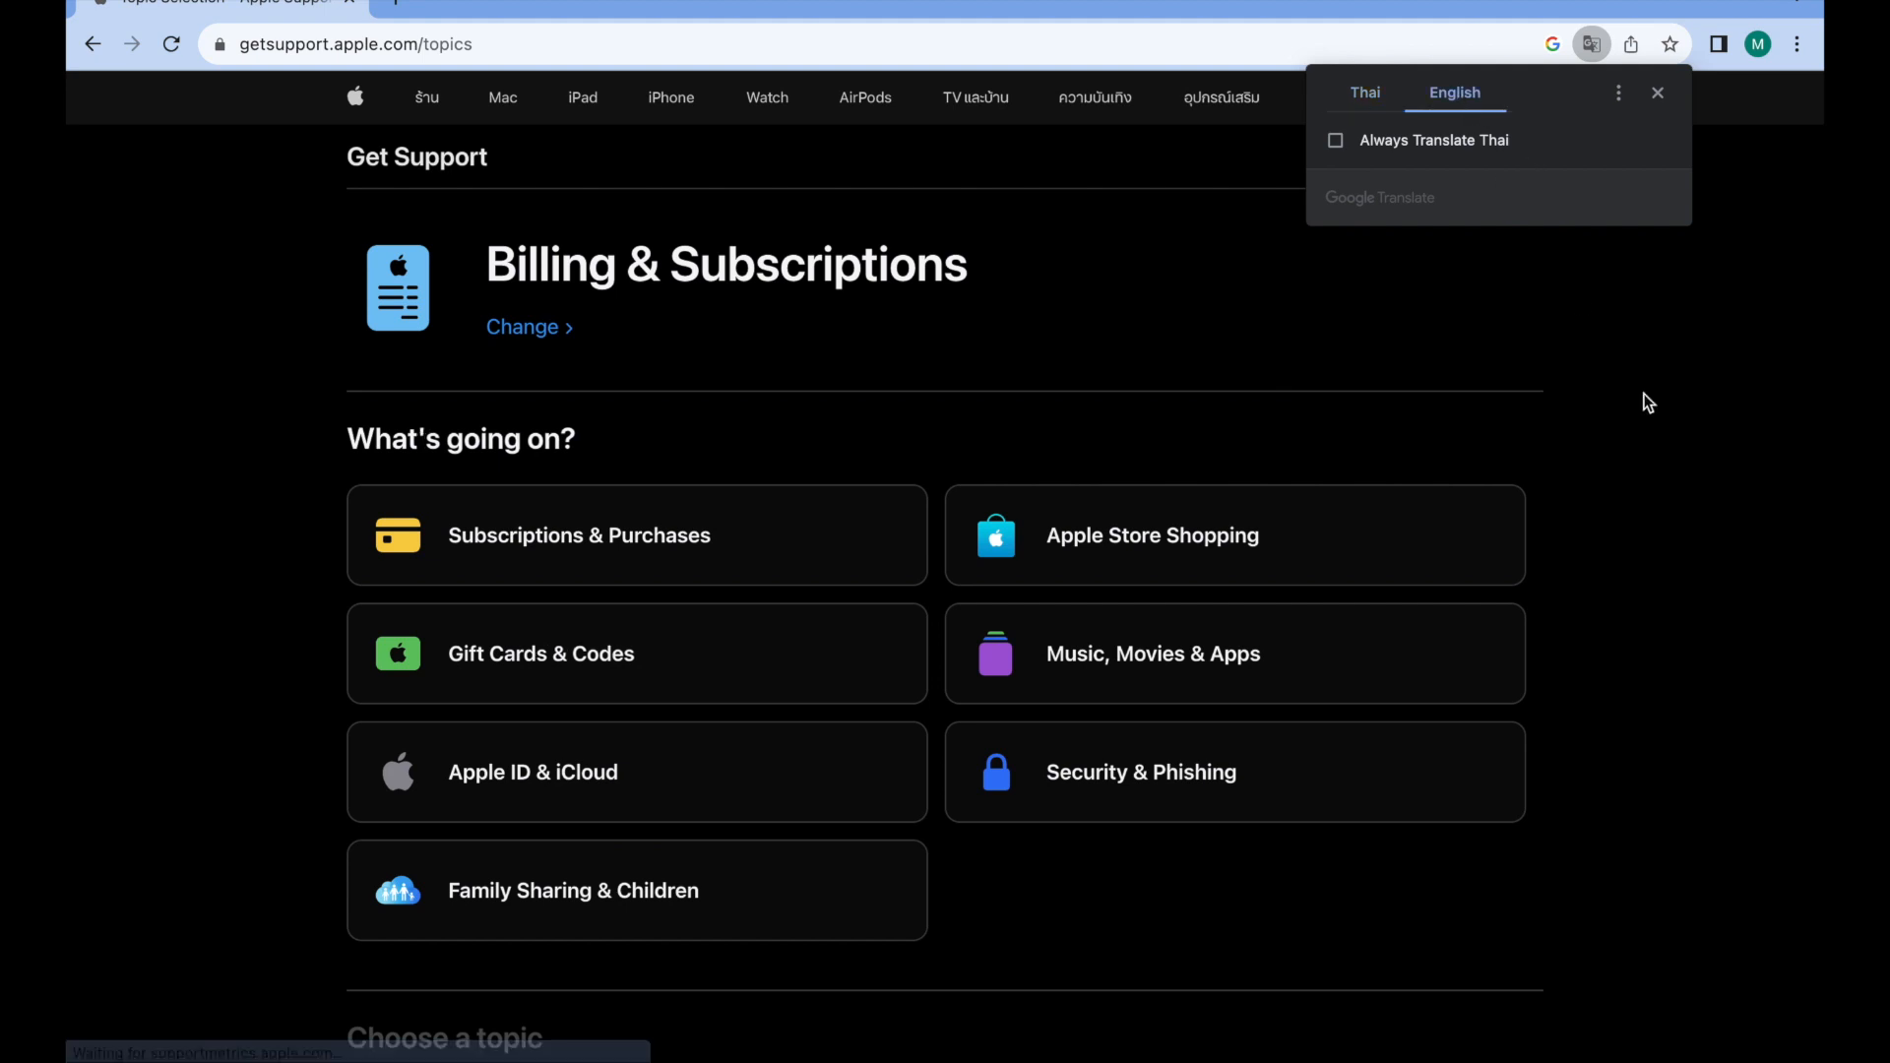
pyautogui.click(1655, 92)
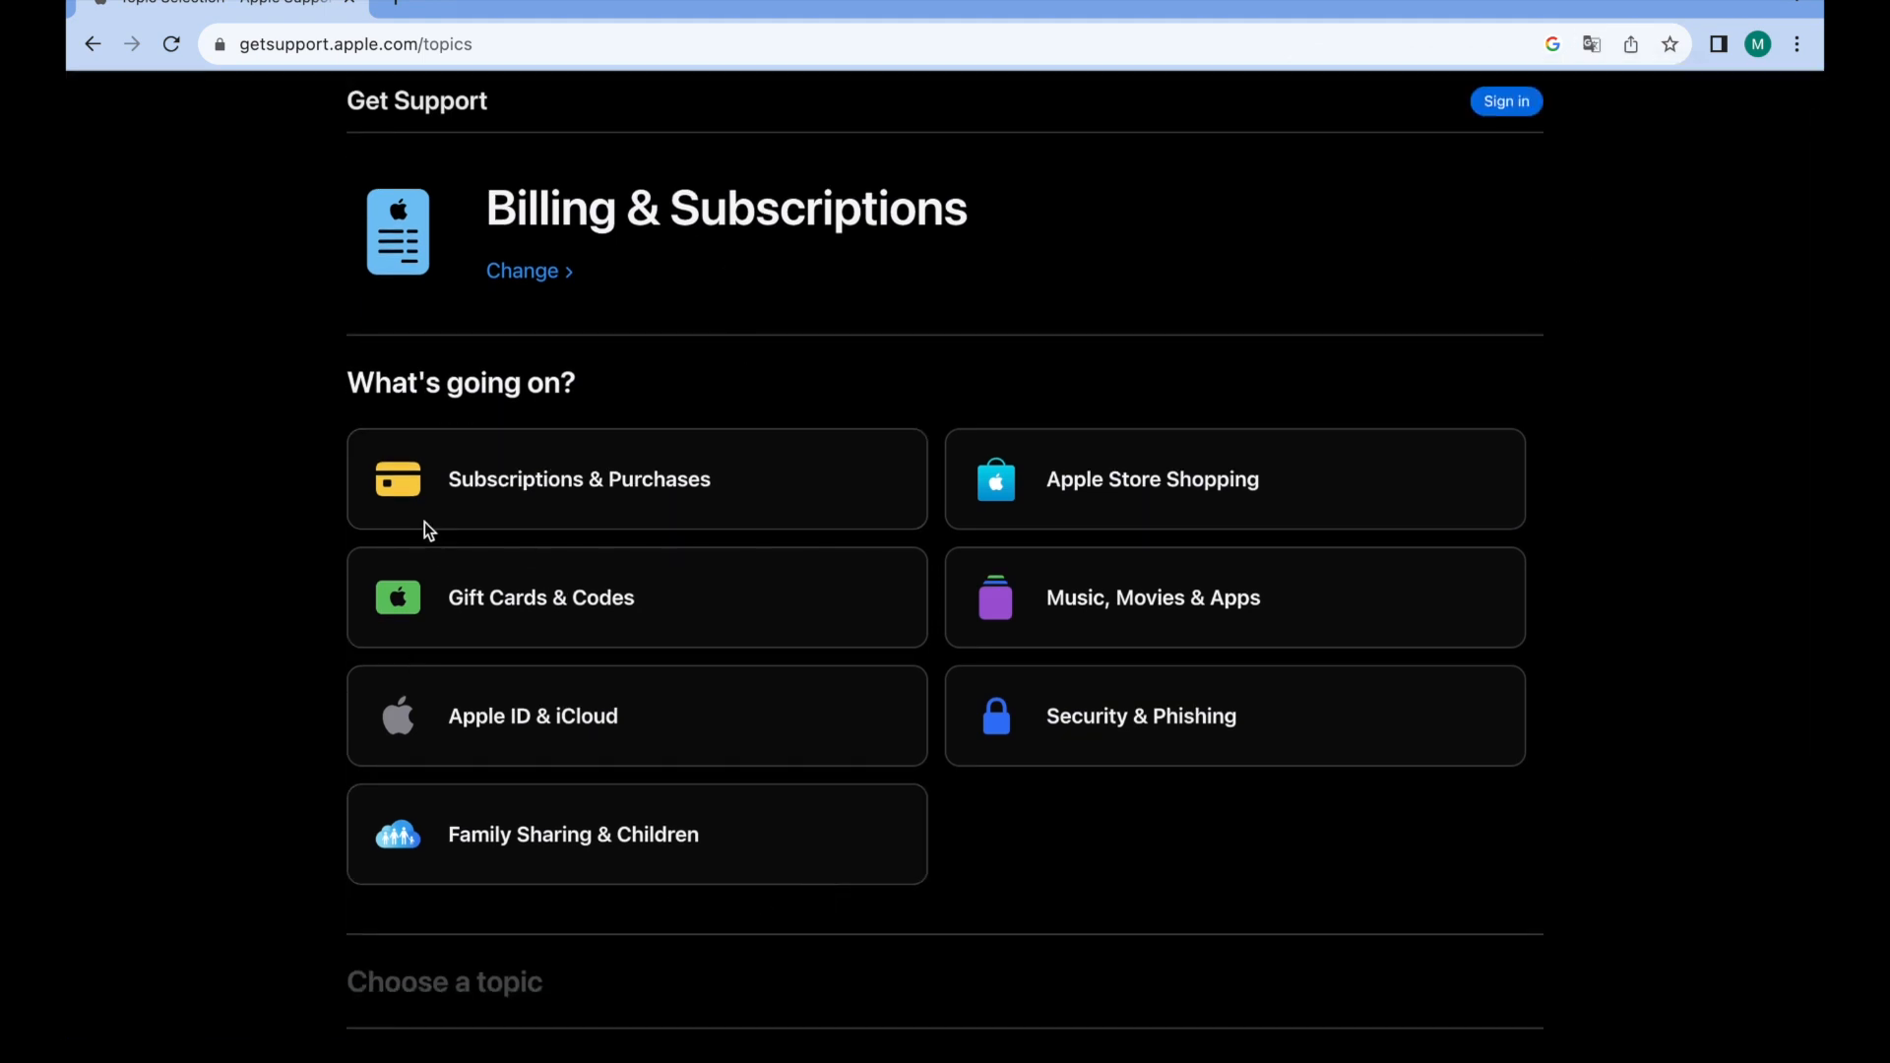
pyautogui.scroll(-3)
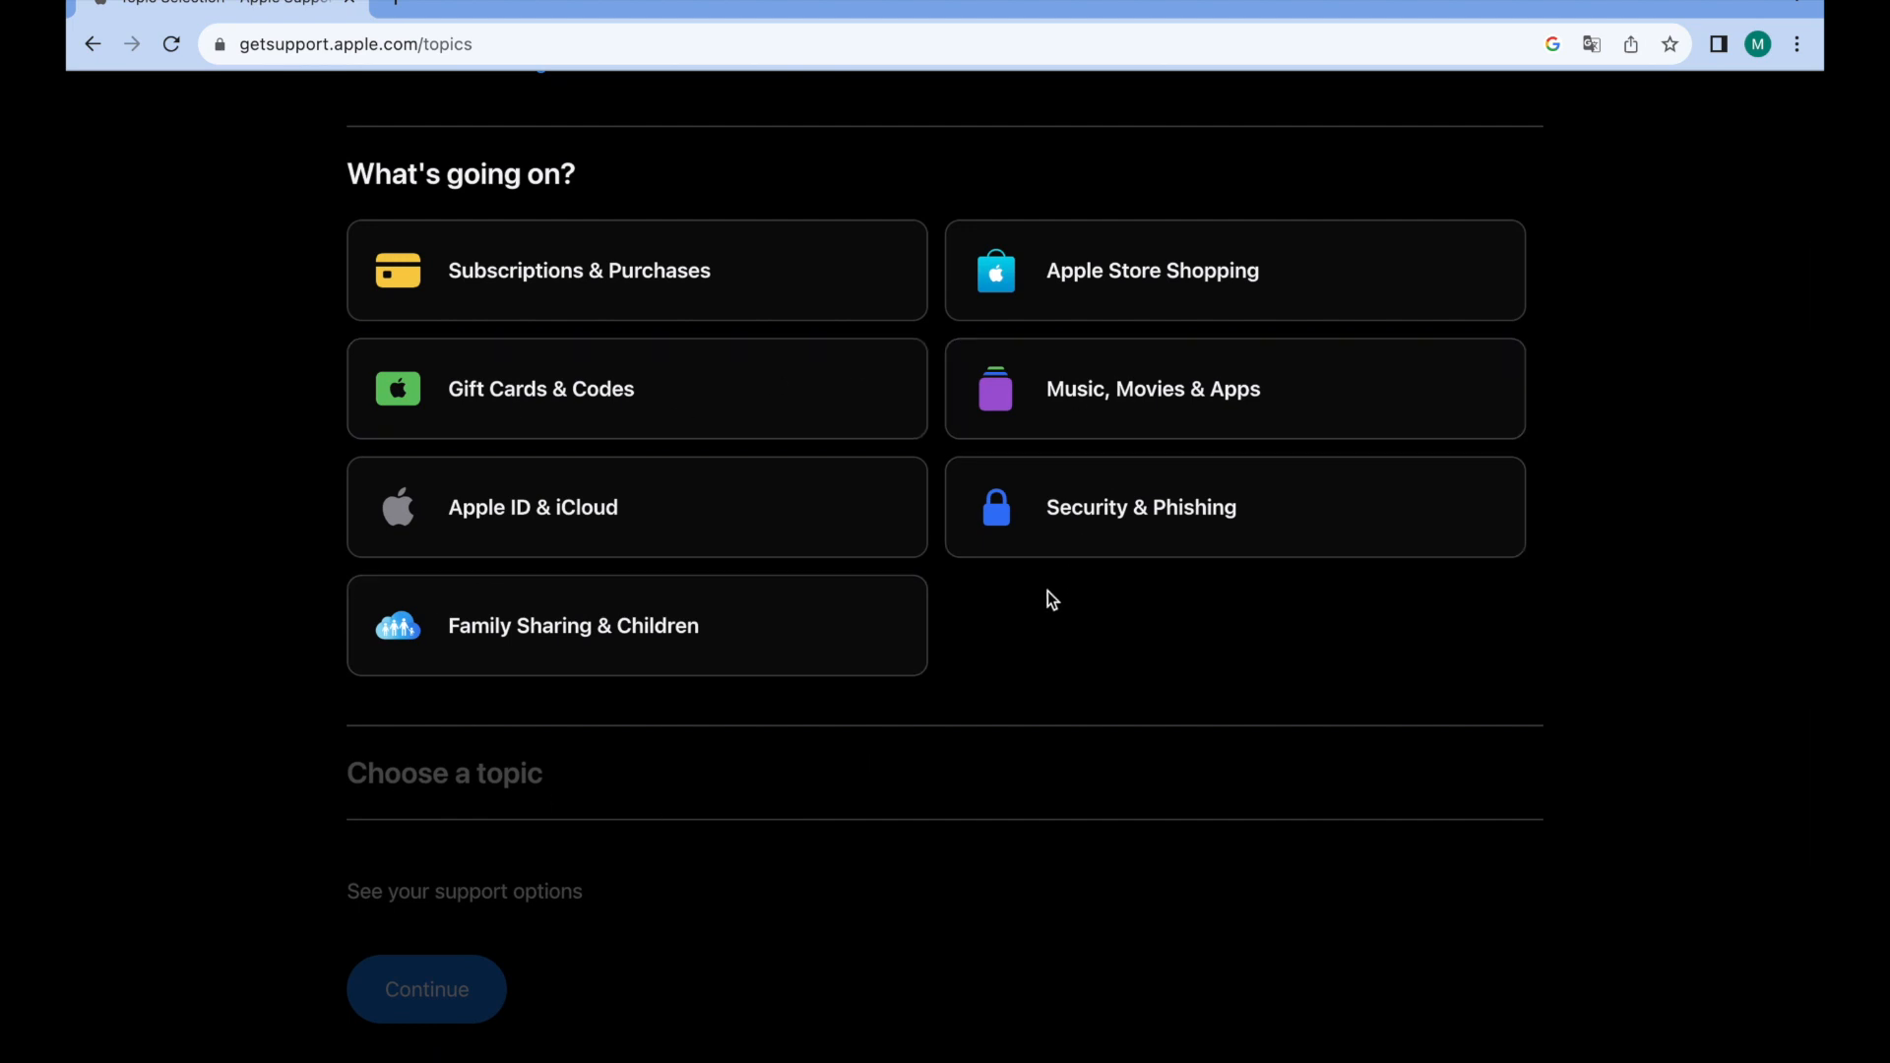
pyautogui.moveTo(971, 600)
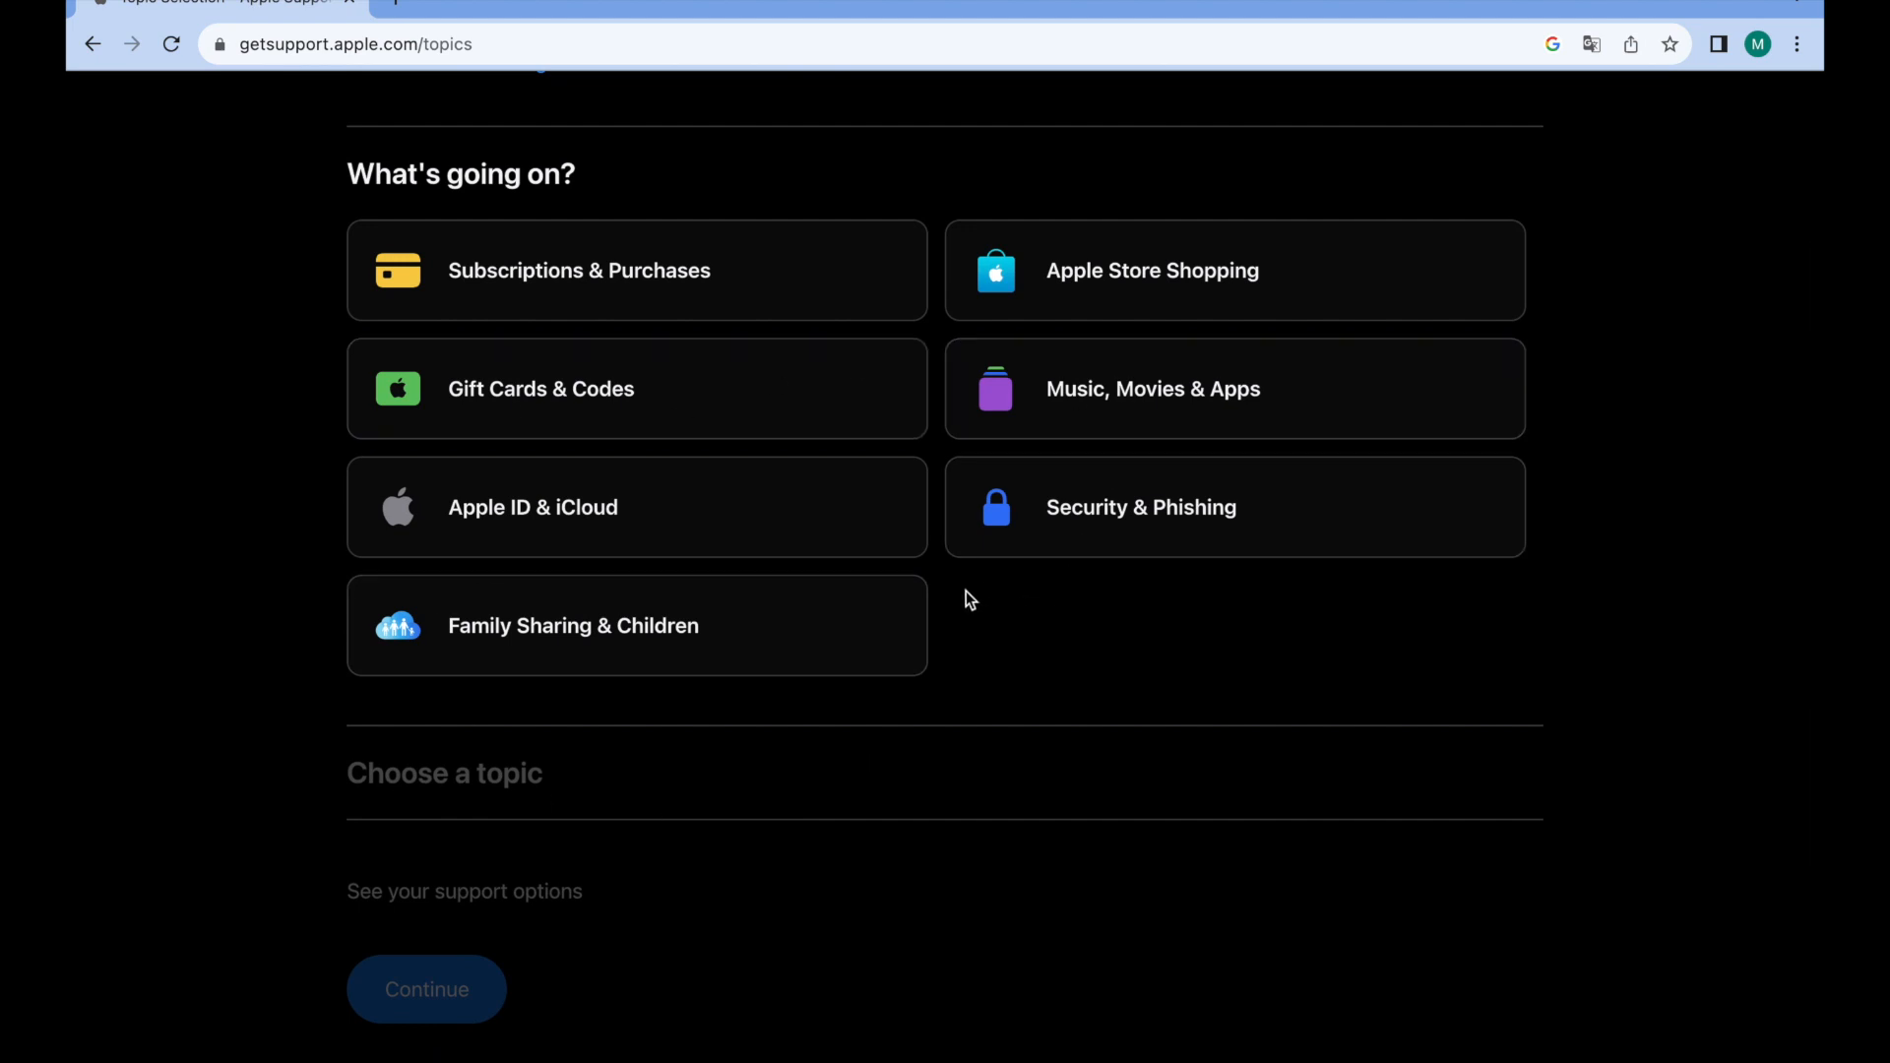
pyautogui.moveTo(652, 288)
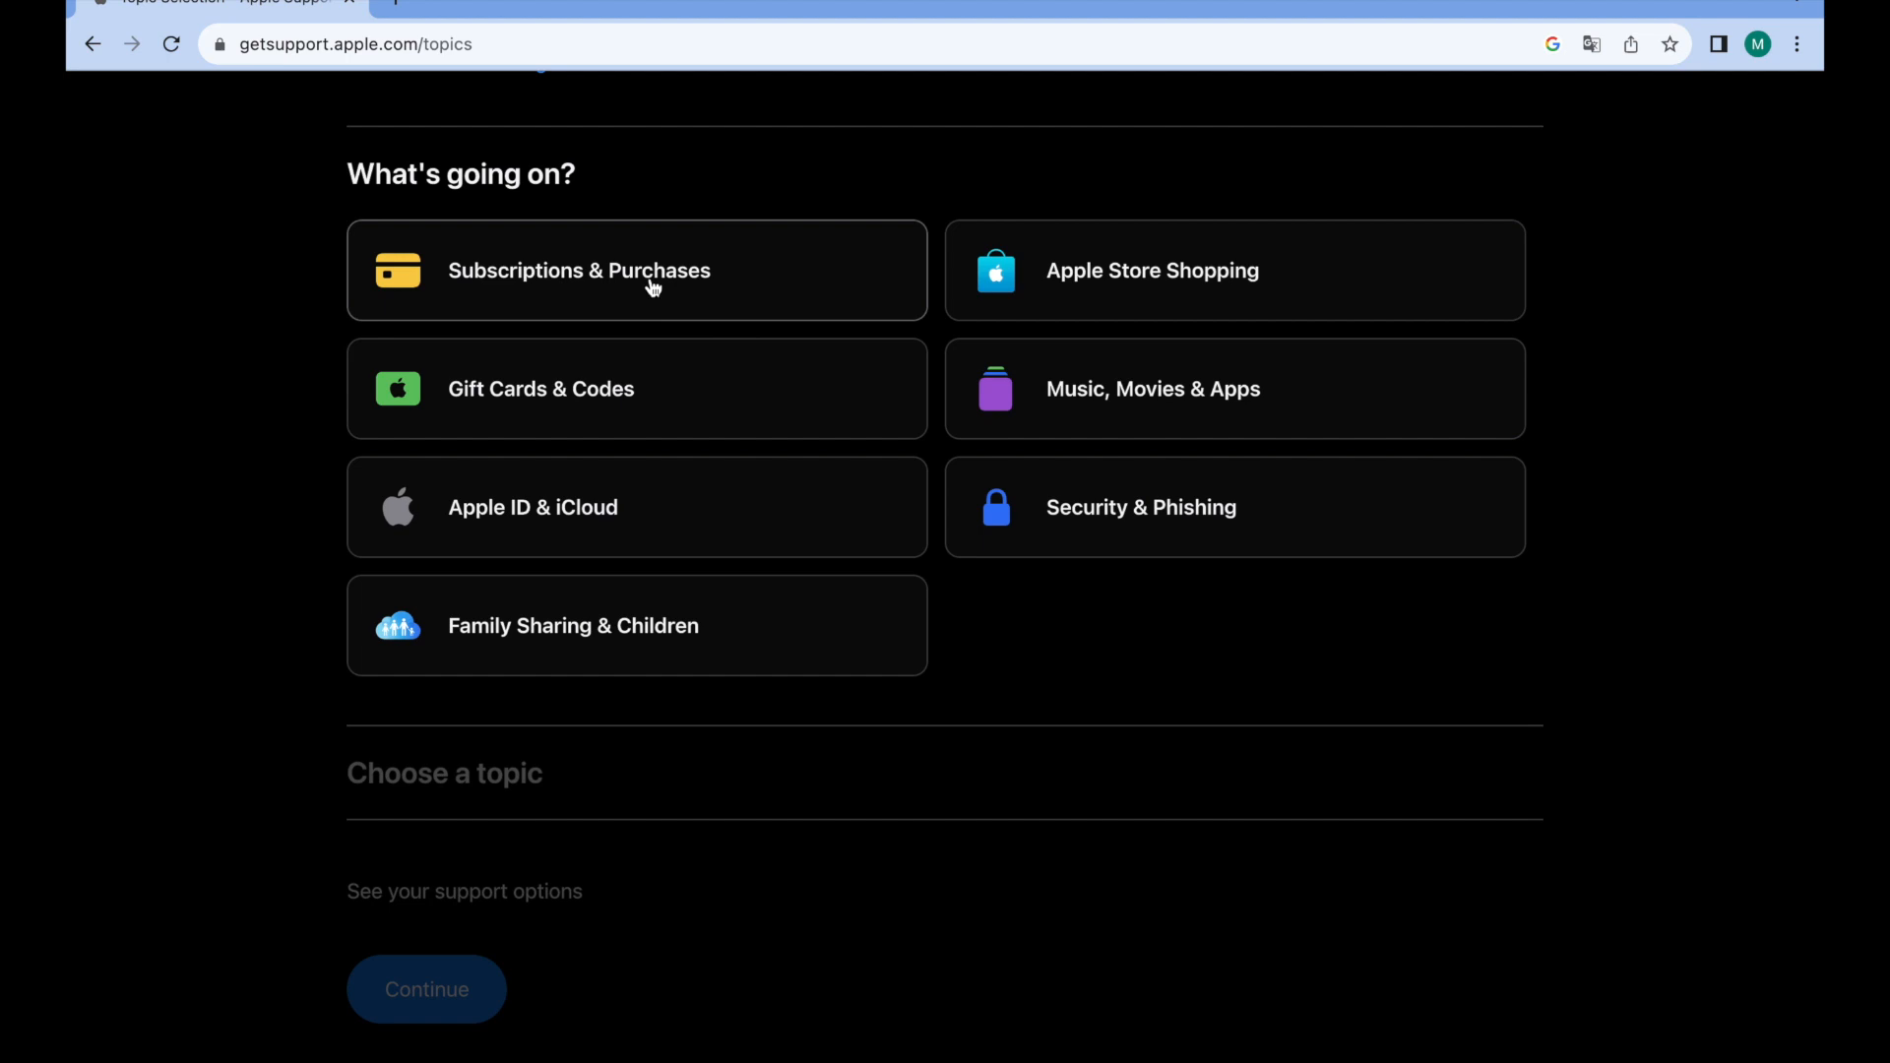
# - Choose Subscriptions & Purchases with the Update payment method topic
pyautogui.click(635, 269)
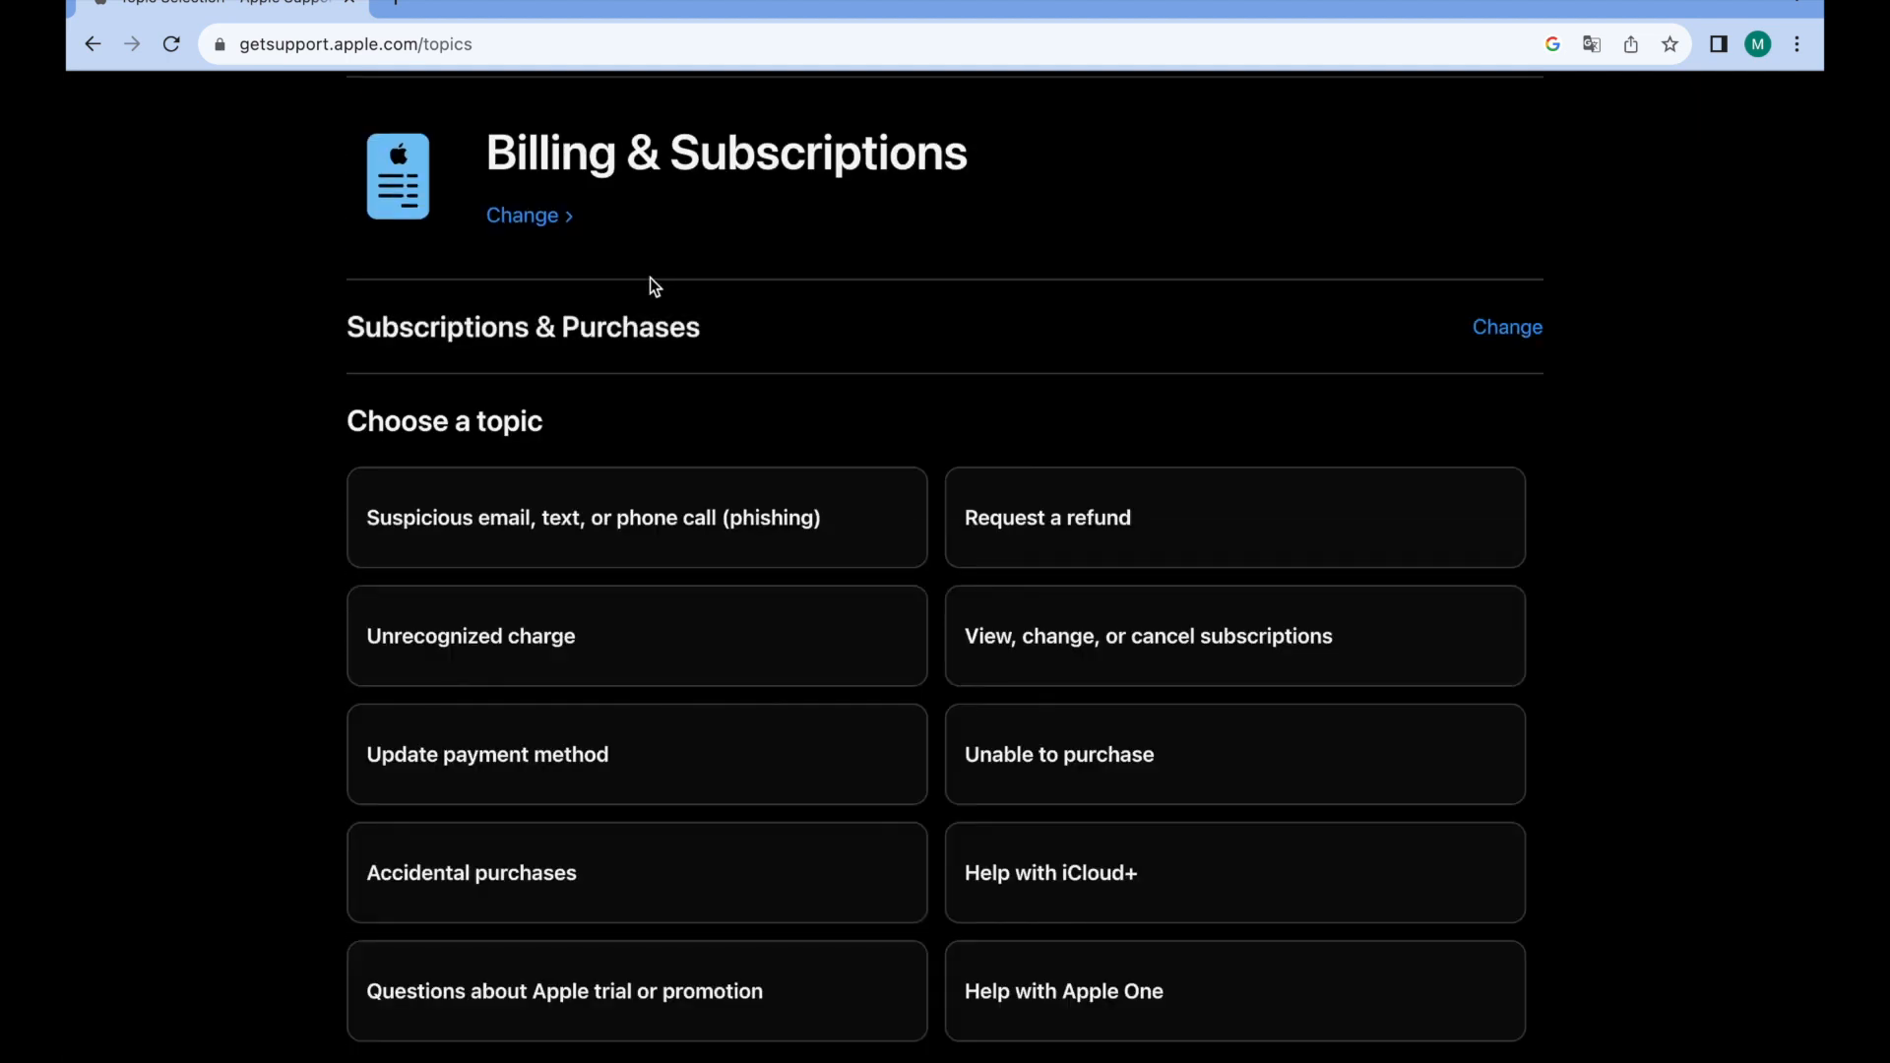
pyautogui.scroll(-3)
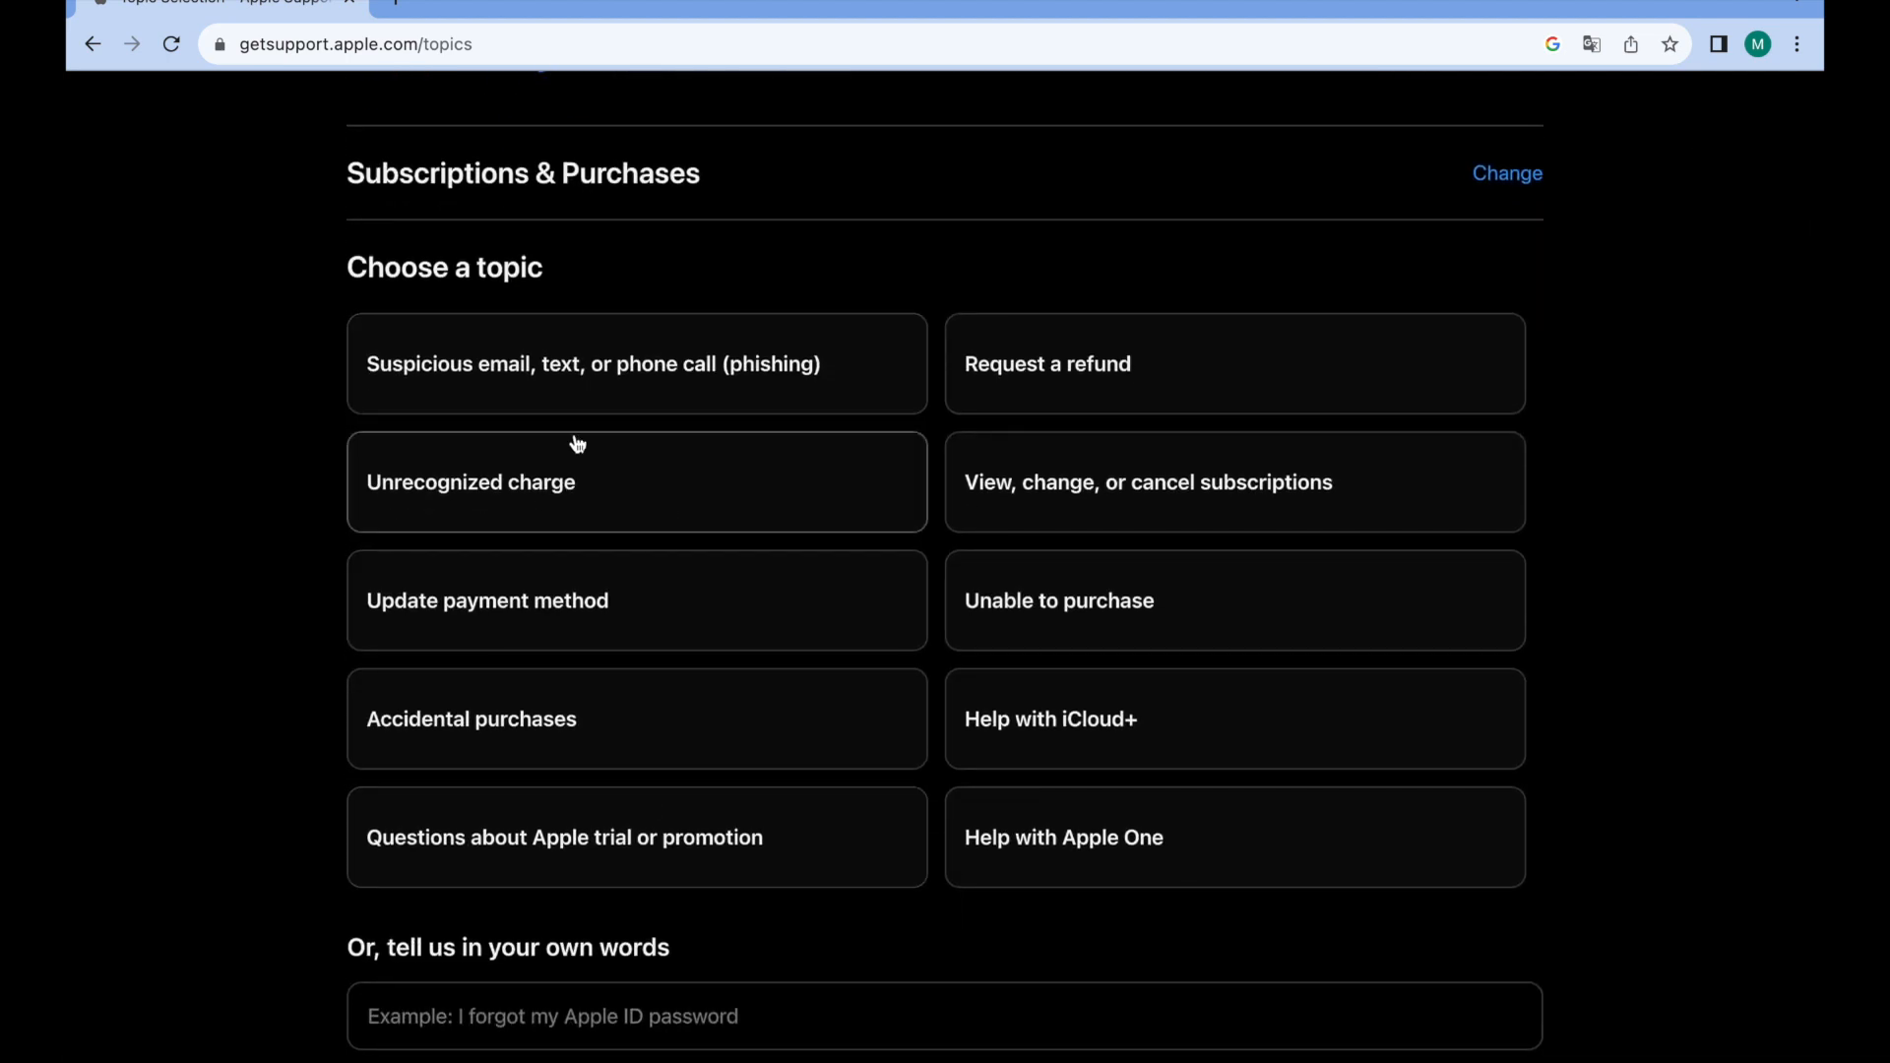
pyautogui.moveTo(910, 865)
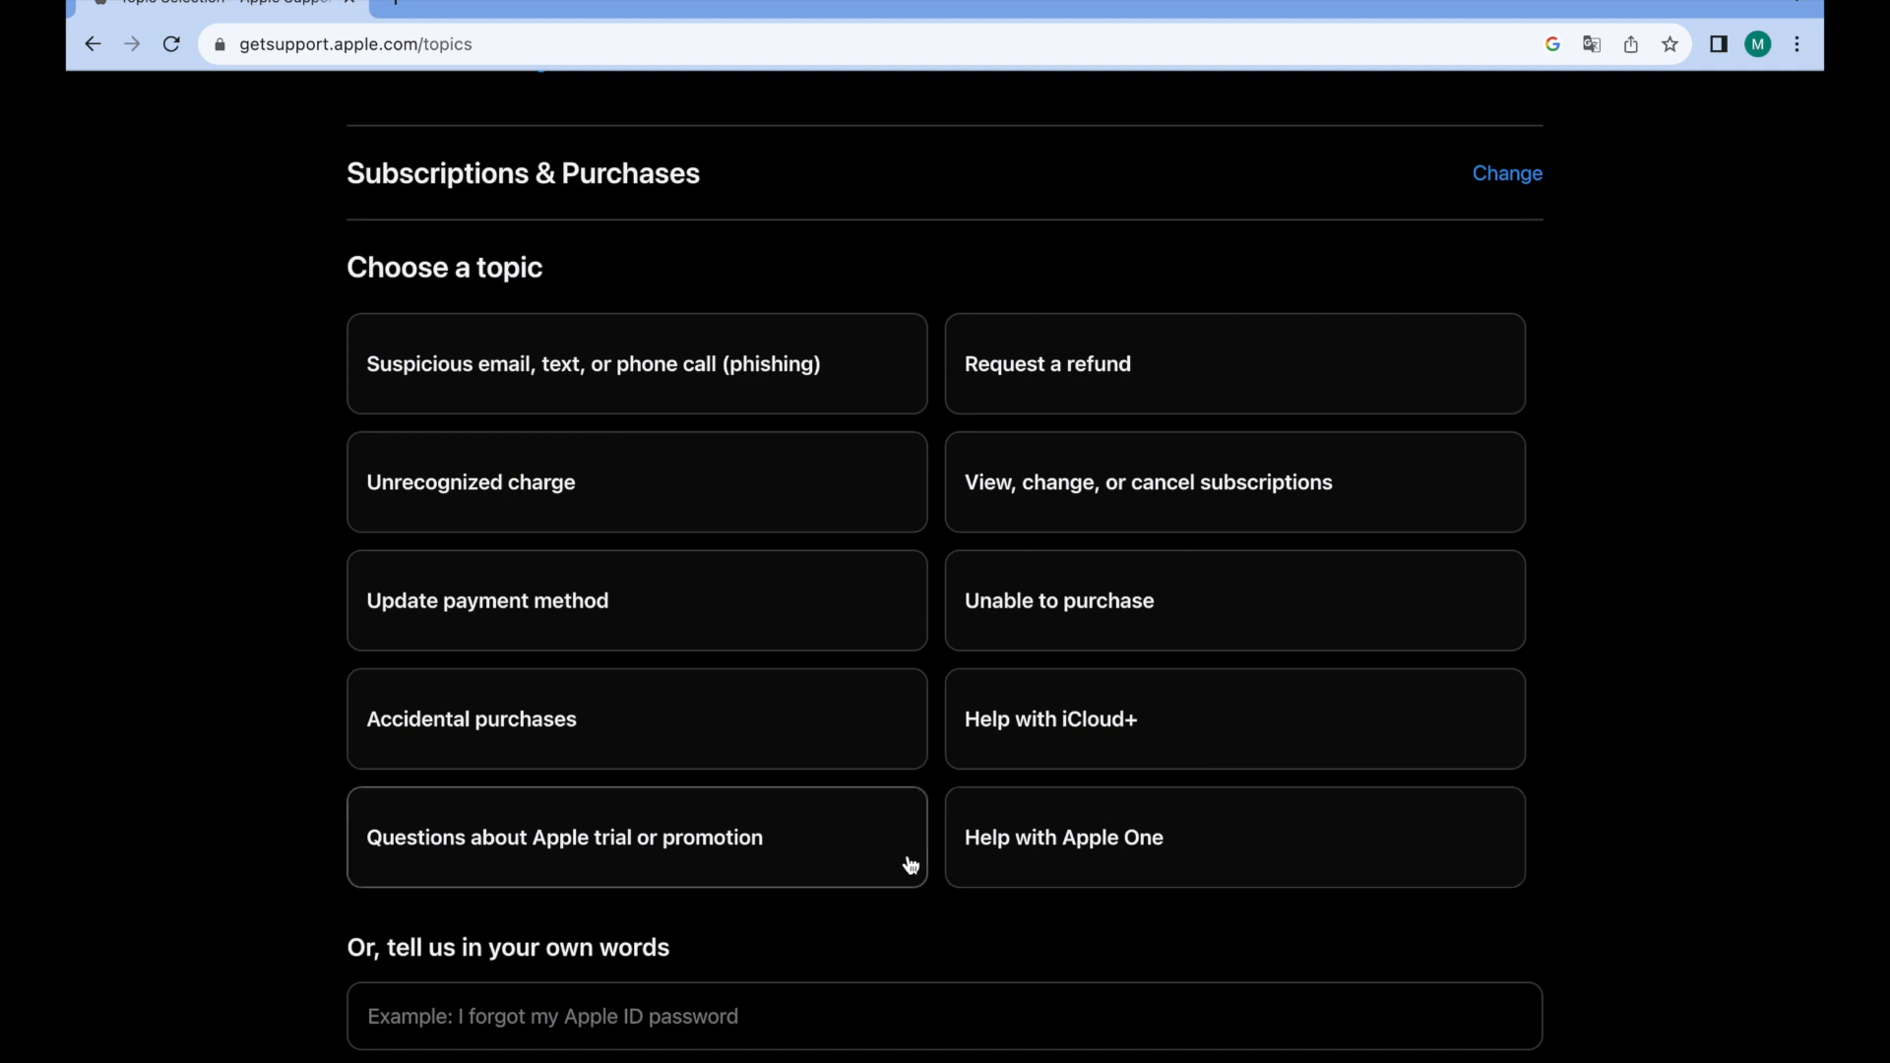
pyautogui.moveTo(826, 638)
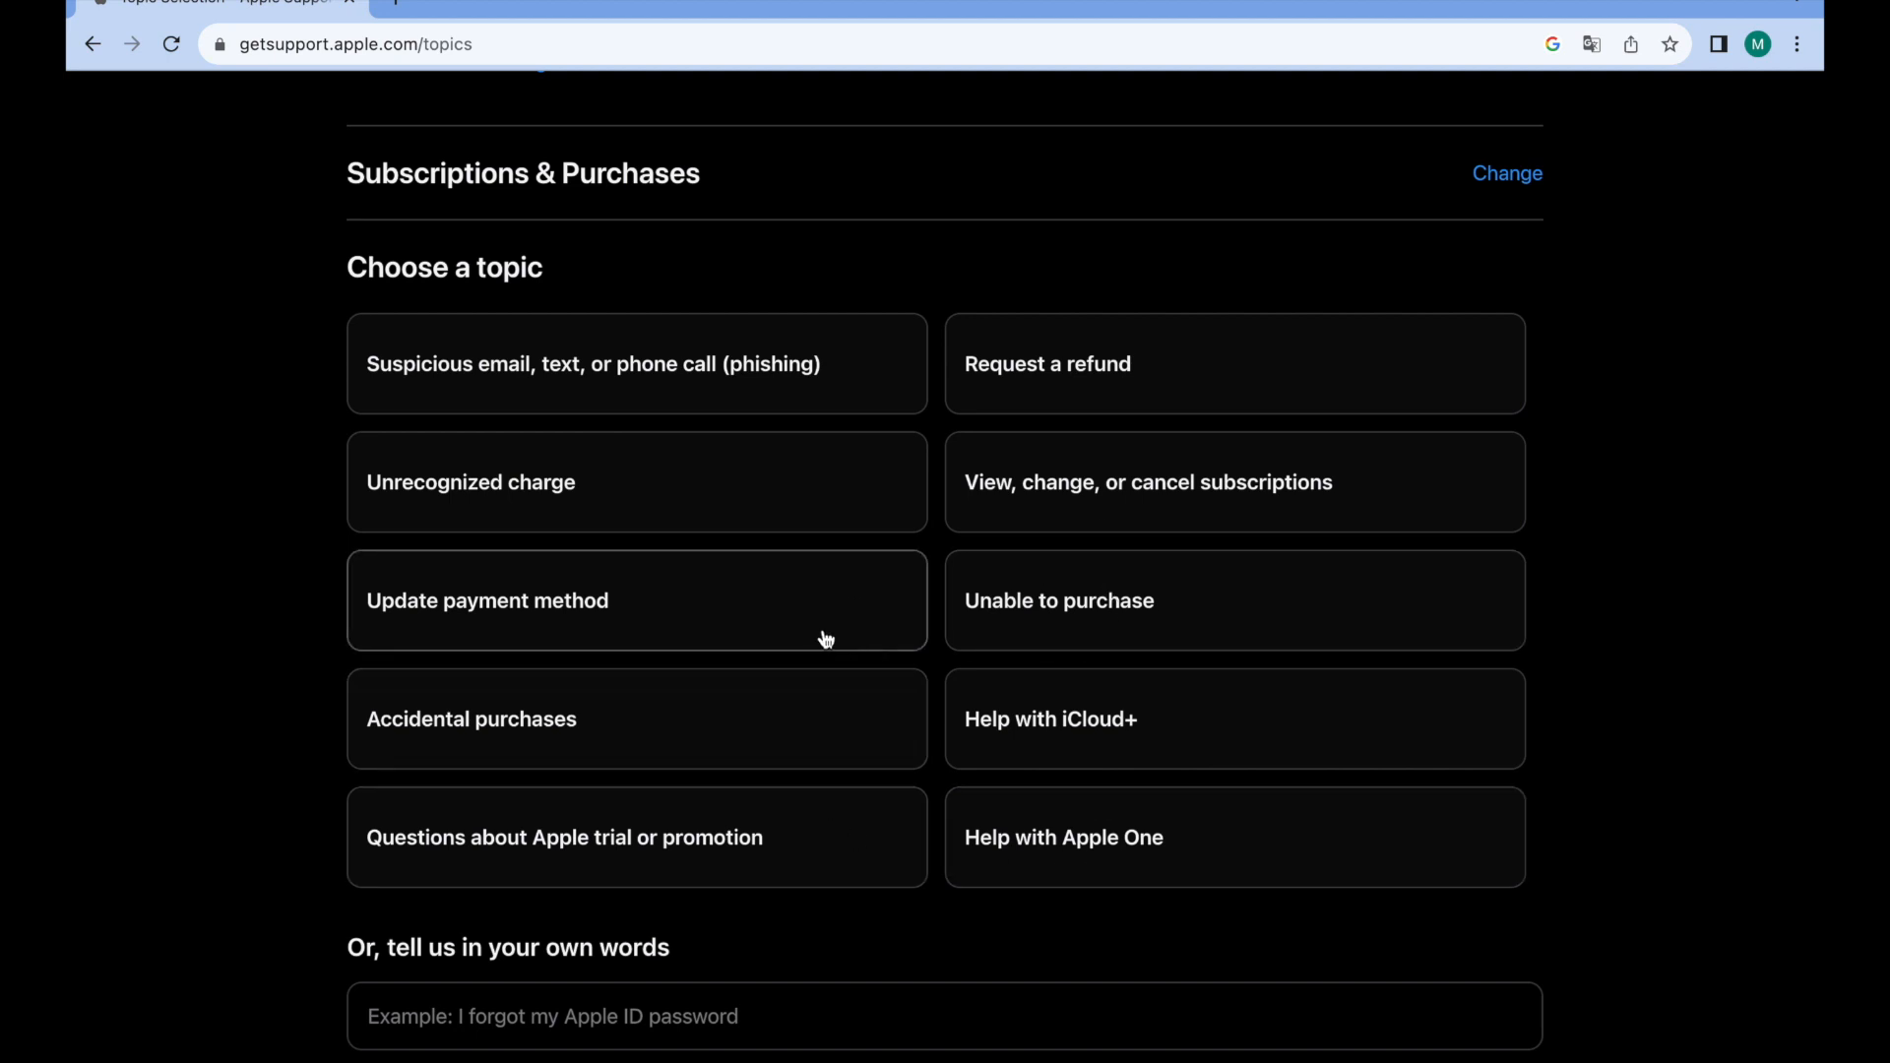
pyautogui.click(636, 601)
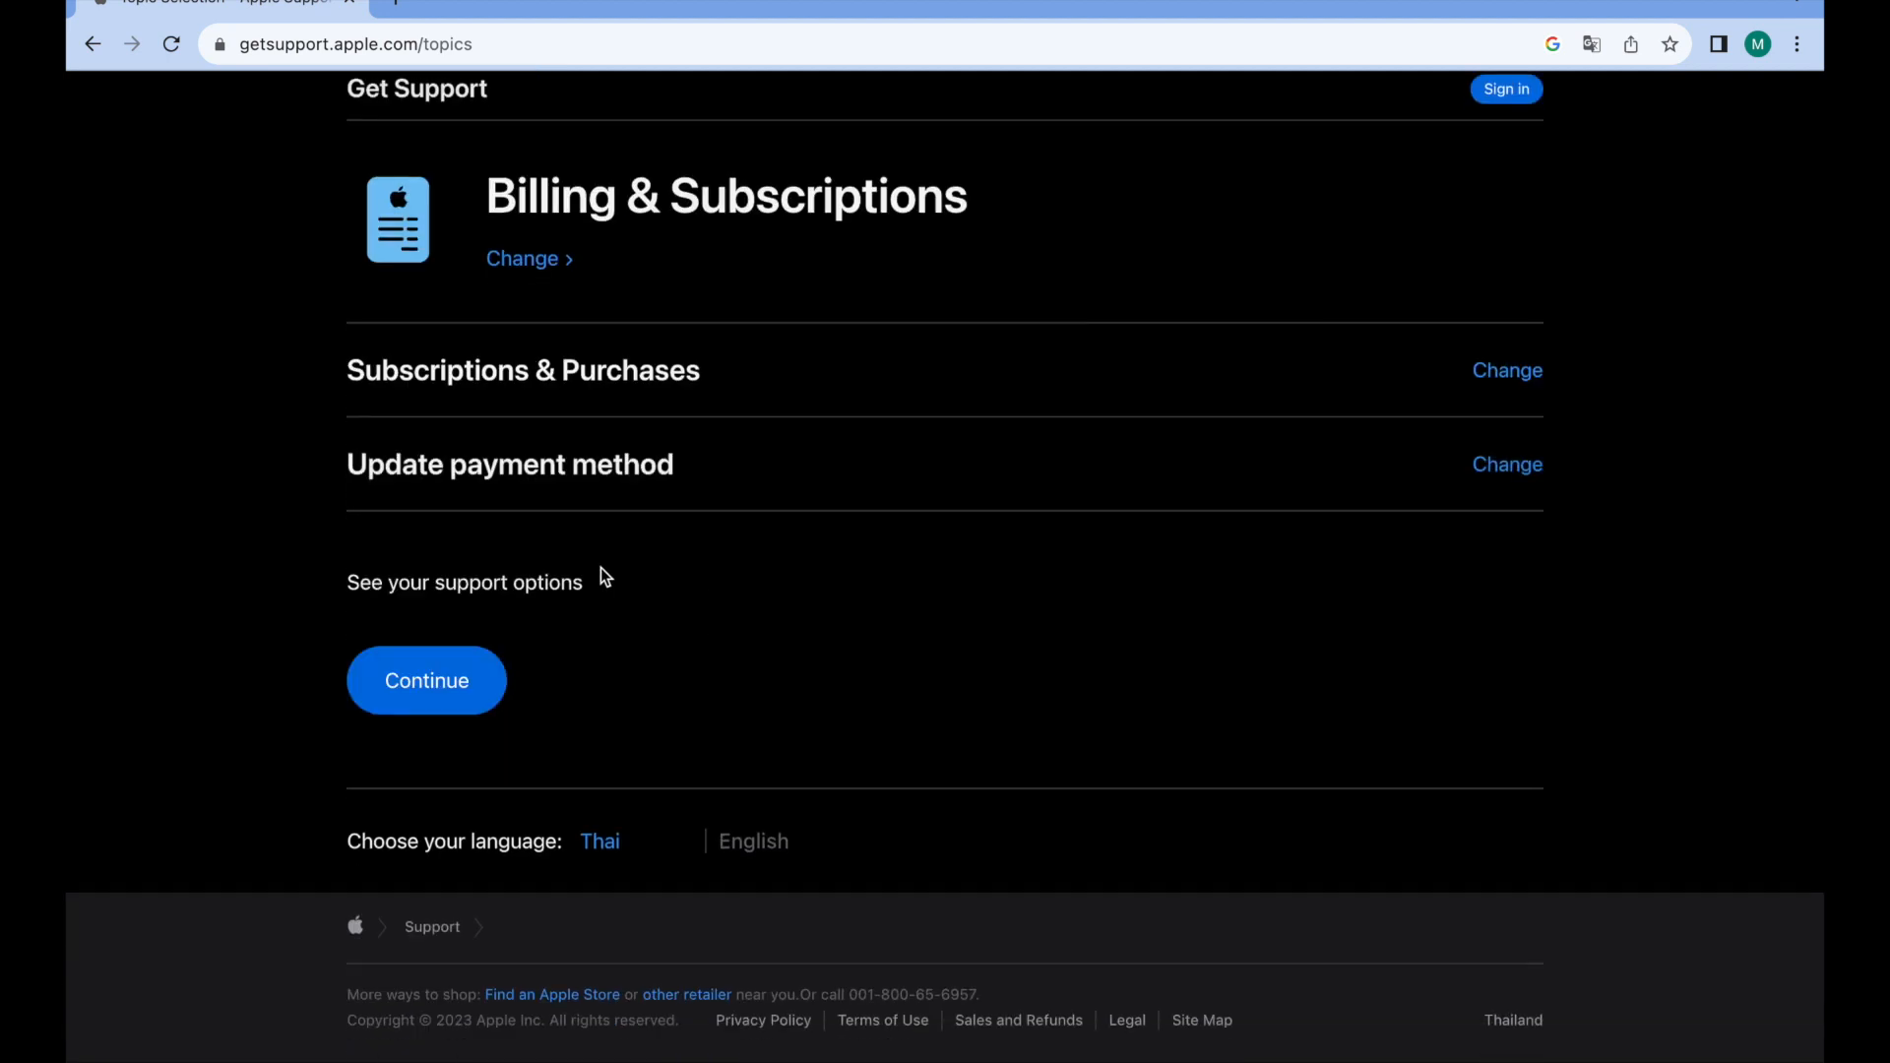
pyautogui.moveTo(427, 673)
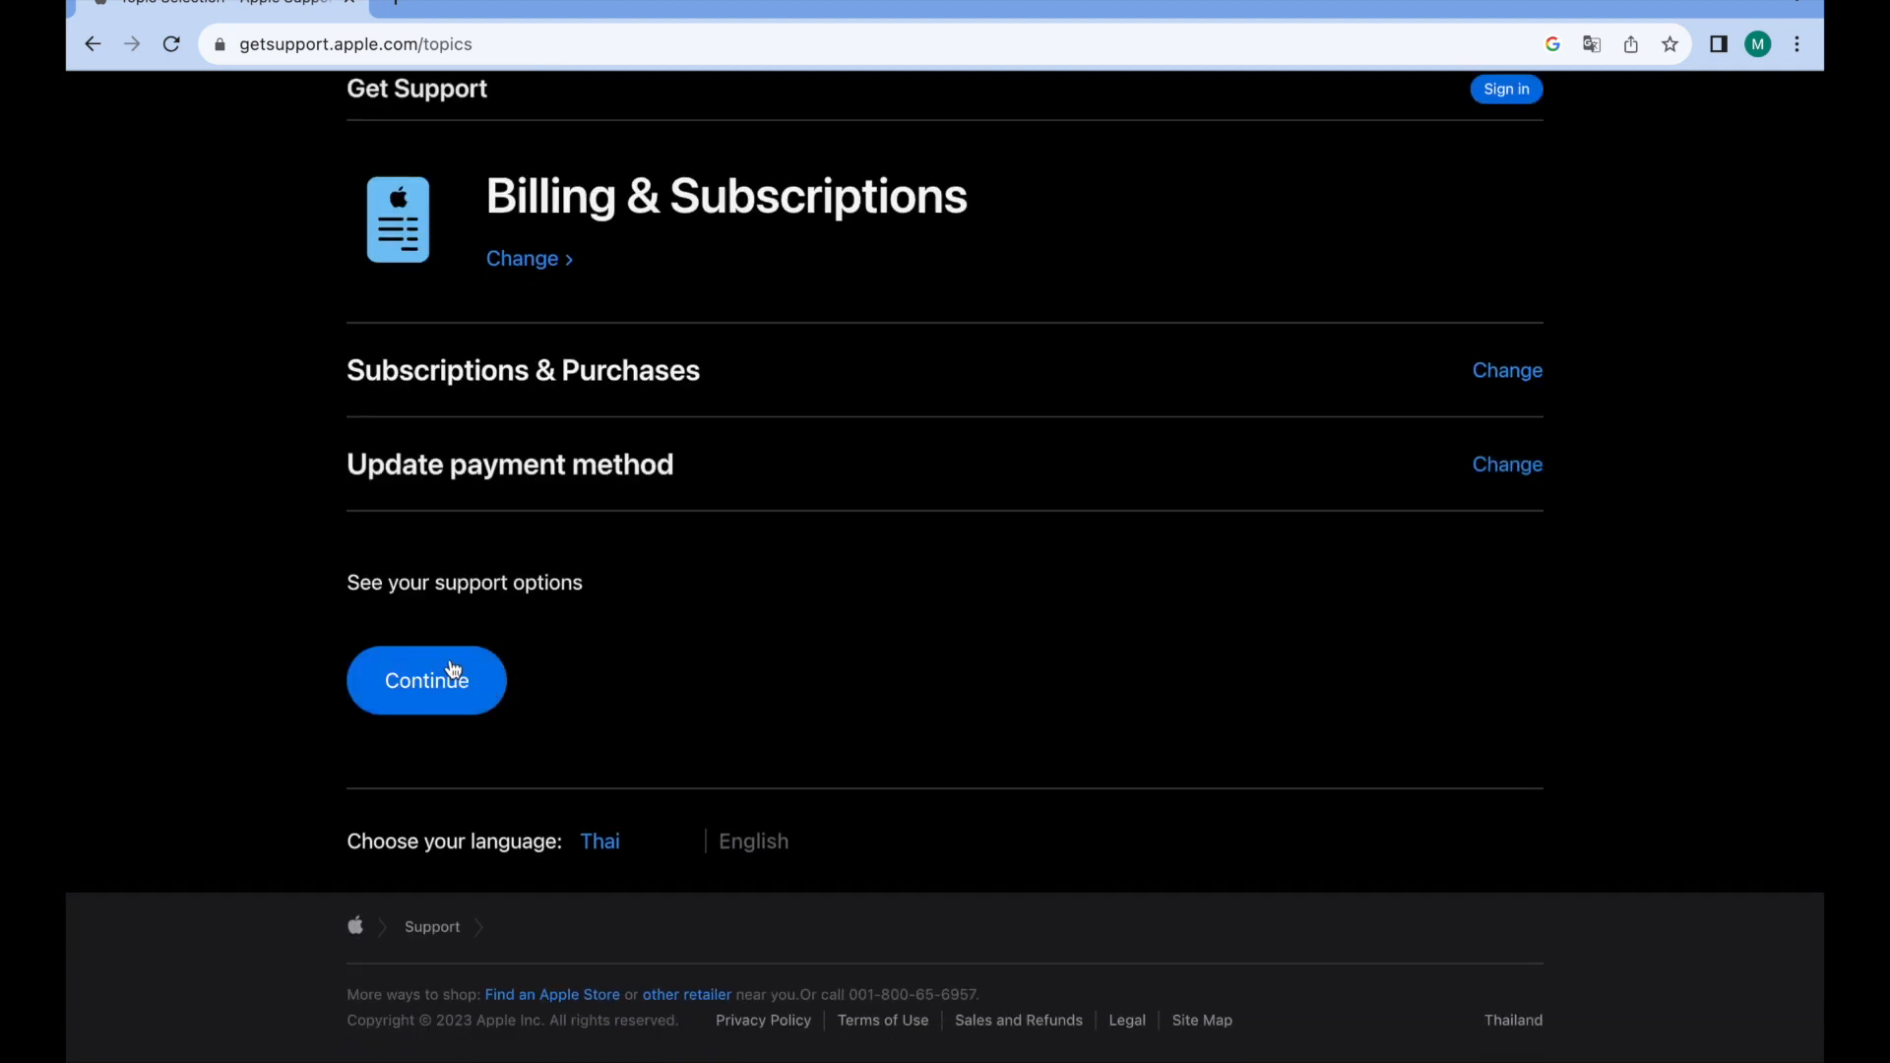
# - Continue to the Update payment method solutions and reach the Call or Chat contact options
pyautogui.click(425, 679)
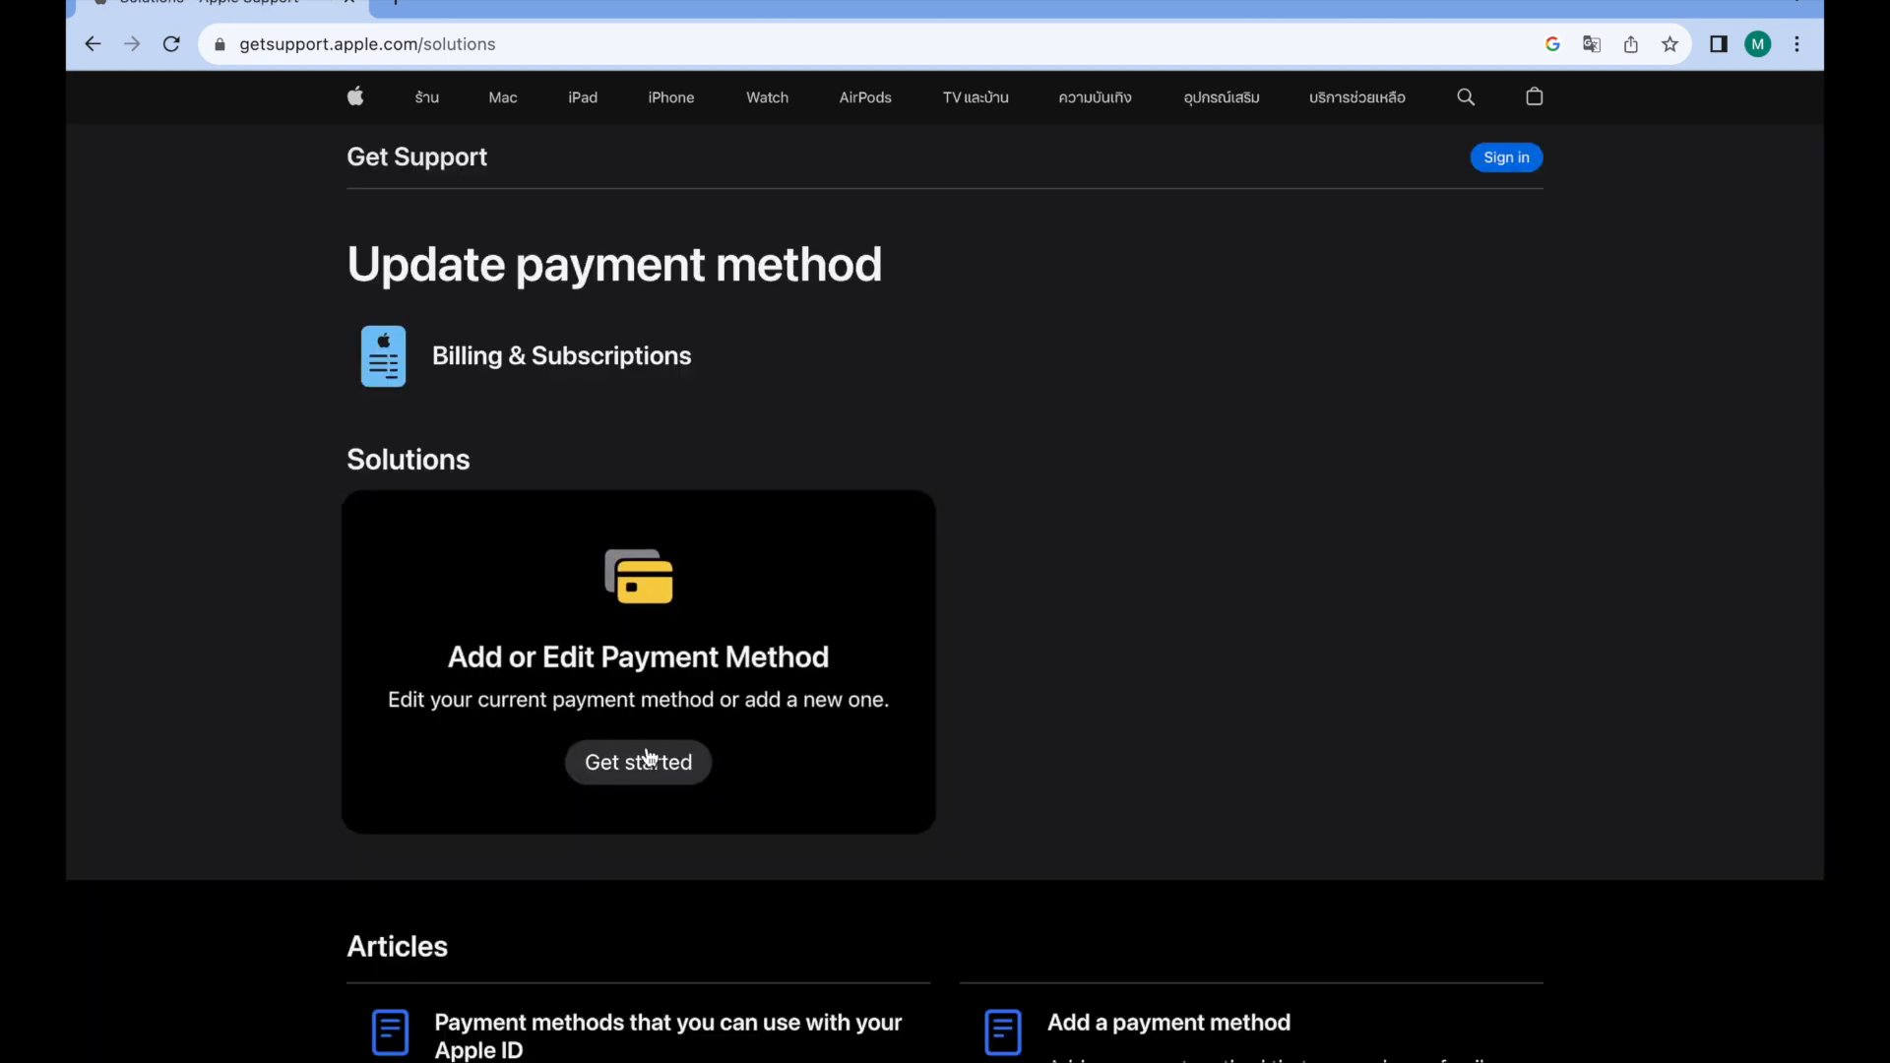
pyautogui.scroll(-3)
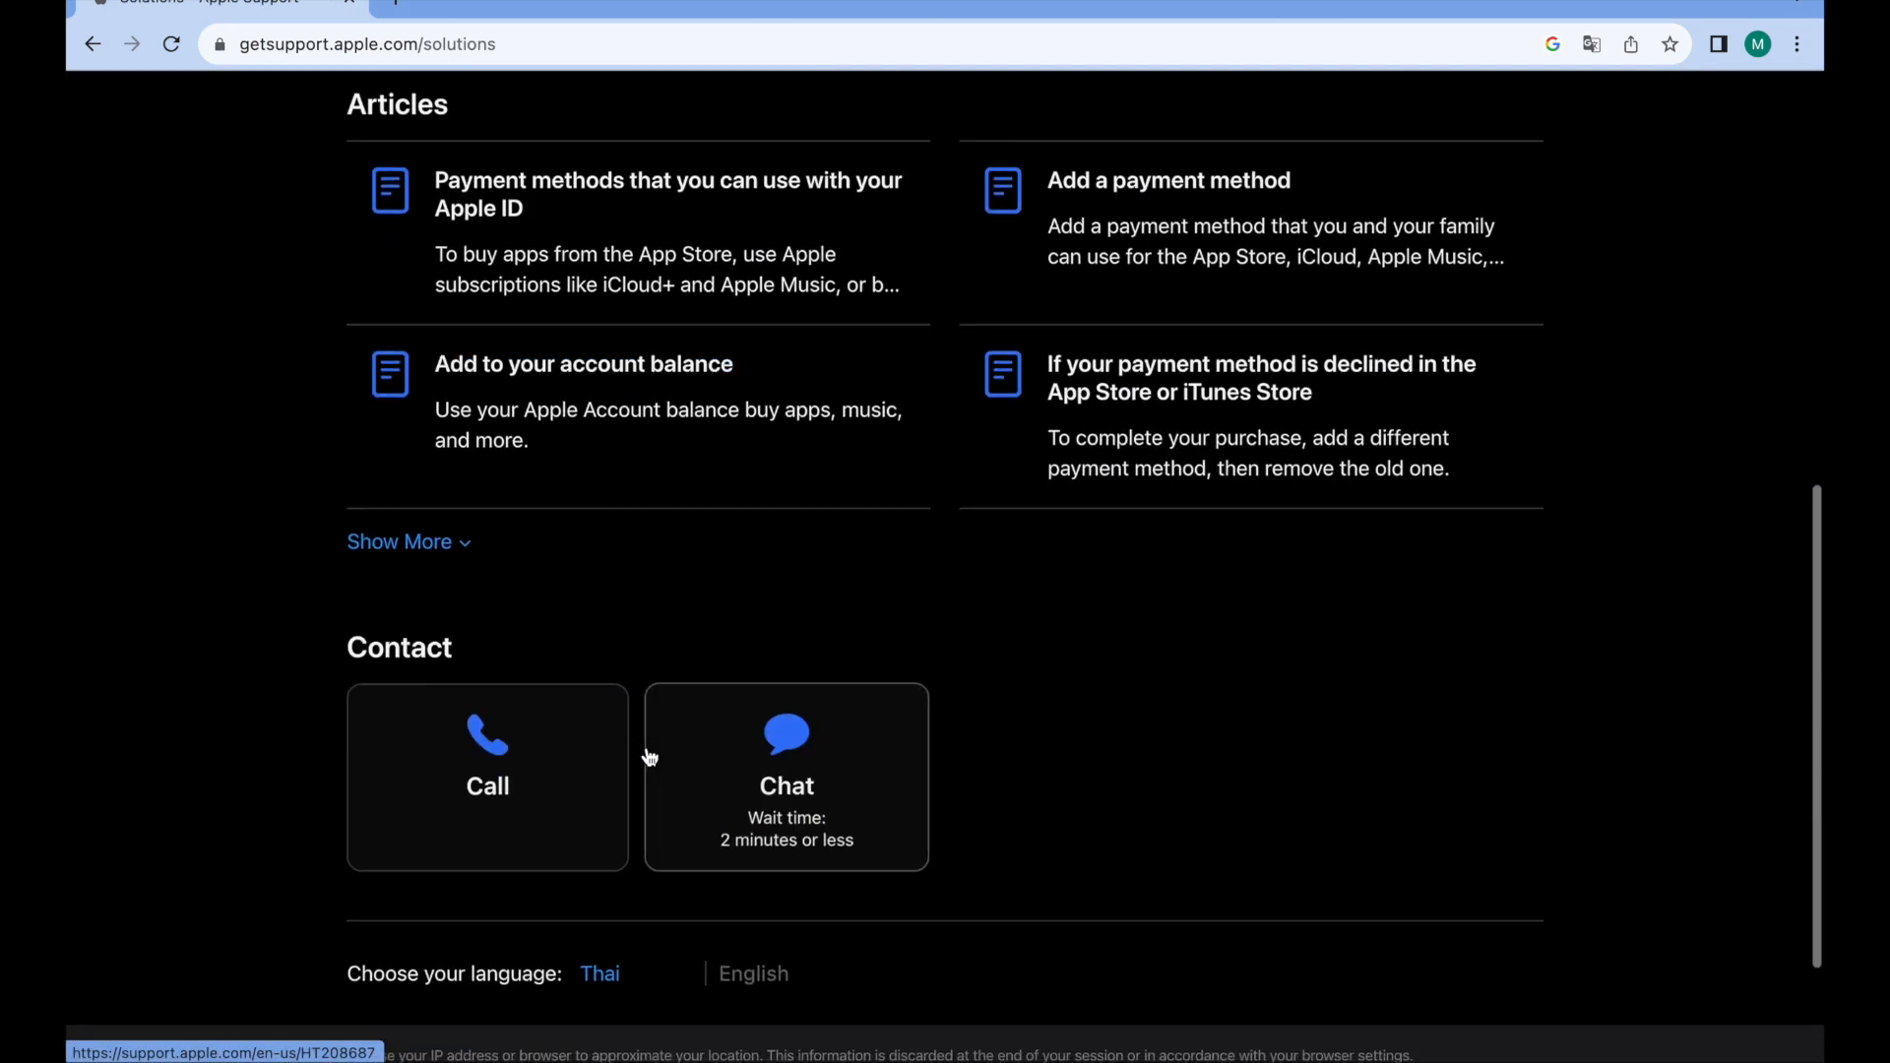
pyautogui.scroll(-3)
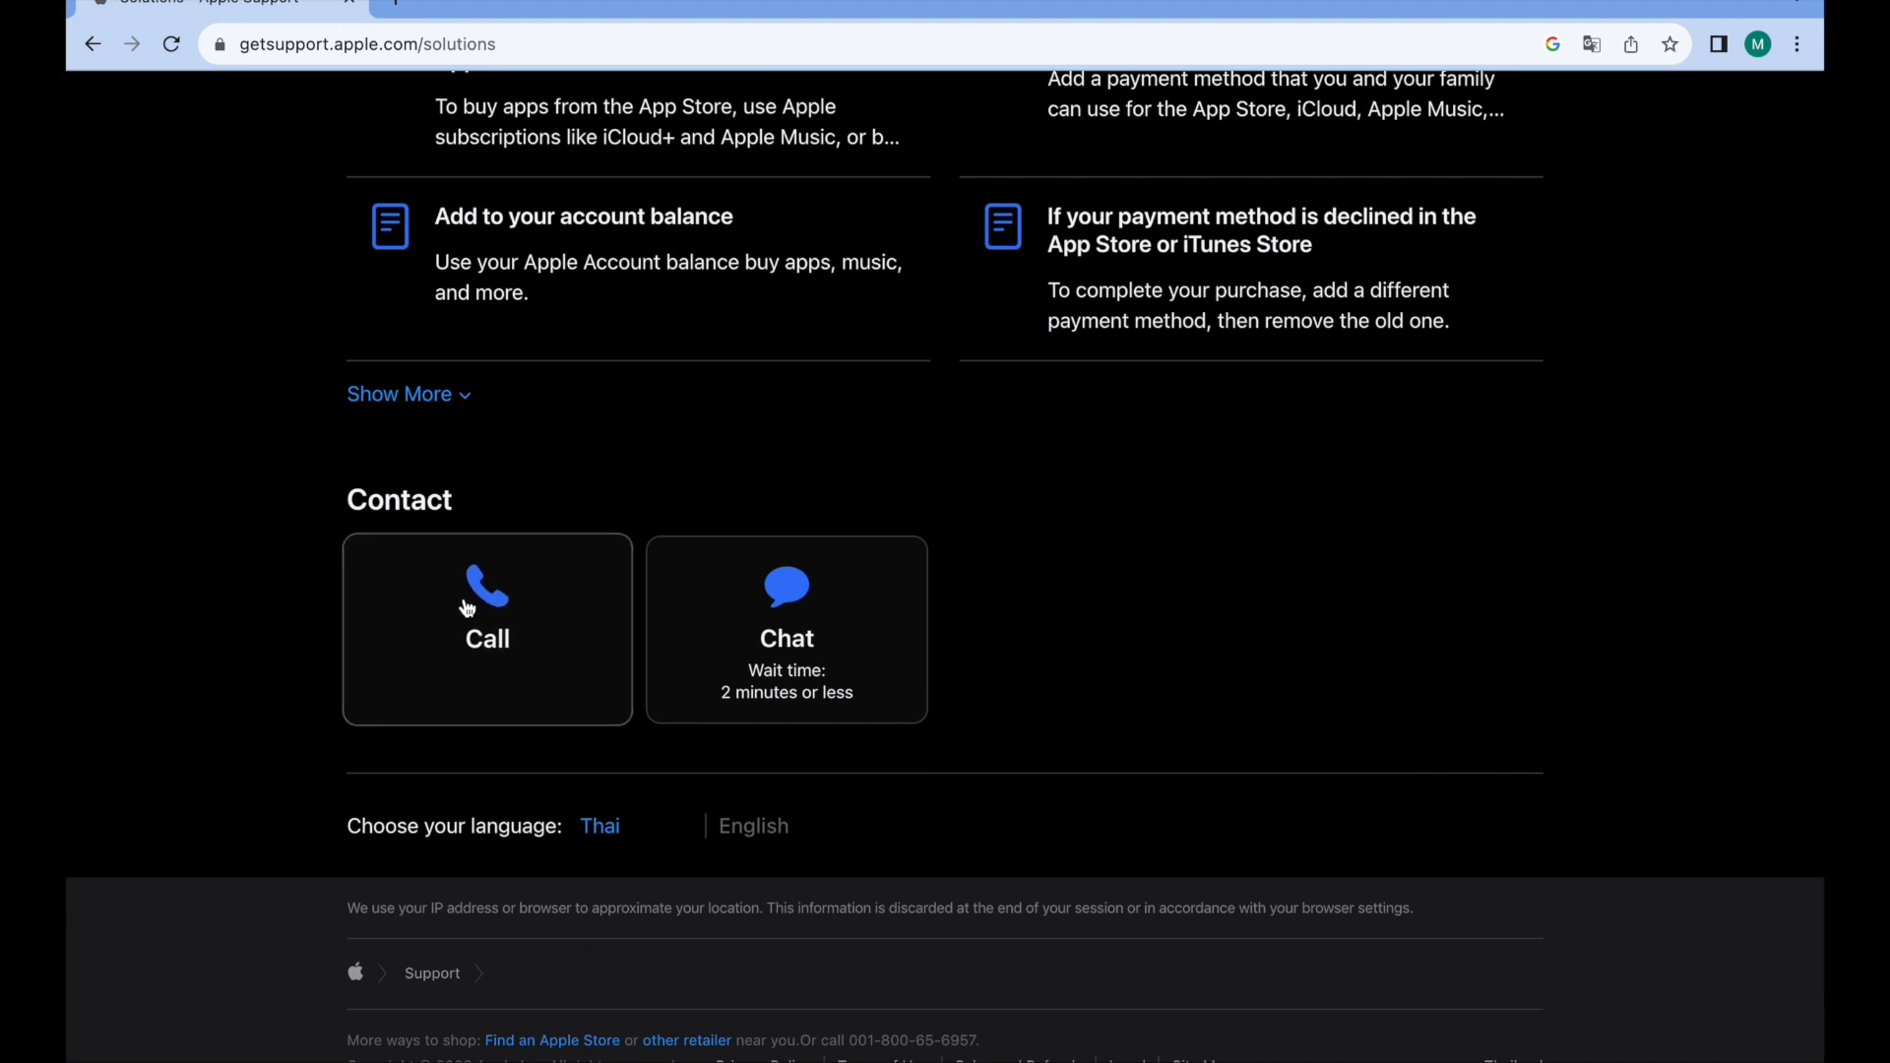
pyautogui.moveTo(789, 685)
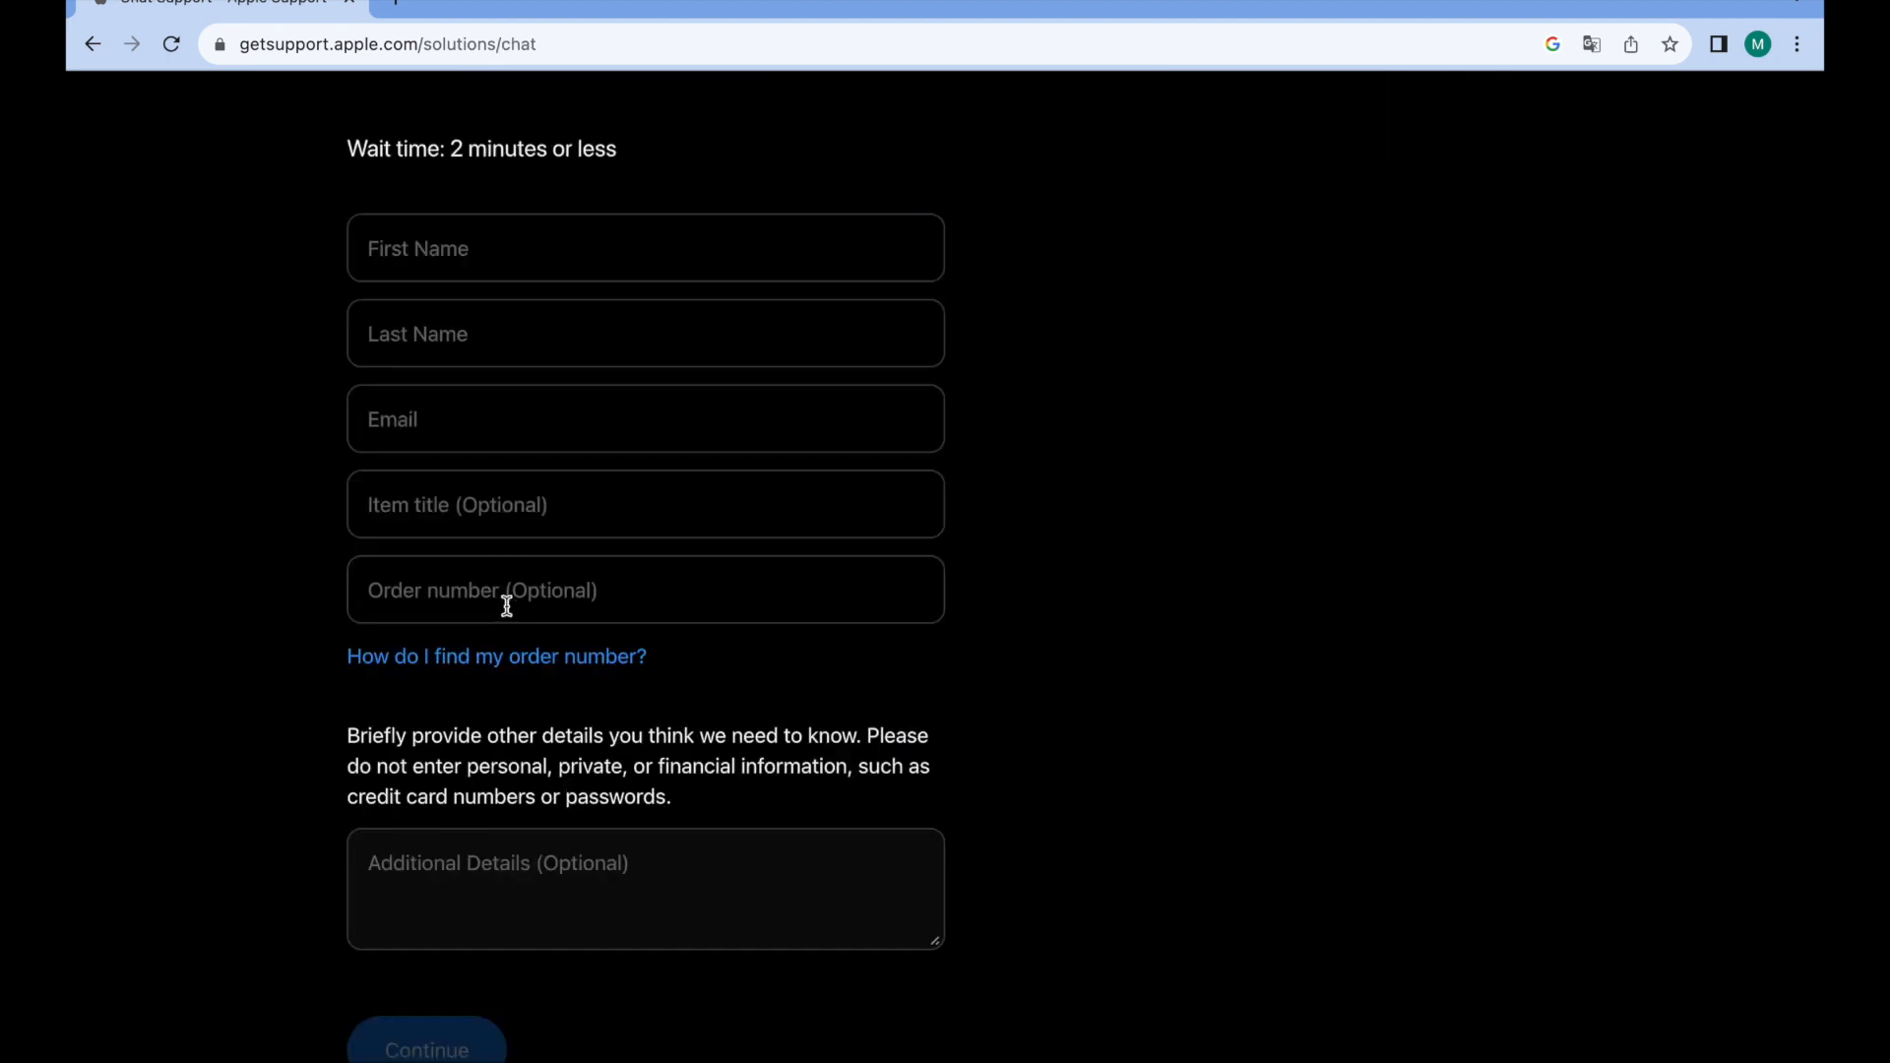
# - Scroll down the chat request form past name and email to the Additional Details box and Continue button
pyautogui.scroll(-3)
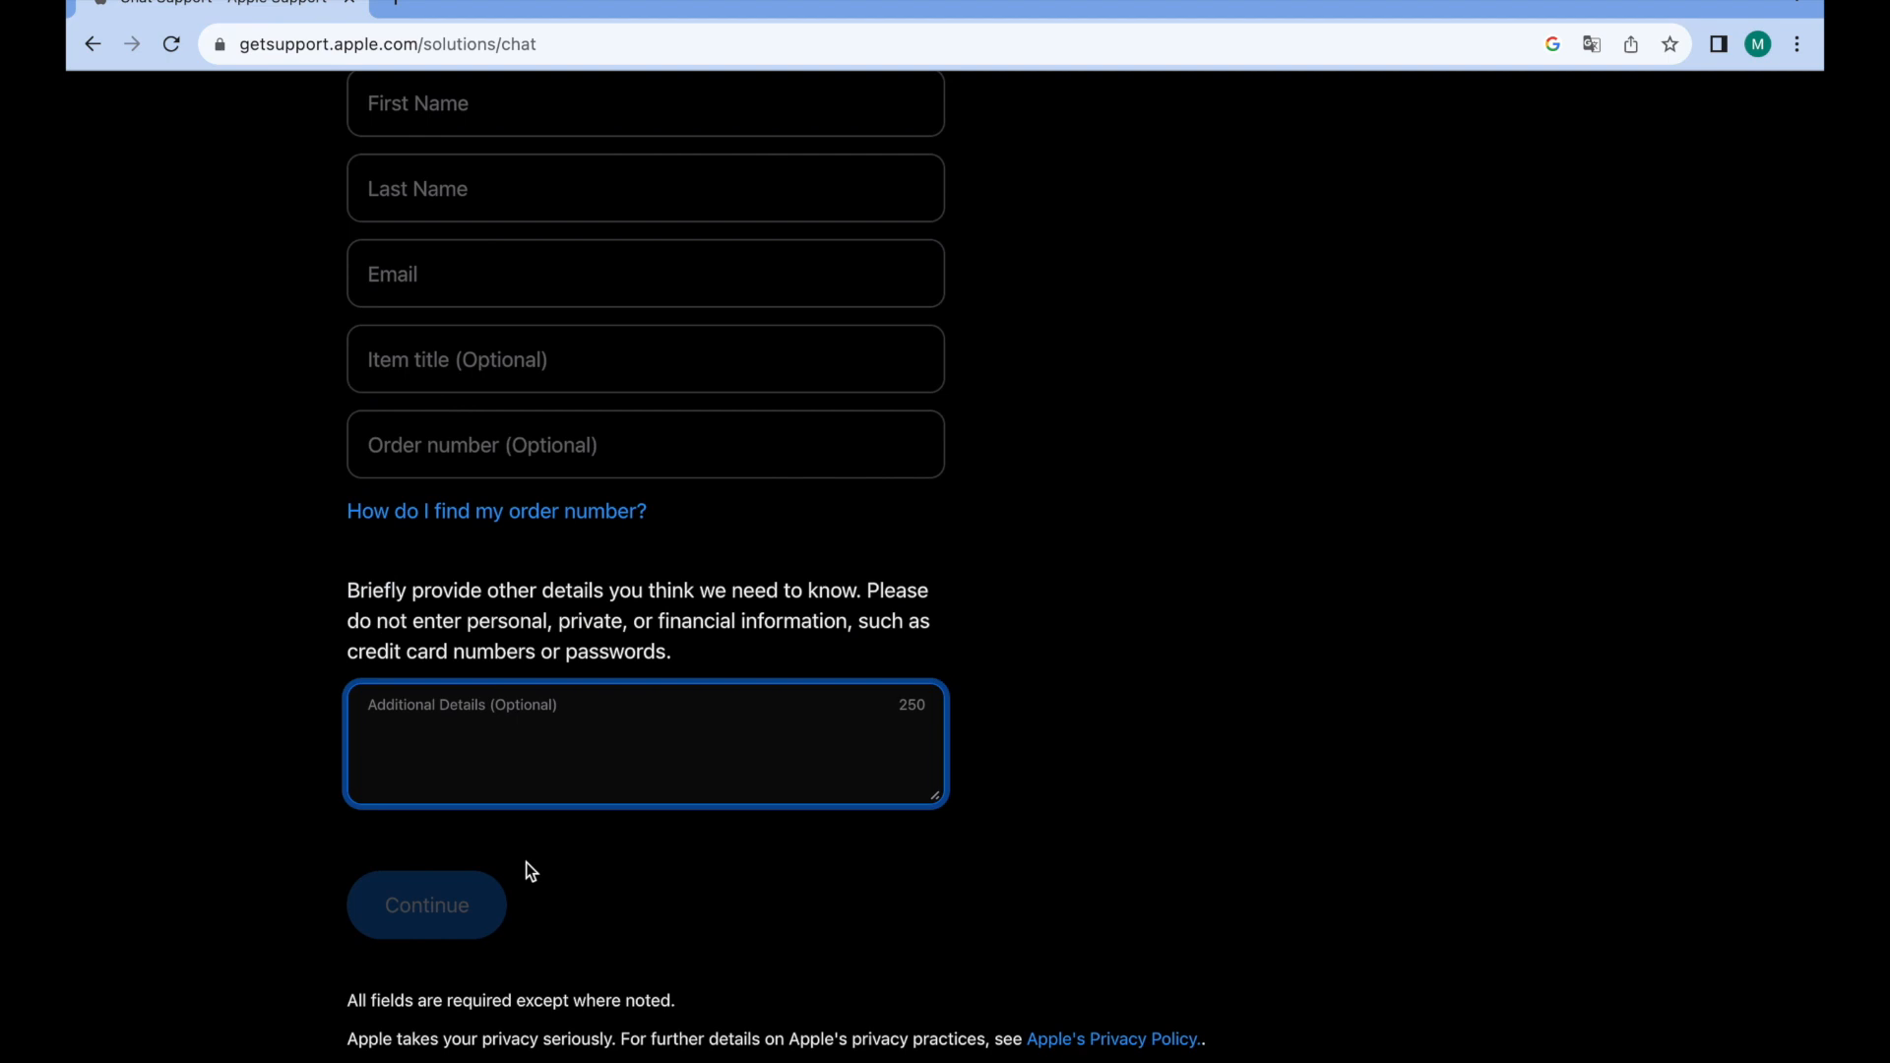
pyautogui.scroll(-3)
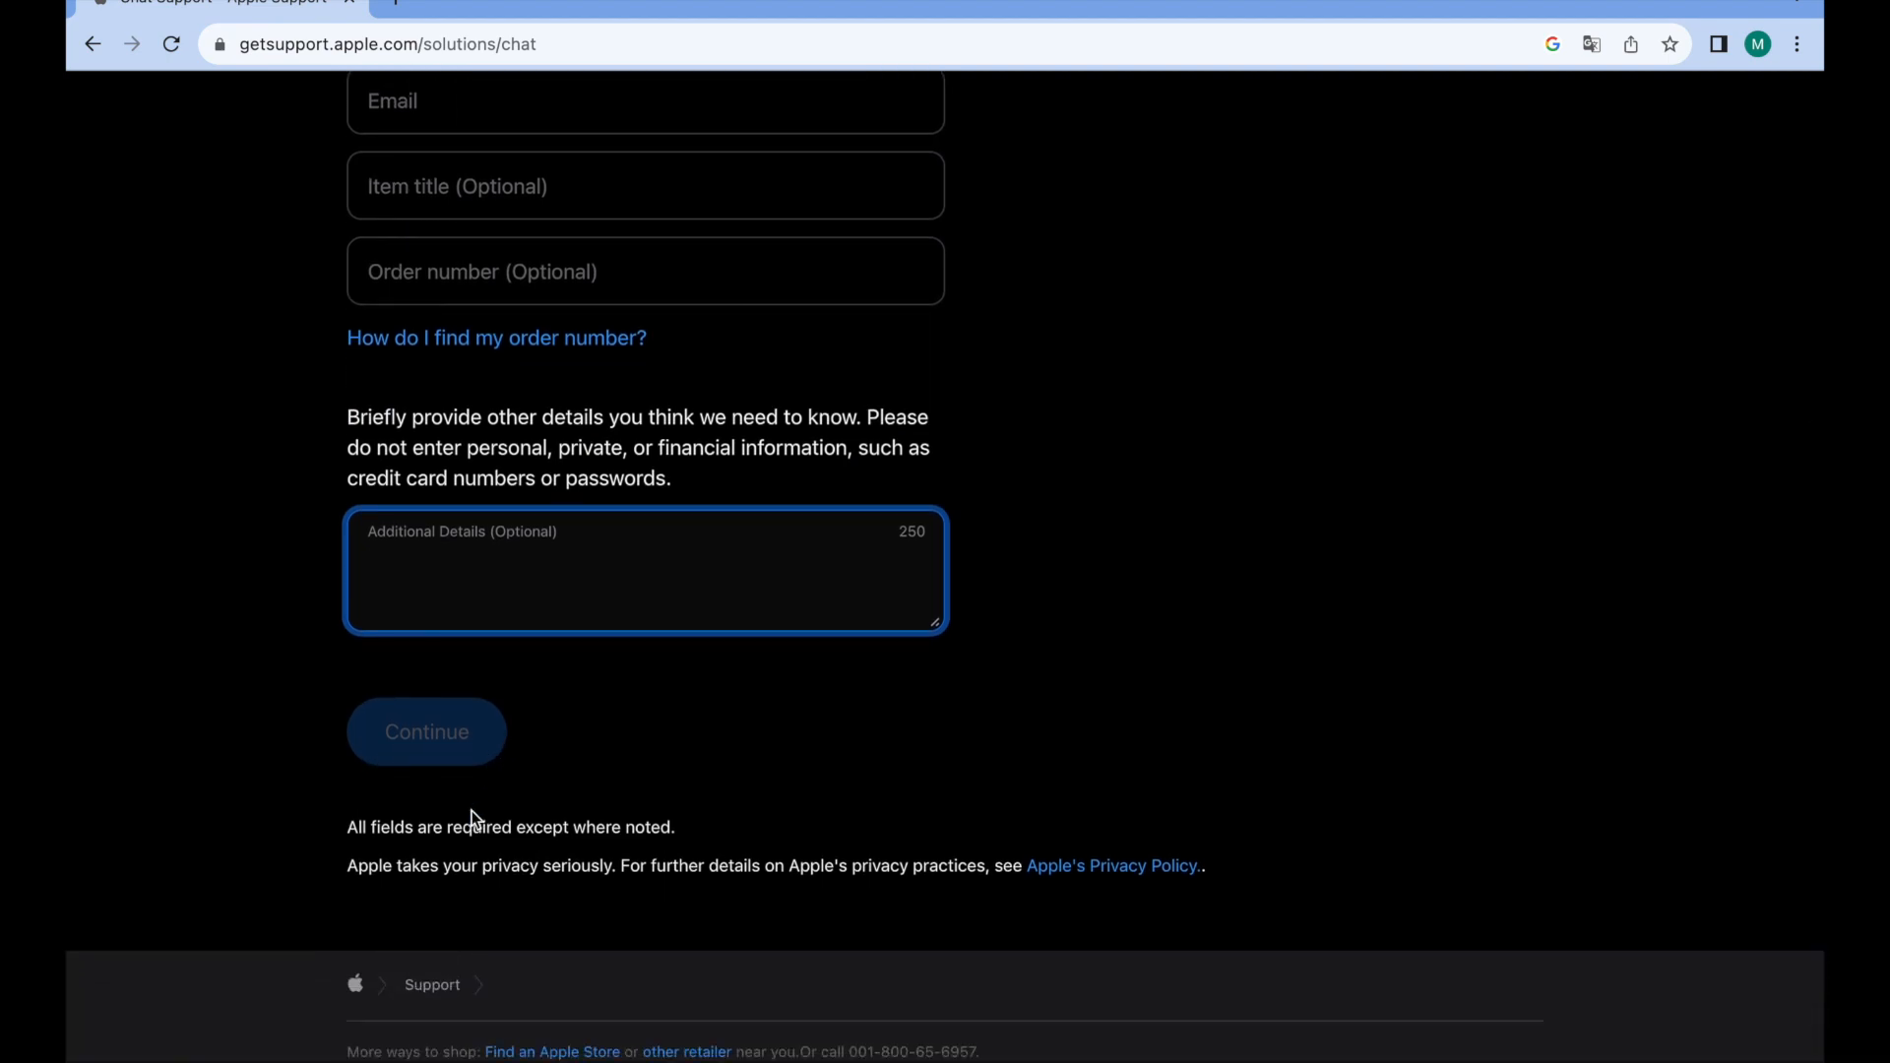
pyautogui.scroll(-3)
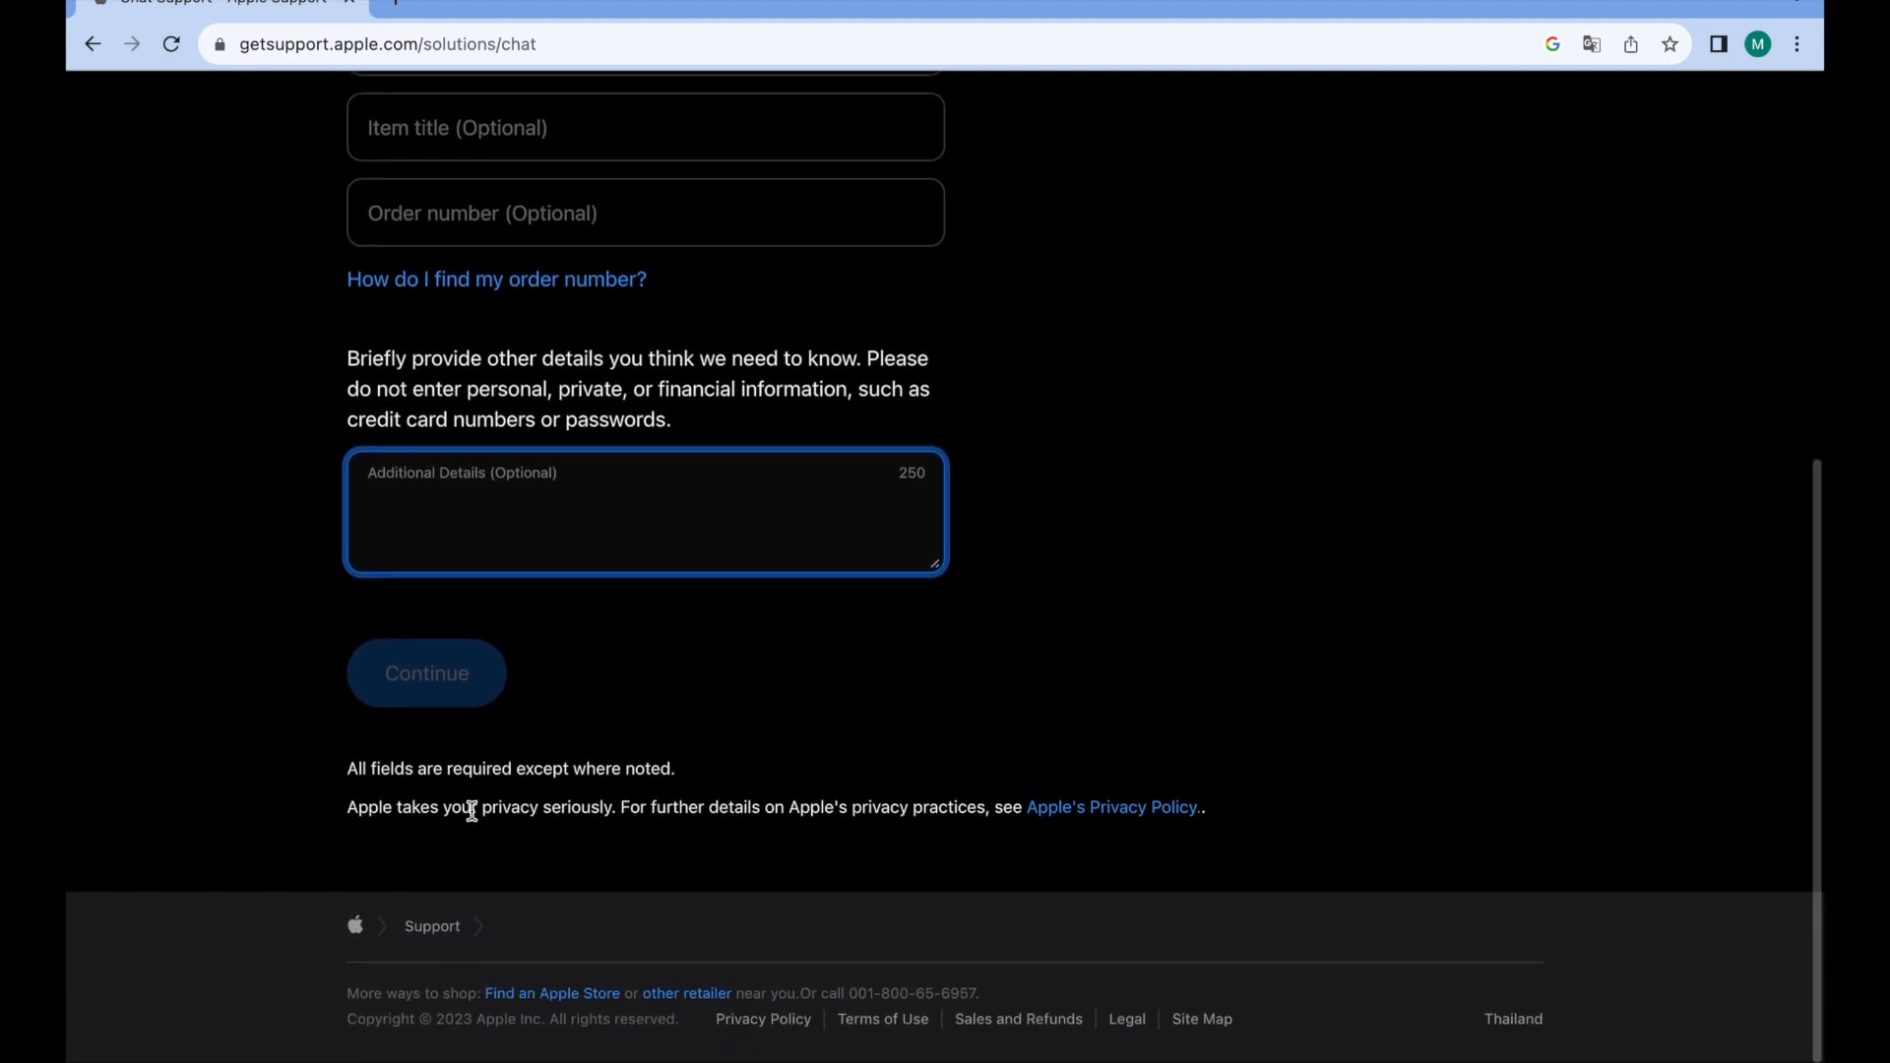